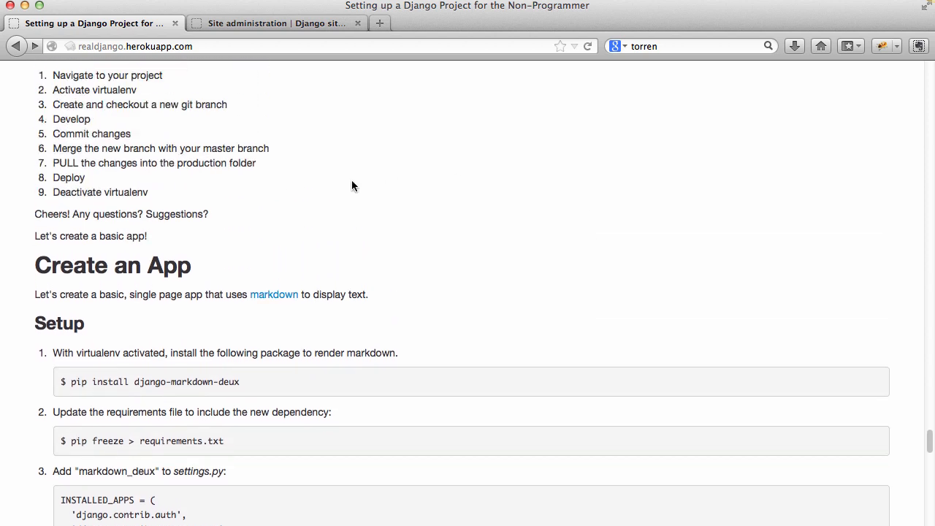
Scroll the tutorial down to the Create an App setup with pip install django-markdown-deux
{"action": "scroll", "scroll_direction": "down", "scroll_amount": 3}
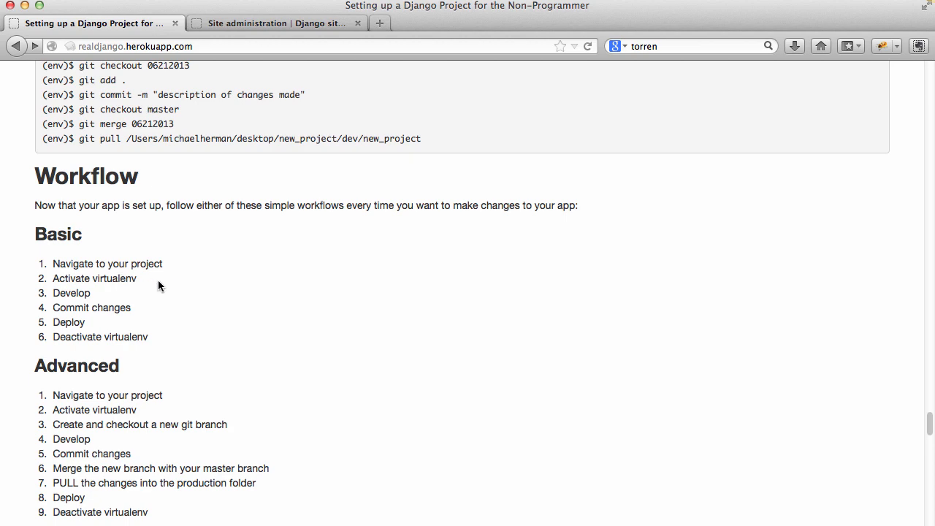
{"action": "scroll", "scroll_direction": "down", "scroll_amount": 3}
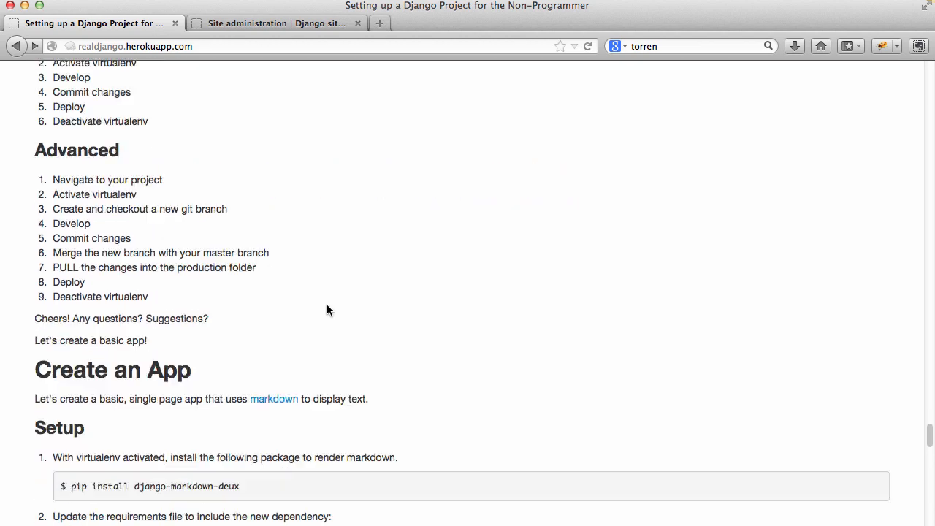
{"action": "scroll", "scroll_direction": "down", "scroll_amount": 3}
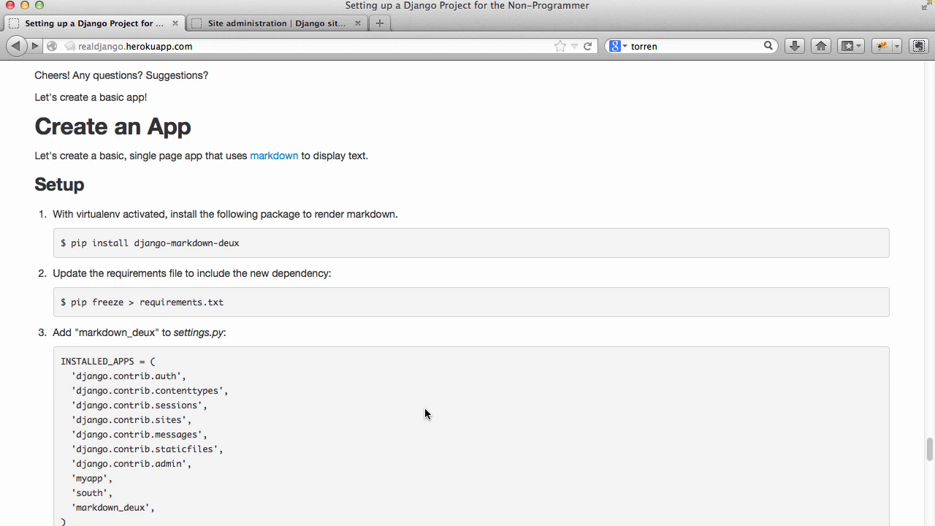
{"action": "mouse_move", "coordinate": [252, 254]}
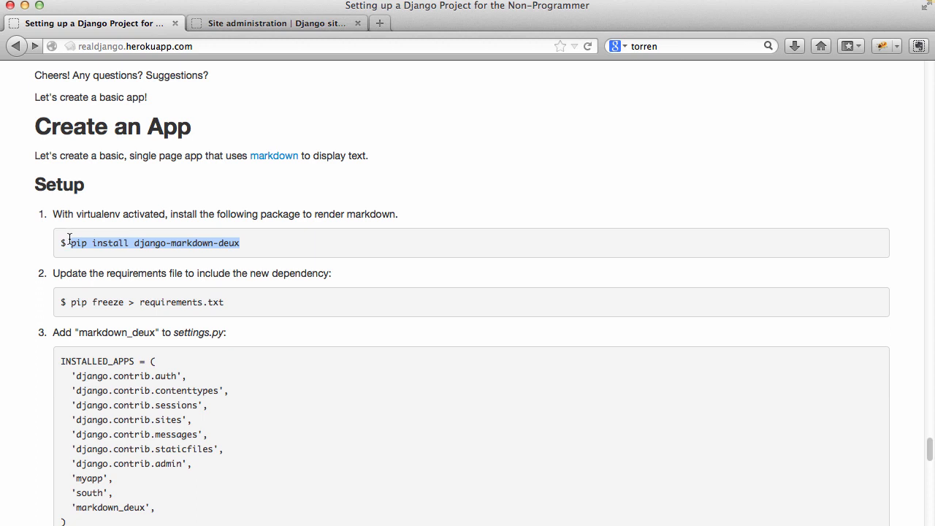
{"action": "mouse_move", "coordinate": [227, 301]}
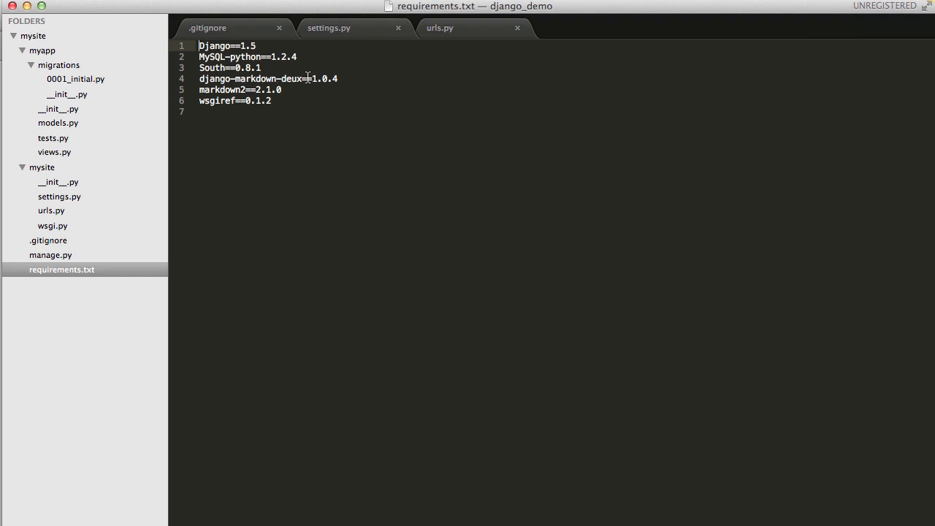
In settings.py, add 'markdown_deux', to INSTALLED_APPS after 'south'
{"action": "left_click", "coordinate": [58, 196]}
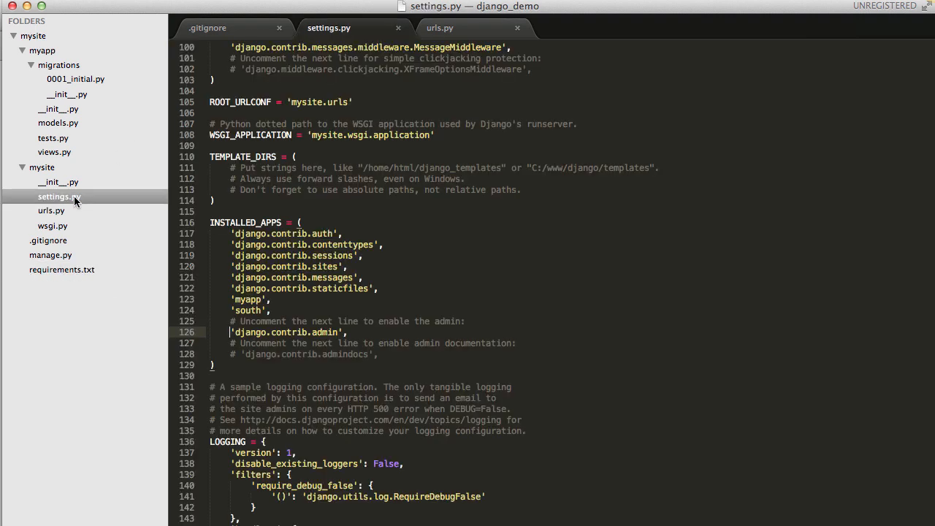
{"action": "scroll", "scroll_direction": "down", "scroll_amount": 3}
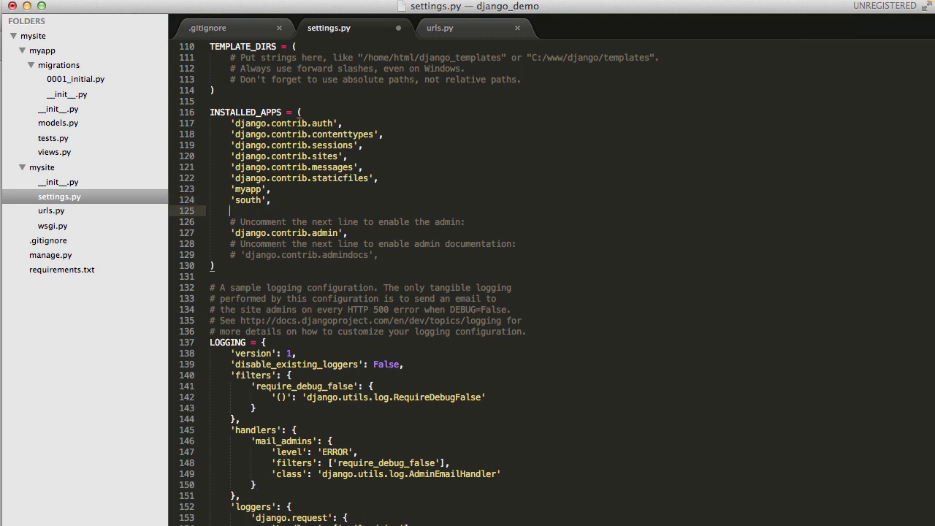
{"action": "type", "text": "'markdown_deux'"}
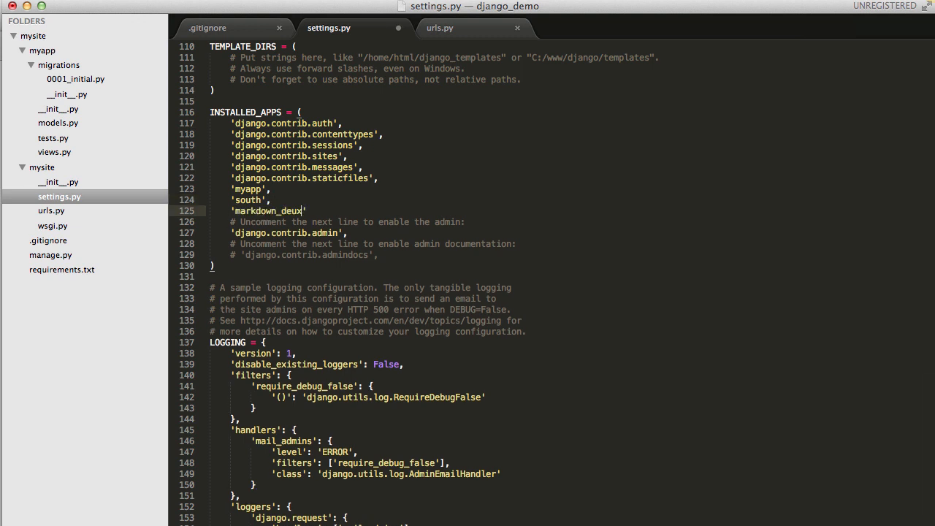
{"action": "type", "text": ","}
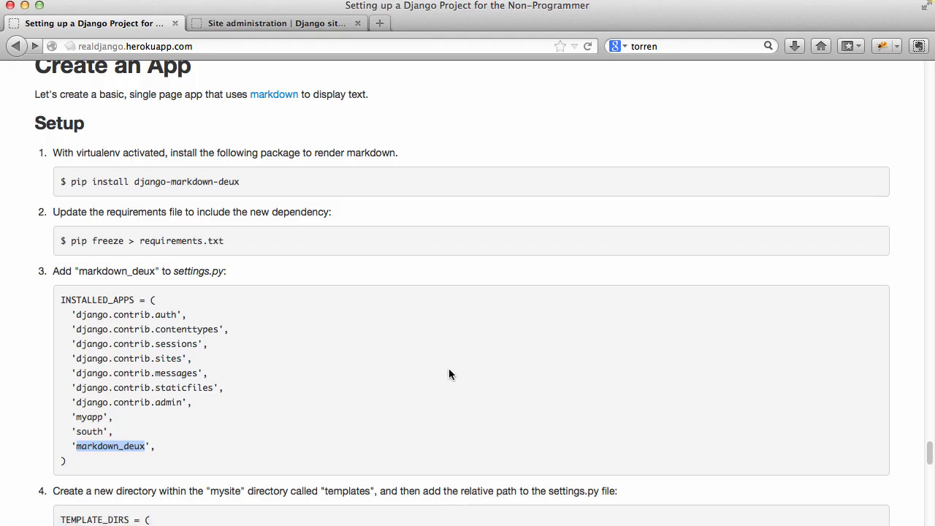
{"action": "scroll", "scroll_direction": "down", "scroll_amount": 3}
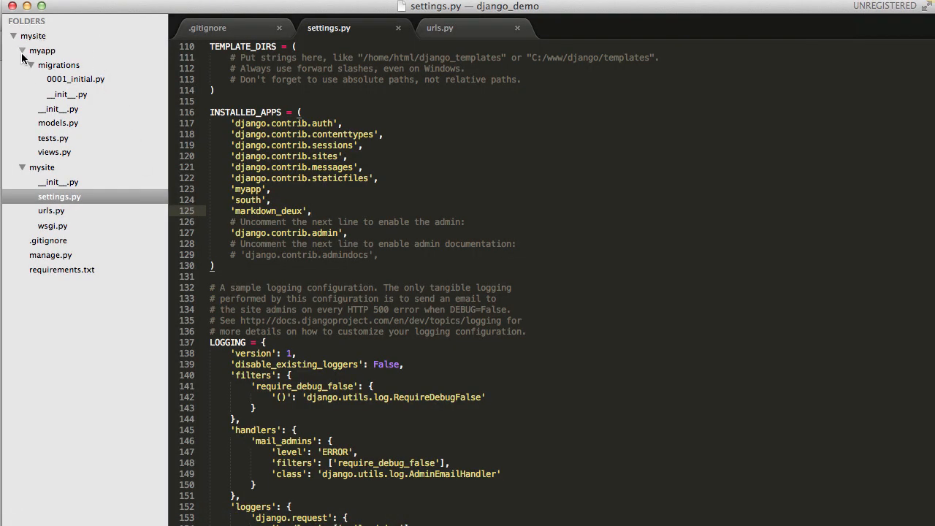
Collapse the sidebar folders down to the root mysite project tree
{"action": "left_click", "coordinate": [22, 50]}
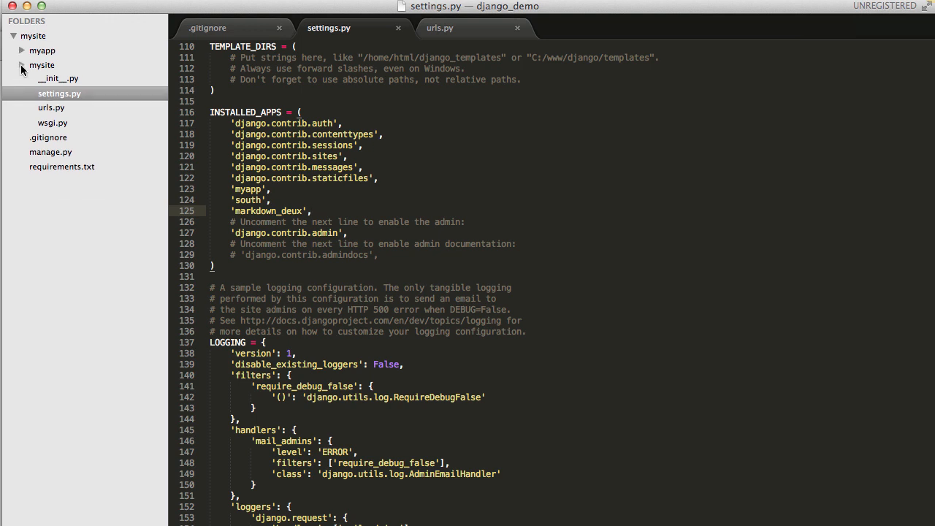
{"action": "left_click", "coordinate": [22, 64]}
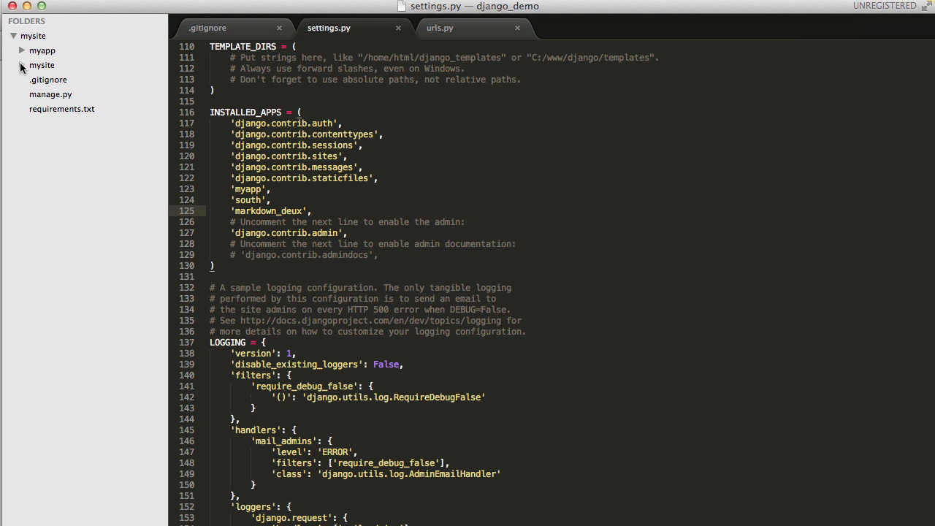
{"action": "left_click", "coordinate": [41, 64]}
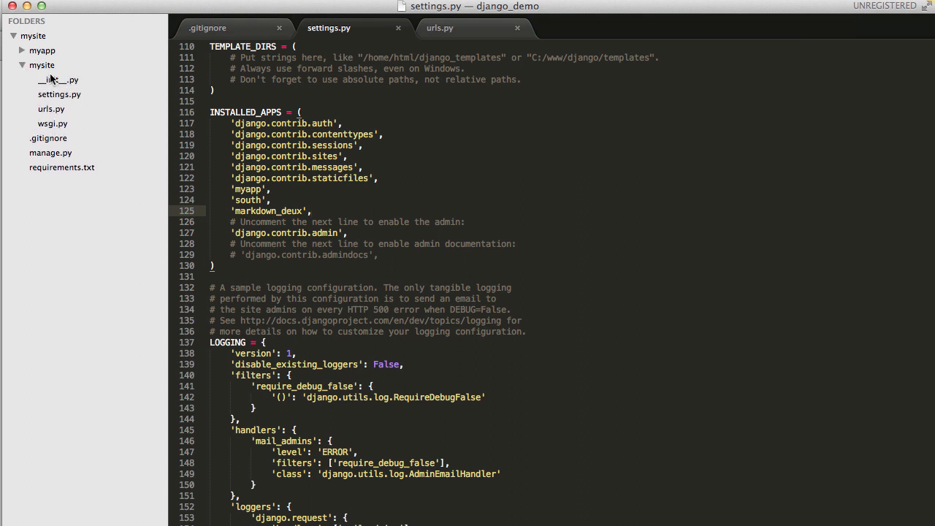
{"action": "left_click", "coordinate": [22, 64]}
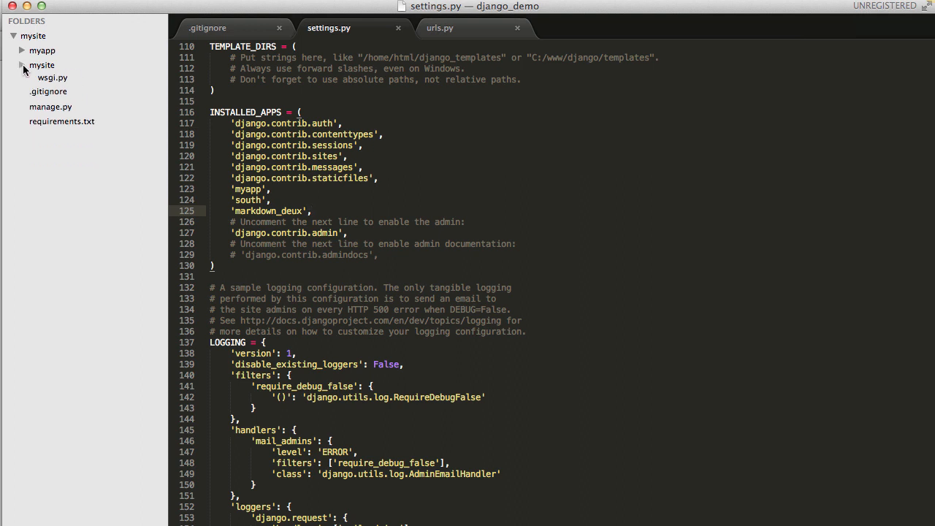
{"action": "left_click", "coordinate": [22, 64]}
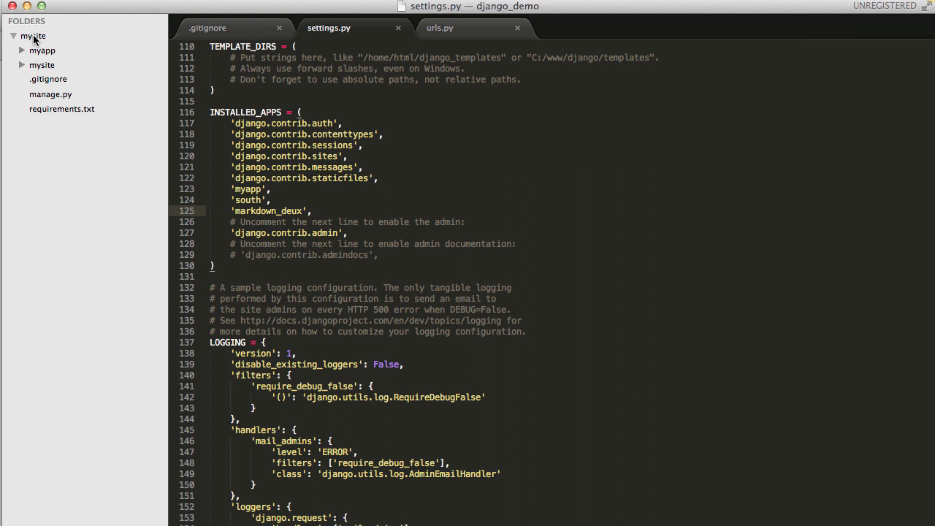
{"action": "left_click", "coordinate": [14, 35]}
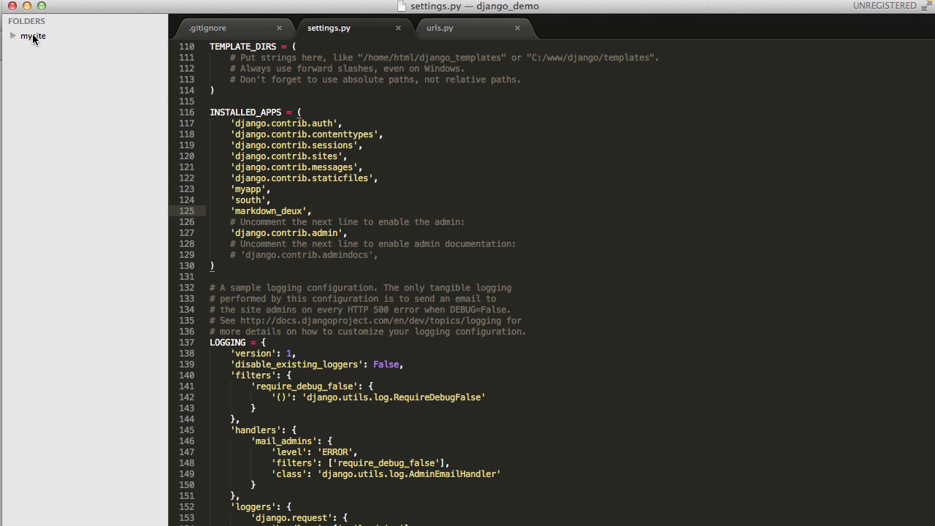
Create a new folder named templates in the mysite project root
{"action": "left_click", "coordinate": [32, 35]}
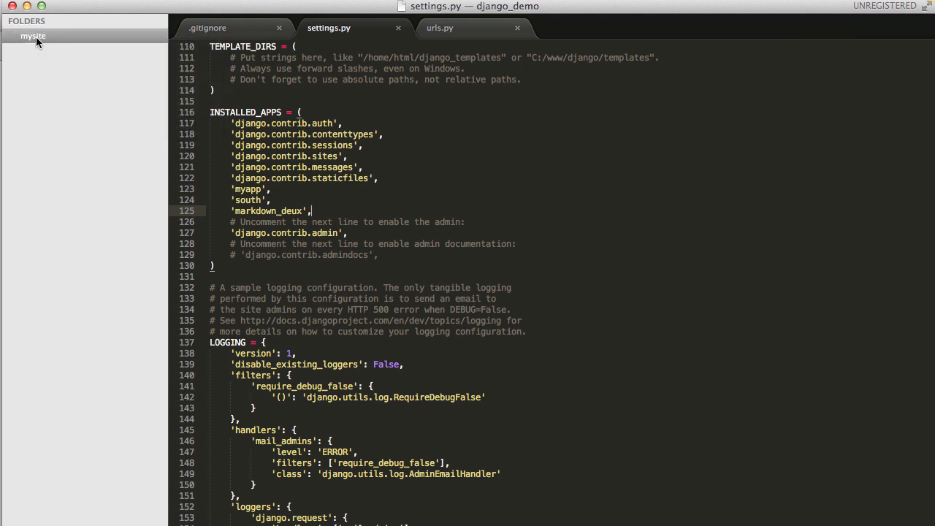
{"action": "mouse_move", "coordinate": [73, 89]}
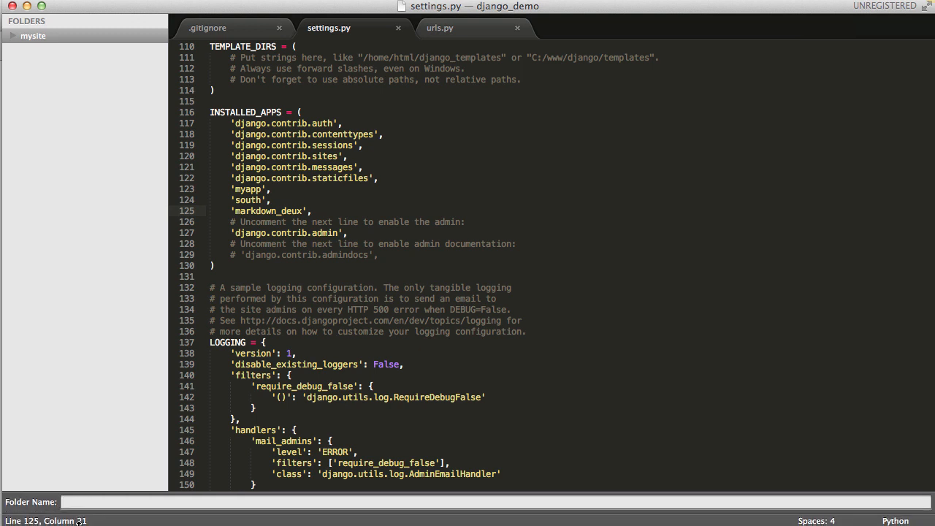
{"action": "type", "text": "t"}
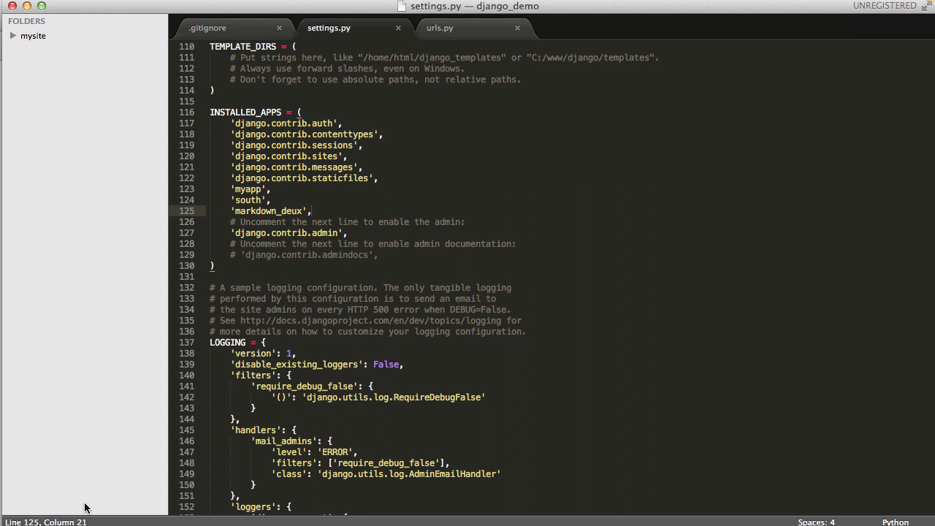
{"action": "left_click", "coordinate": [33, 35]}
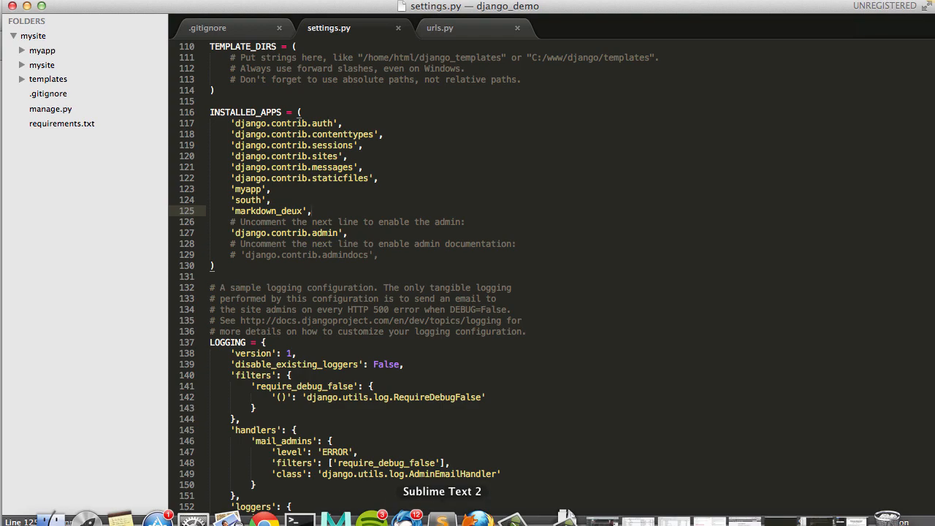
Point TEMPLATE_DIRS in settings.py to the mysite templates folder path and save
{"action": "left_click", "coordinate": [476, 520]}
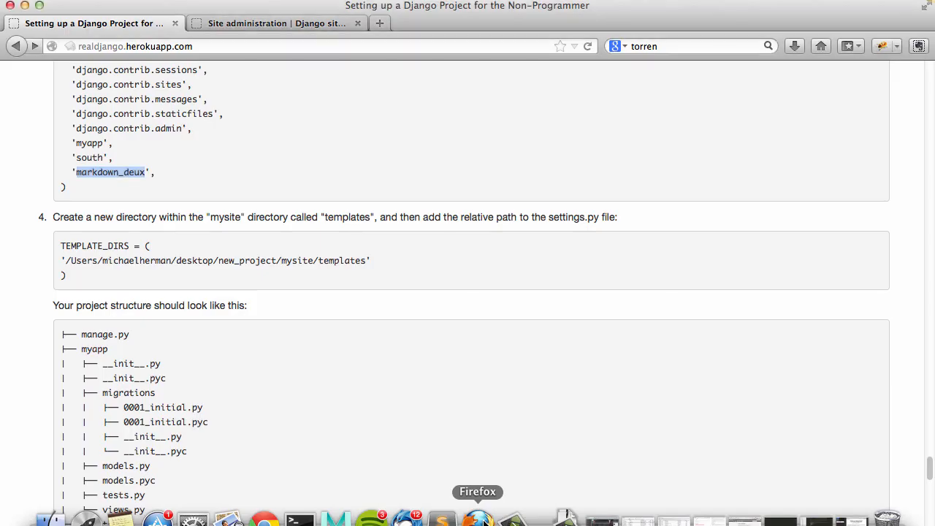
{"action": "mouse_move", "coordinate": [74, 262]}
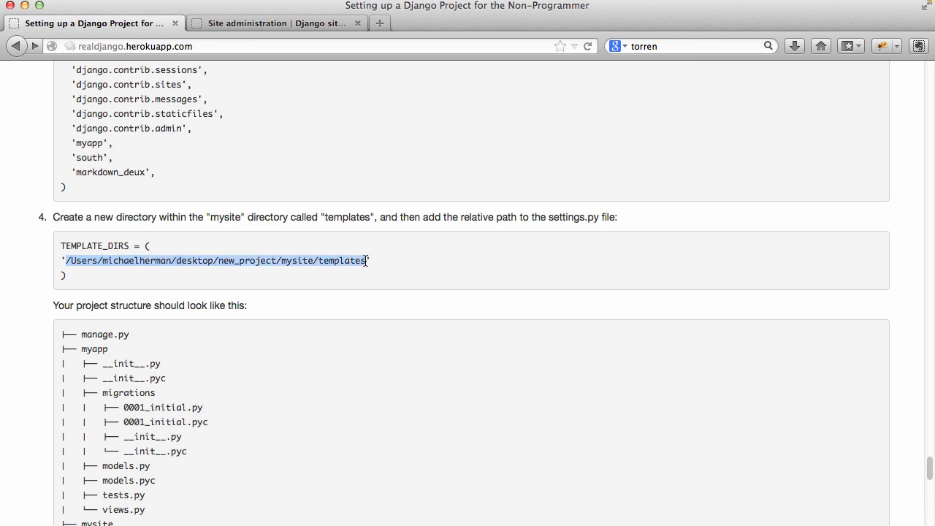
{"action": "mouse_move", "coordinate": [298, 519]}
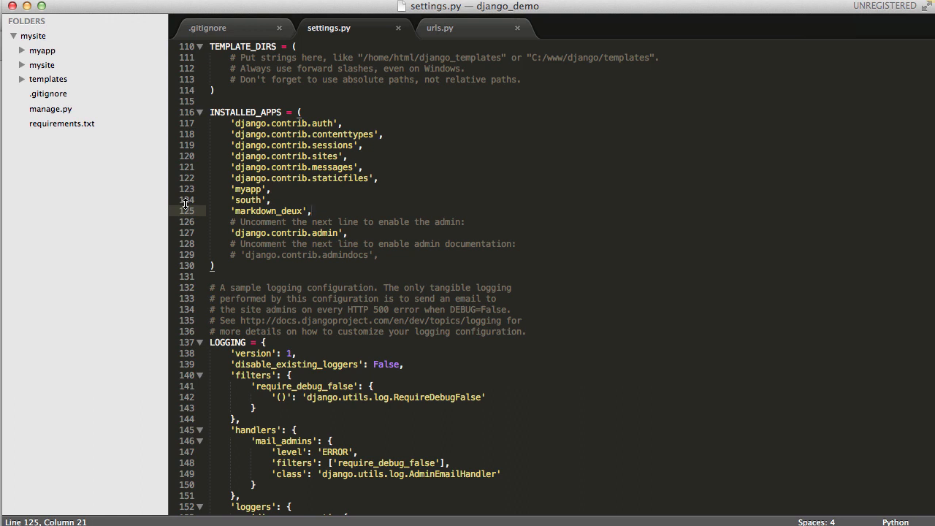
{"action": "left_click", "coordinate": [41, 64]}
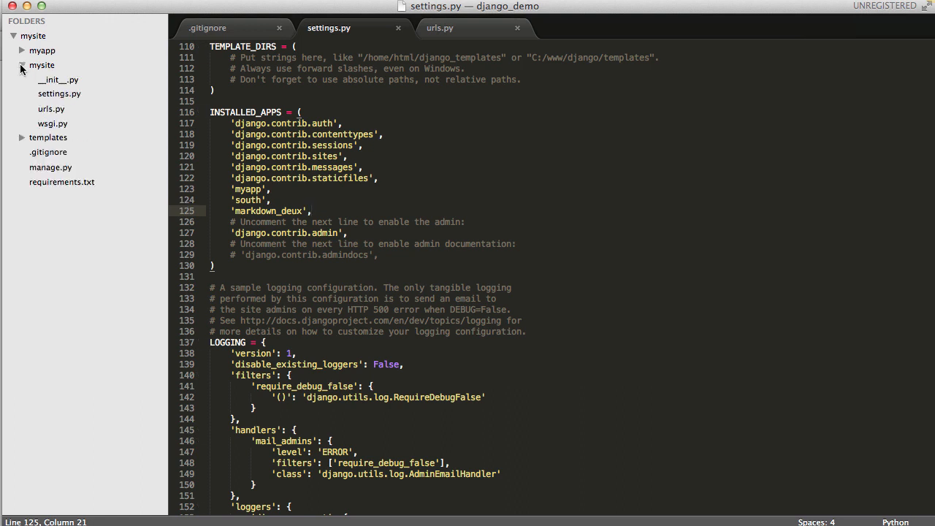
{"action": "left_click", "coordinate": [59, 94]}
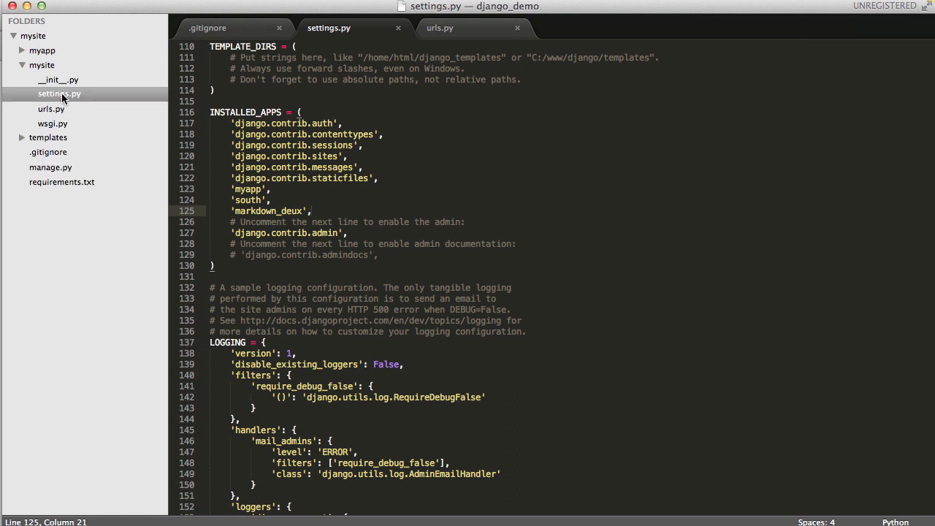
{"action": "scroll", "scroll_direction": "up", "scroll_amount": 3}
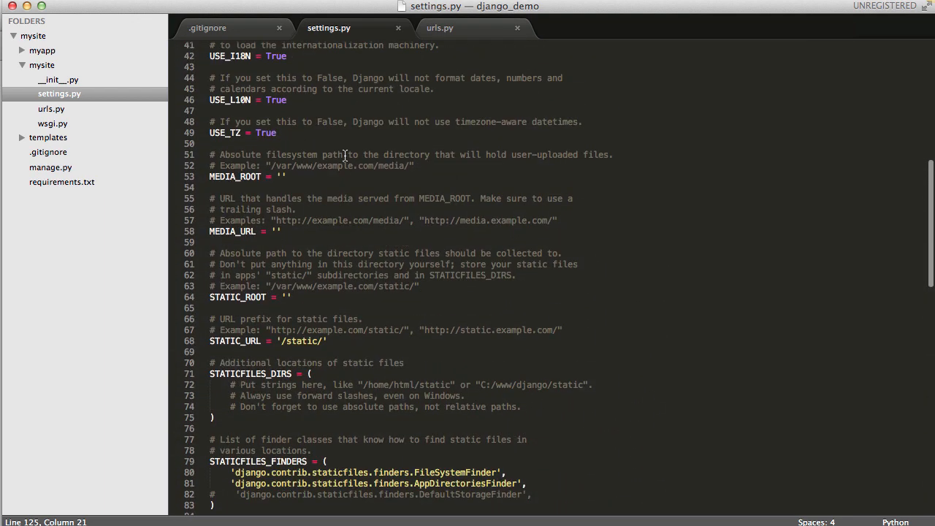
{"action": "scroll", "scroll_direction": "down", "scroll_amount": 3}
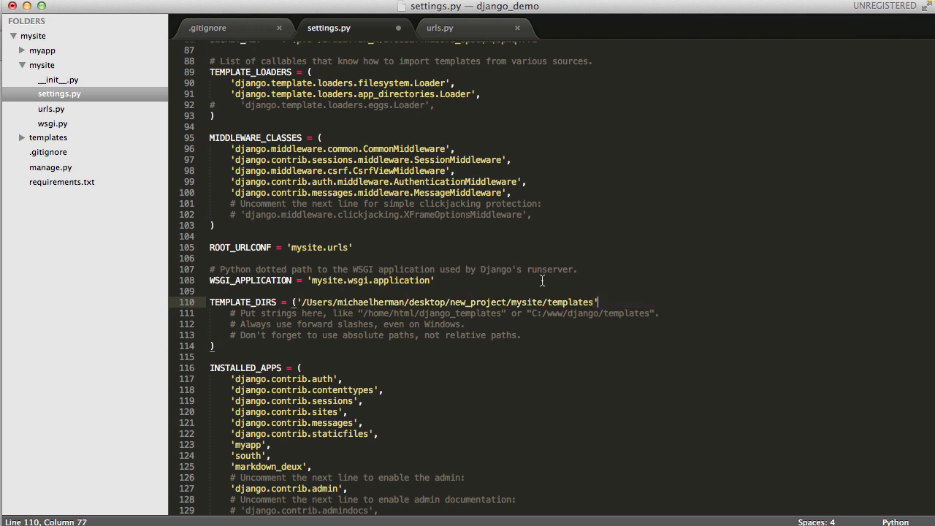
{"action": "key", "text": "cmd+s"}
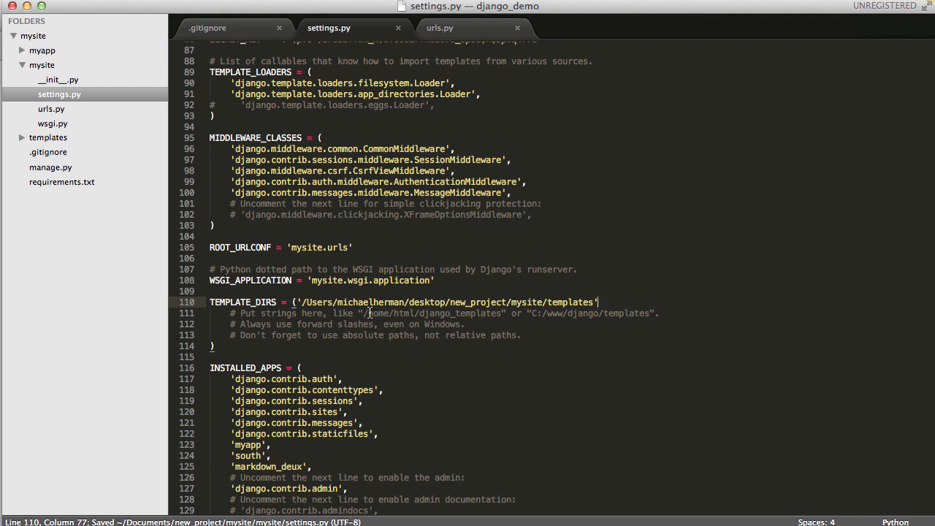
{"action": "double_click", "coordinate": [427, 301]}
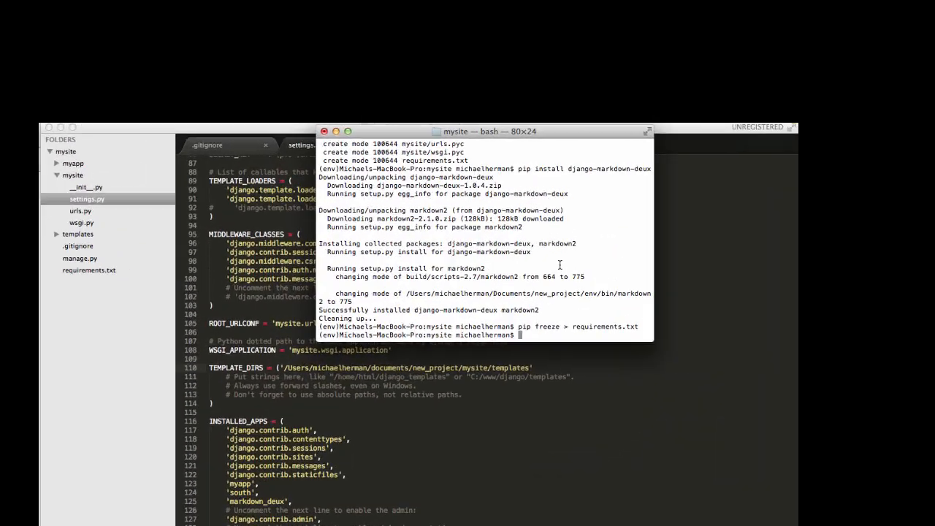
In Terminal, list the project and change into the templates directory
{"action": "type", "text": "ls"}
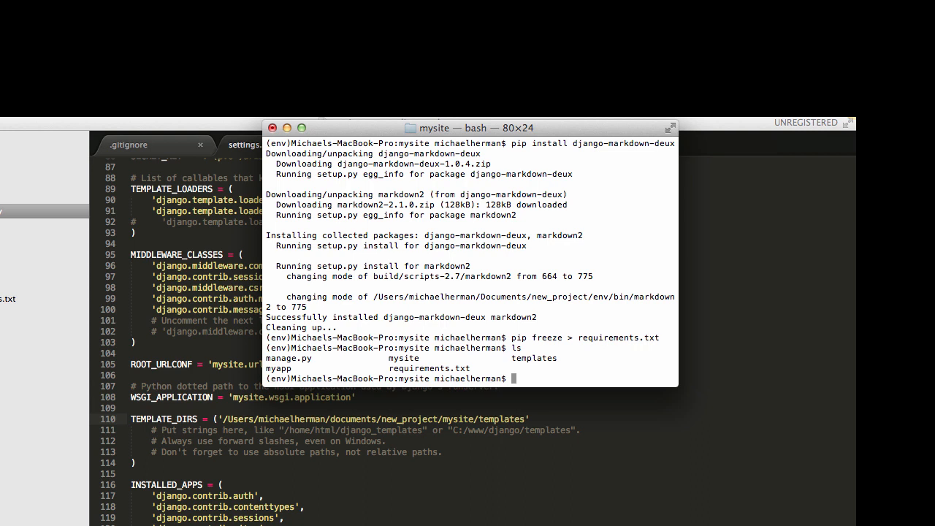
{"action": "type", "text": "cd tea"}
{"action": "type", "text": "pwd"}
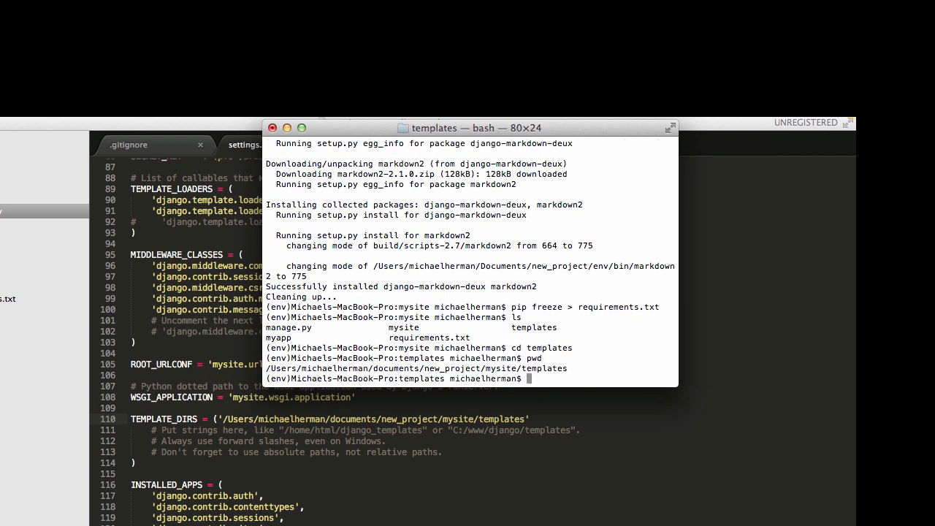
{"action": "mouse_move", "coordinate": [573, 365]}
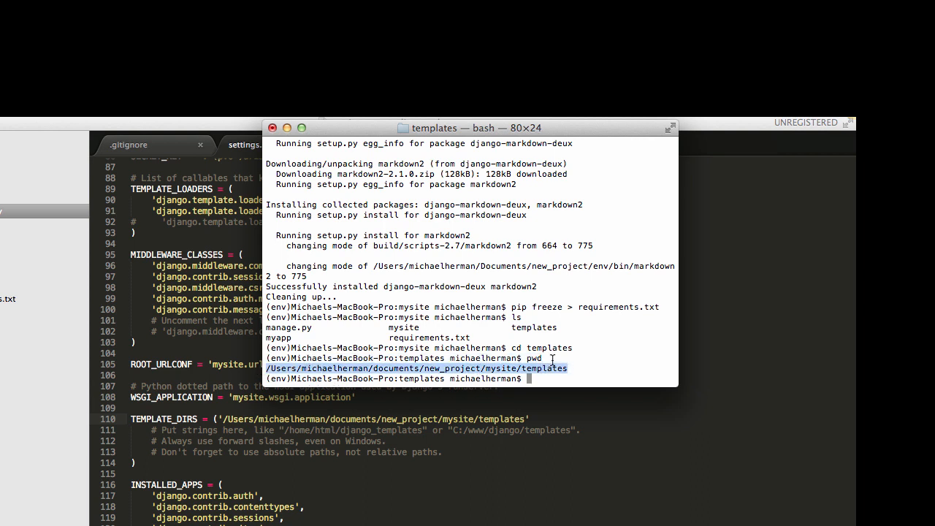
{"action": "mouse_move", "coordinate": [552, 358]}
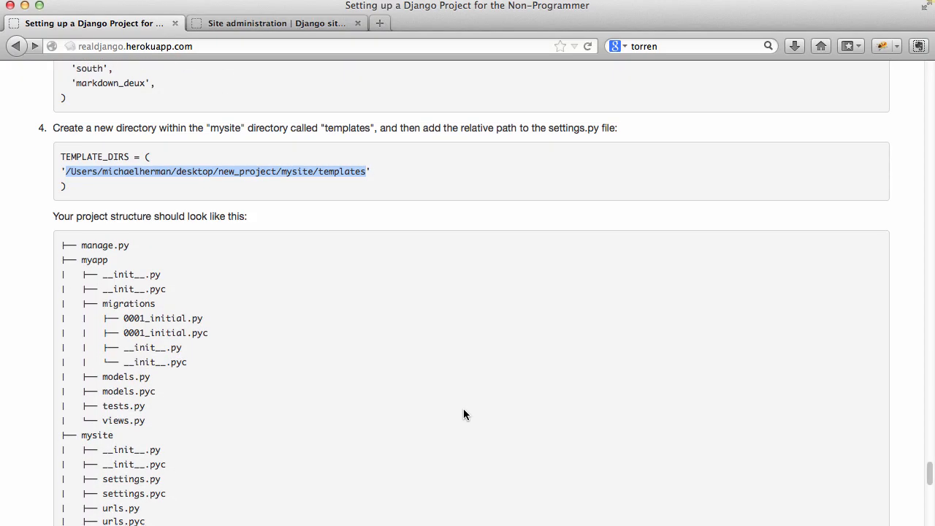
Scroll the tutorial to the Views and URLs section showing the views.py index code
{"action": "scroll", "scroll_direction": "down", "scroll_amount": 3}
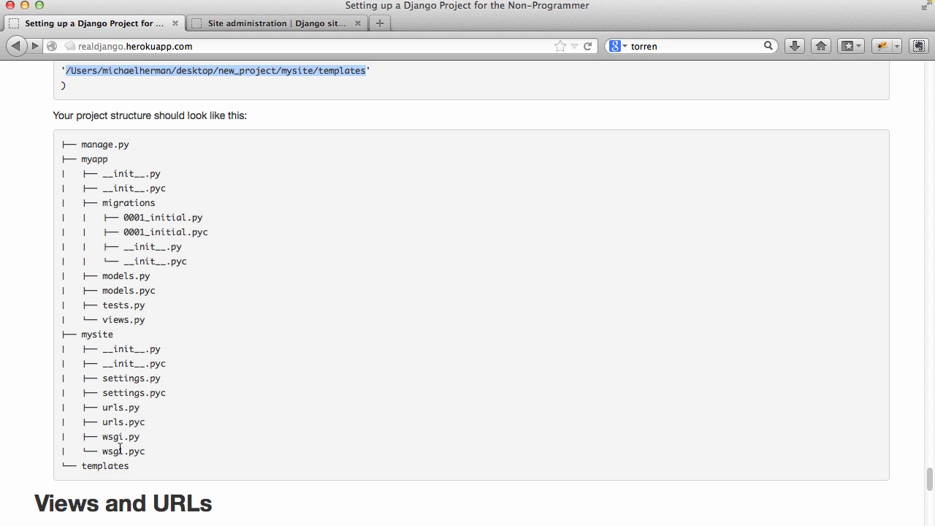
{"action": "scroll", "scroll_direction": "down", "scroll_amount": 3}
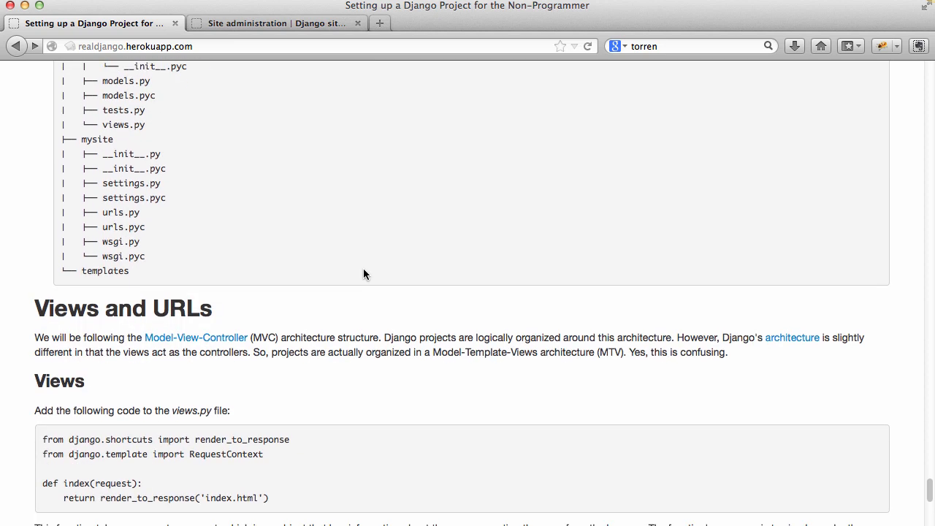
{"action": "scroll", "scroll_direction": "down", "scroll_amount": 3}
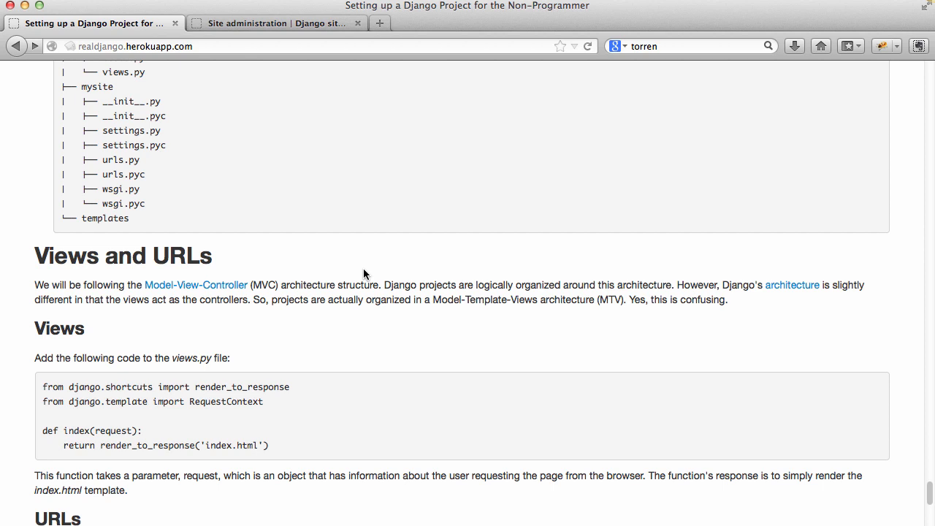
{"action": "mouse_move", "coordinate": [521, 303]}
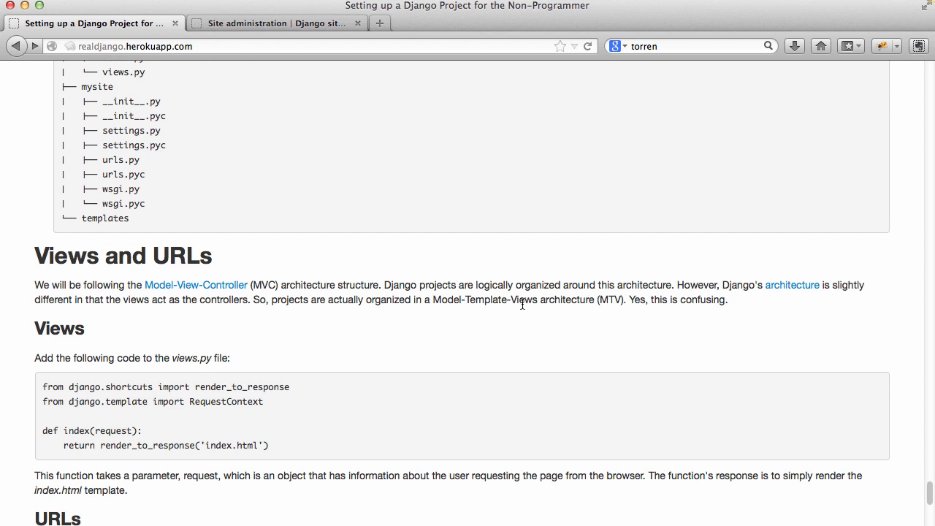
{"action": "mouse_move", "coordinate": [193, 284]}
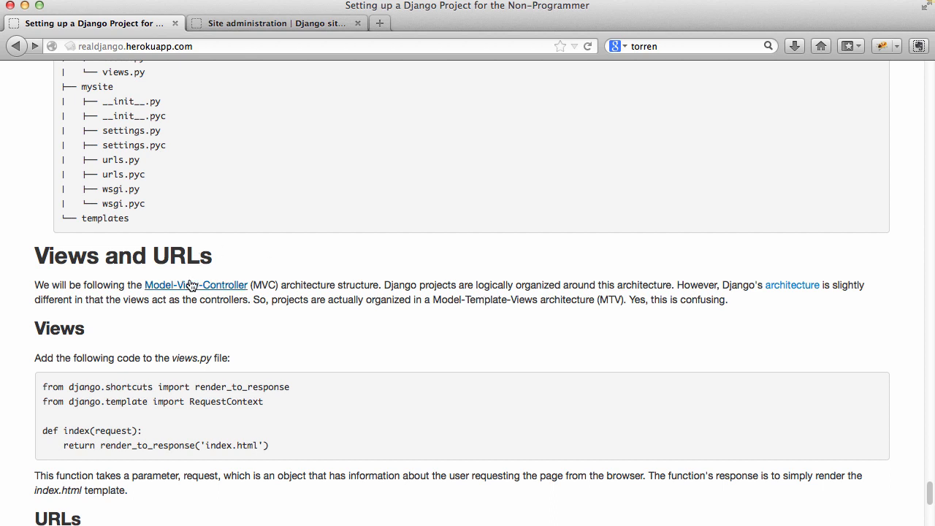
{"action": "mouse_move", "coordinate": [376, 327]}
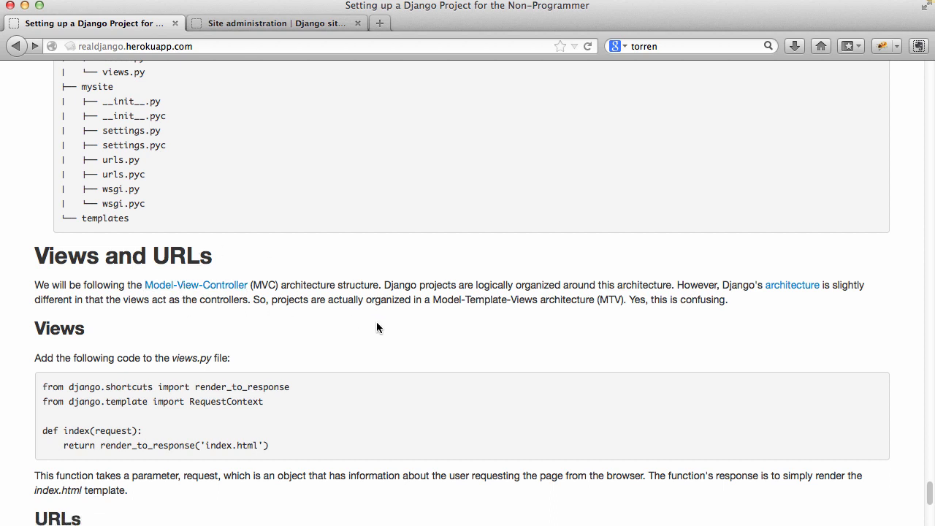
{"action": "mouse_move", "coordinate": [756, 274]}
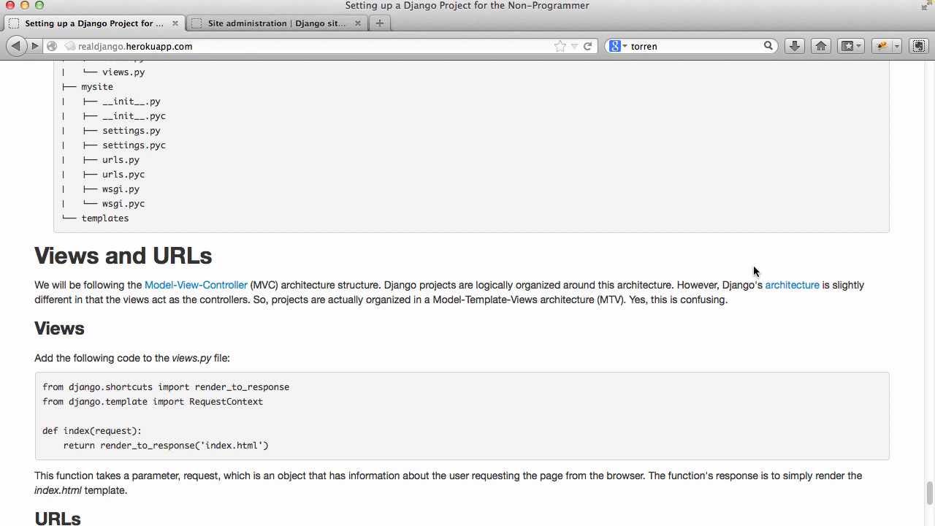
{"action": "mouse_move", "coordinate": [786, 295]}
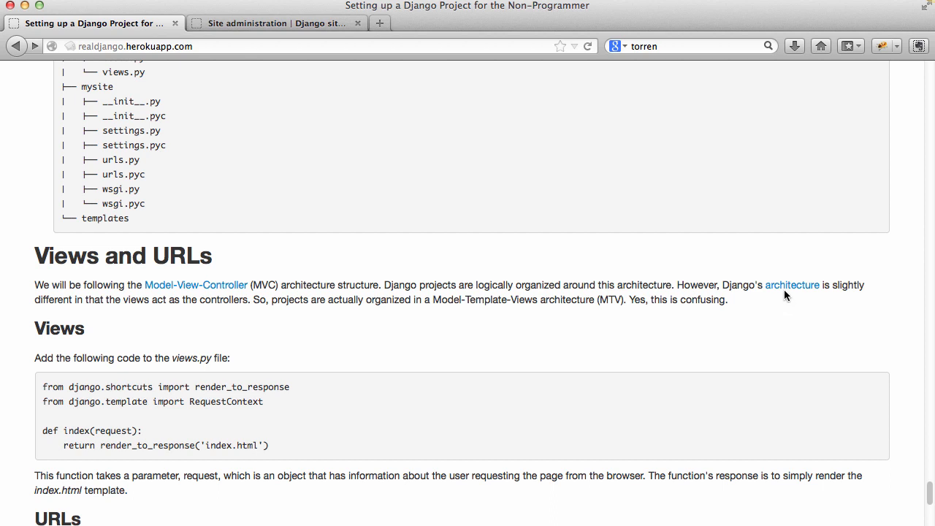
{"action": "mouse_move", "coordinate": [792, 285]}
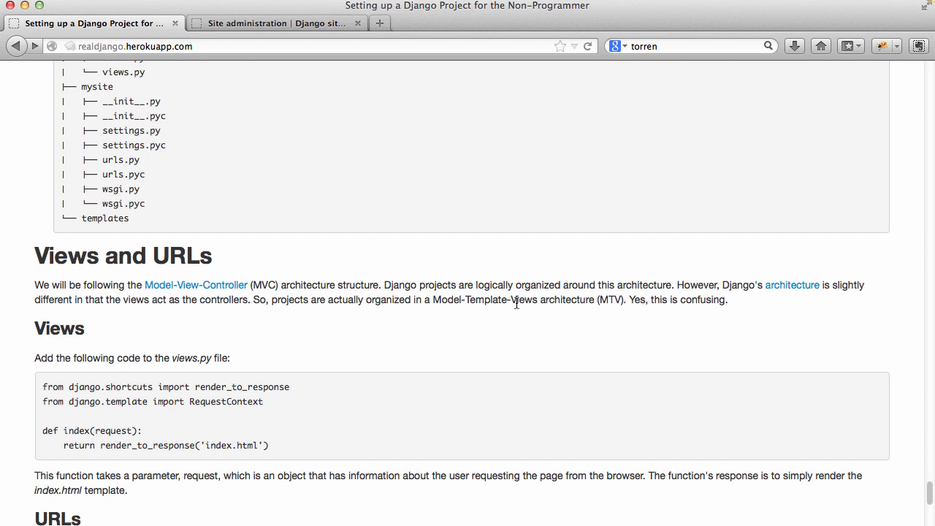
{"action": "mouse_move", "coordinate": [389, 335]}
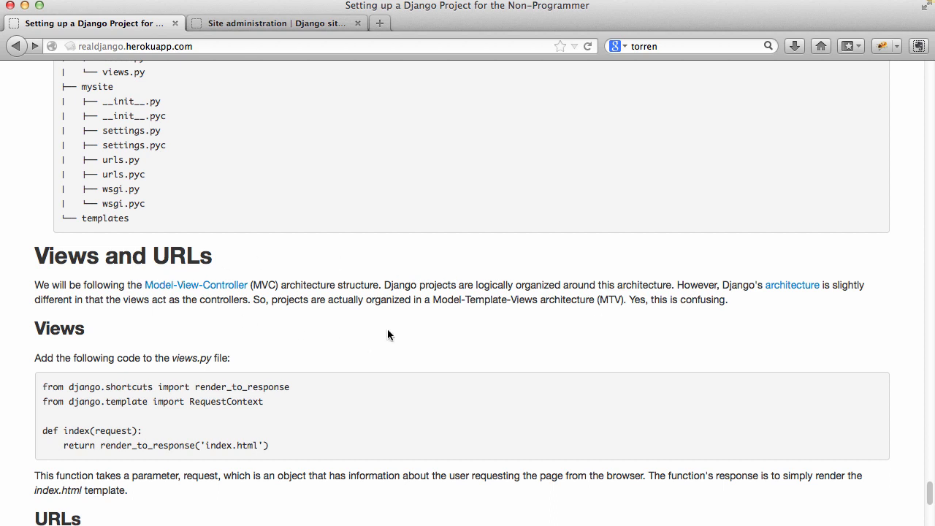
{"action": "scroll", "scroll_direction": "down", "scroll_amount": 3}
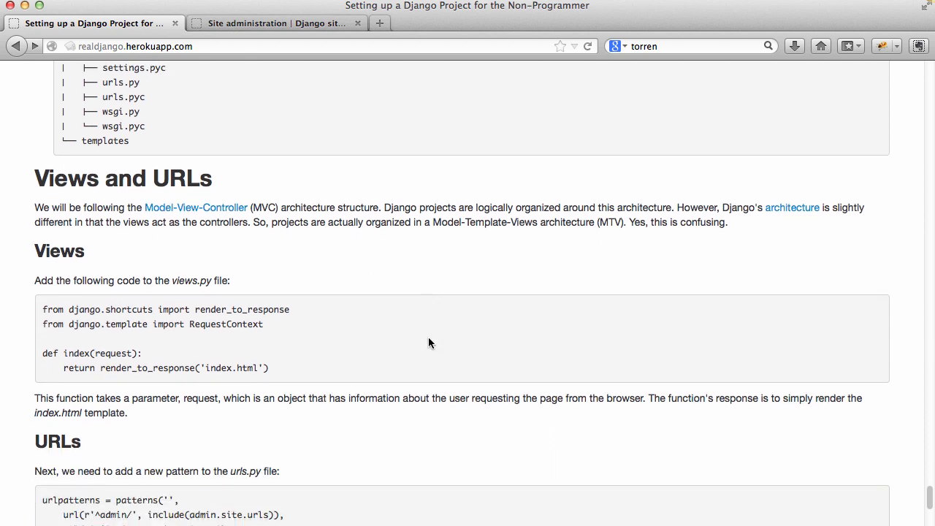
{"action": "scroll", "scroll_direction": "down", "scroll_amount": 3}
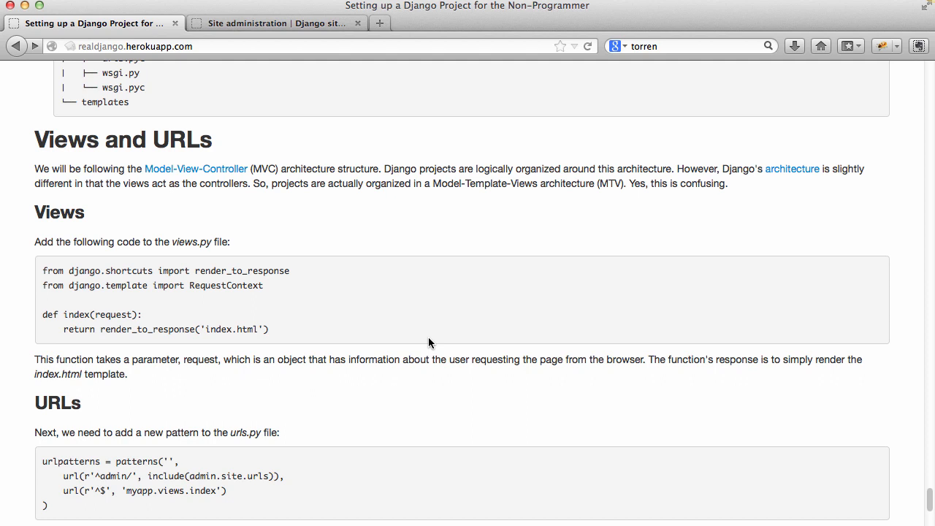
{"action": "mouse_move", "coordinate": [292, 327]}
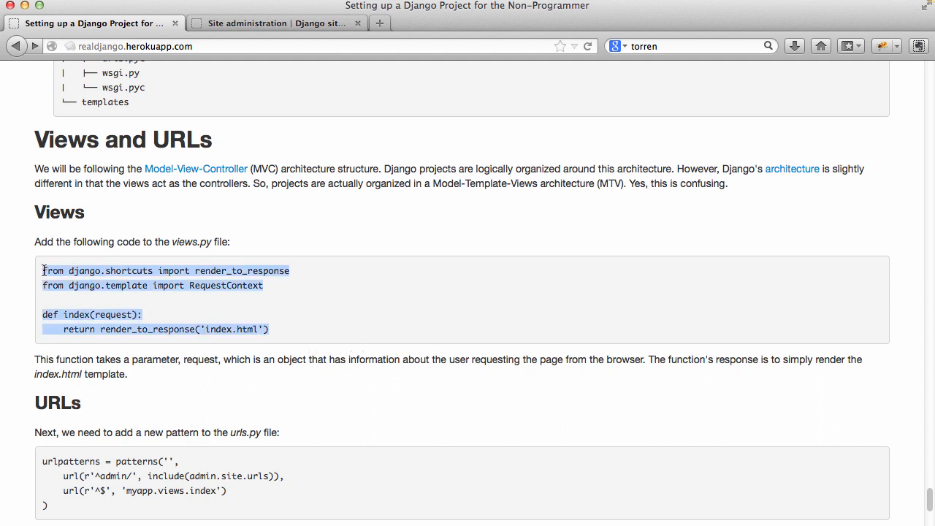
{"action": "mouse_move", "coordinate": [392, 479]}
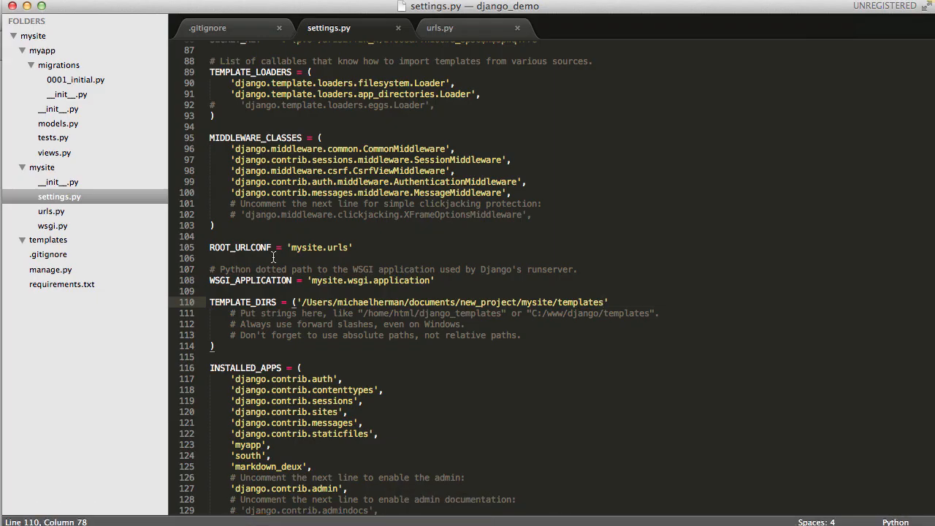
{"action": "mouse_move", "coordinate": [70, 161]}
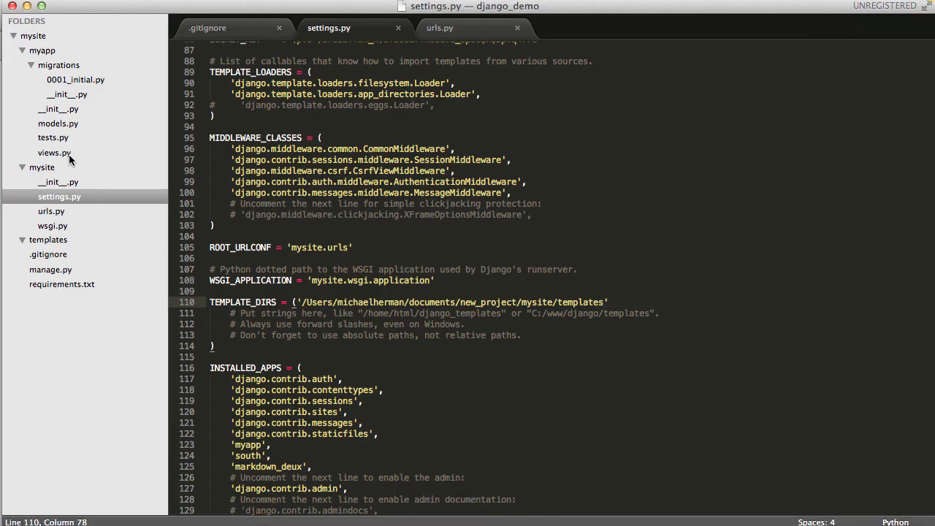
Open the app's views.py and fill it with the tutorial's index view code
{"action": "left_click", "coordinate": [54, 154]}
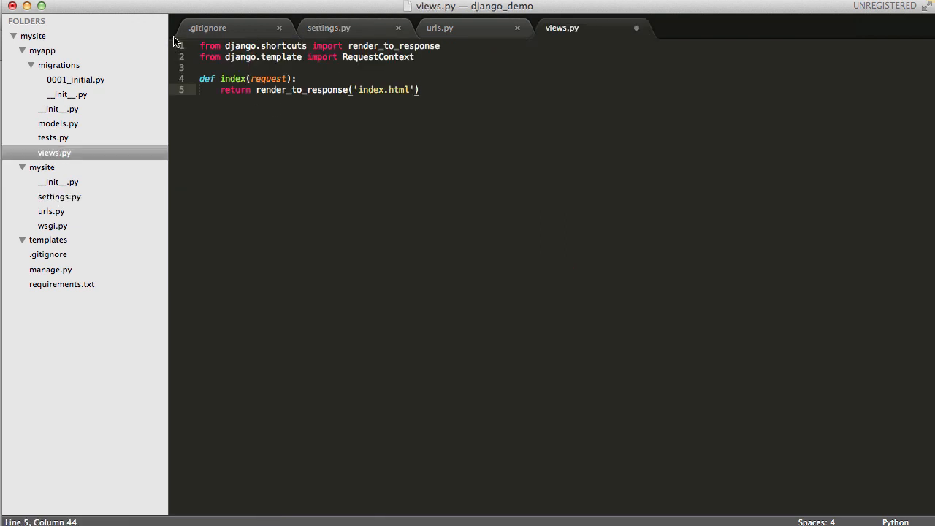
{"action": "mouse_move", "coordinate": [397, 127]}
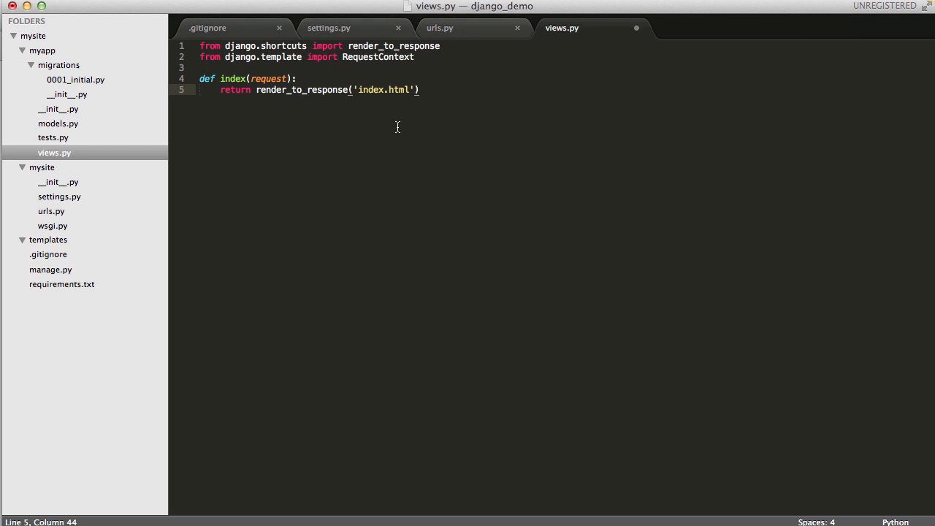
{"action": "mouse_move", "coordinate": [386, 132]}
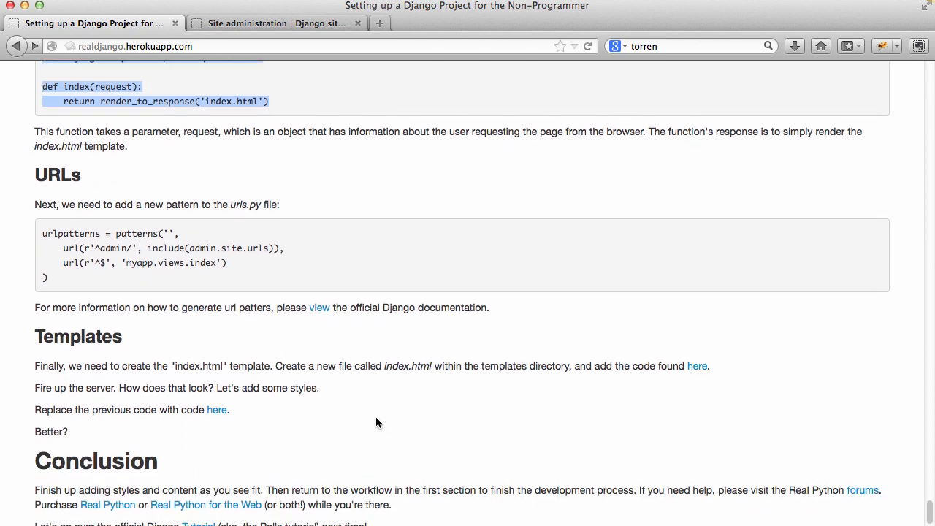
{"action": "mouse_move", "coordinate": [276, 280]}
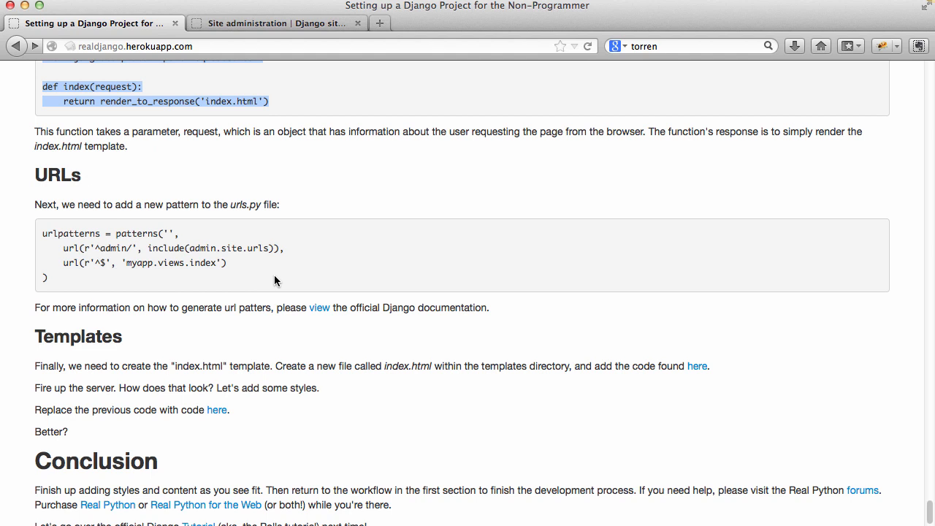
{"action": "mouse_move", "coordinate": [250, 278]}
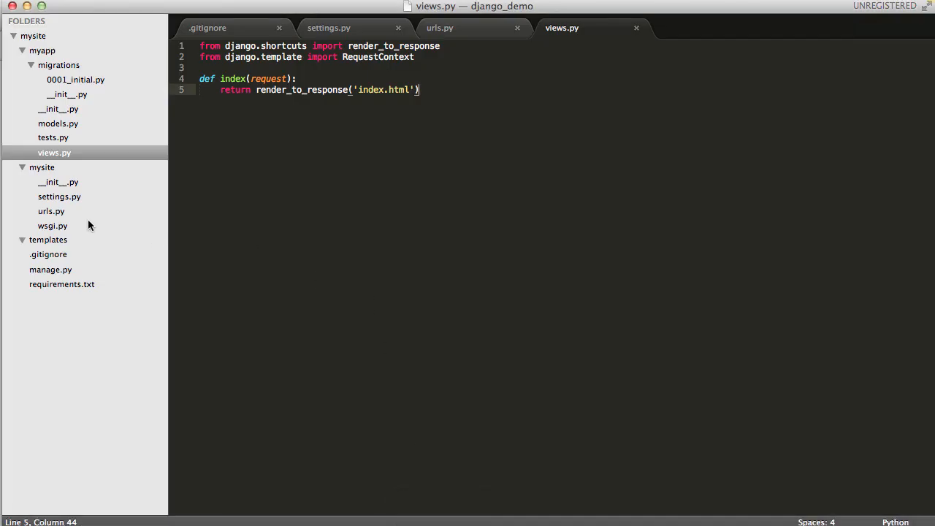
In urls.py, add url(r'^$', 'myapp.views.index'), below the admin pattern
{"action": "left_click", "coordinate": [51, 211]}
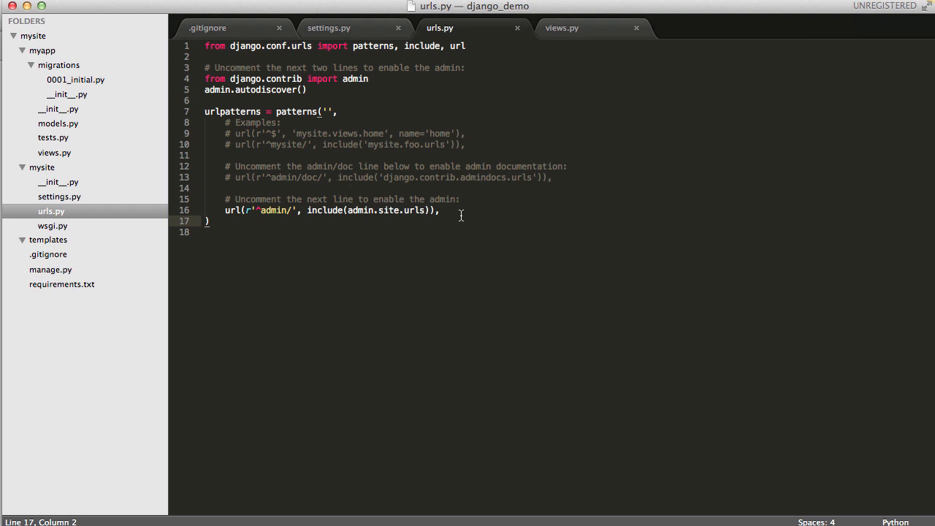
{"action": "type", "text": "url(r'^$', 'myapp.views.index')"}
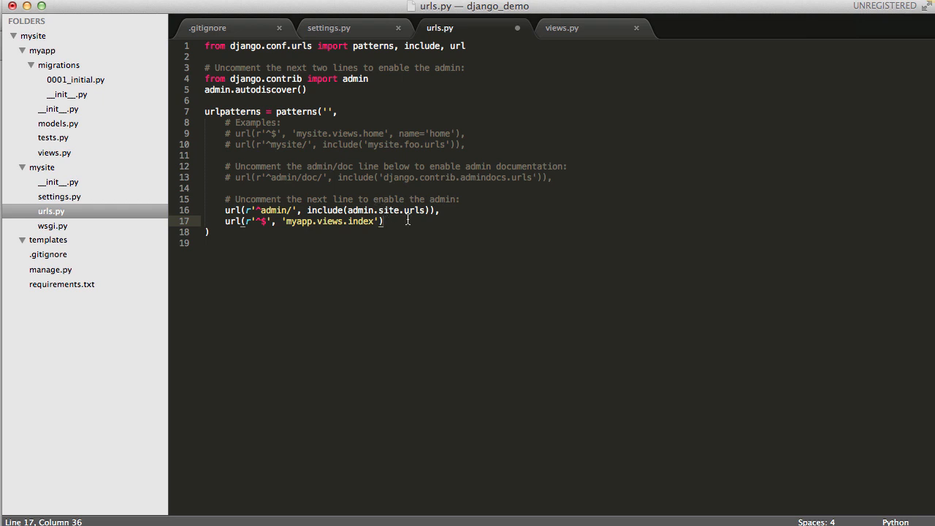
{"action": "type", "text": ","}
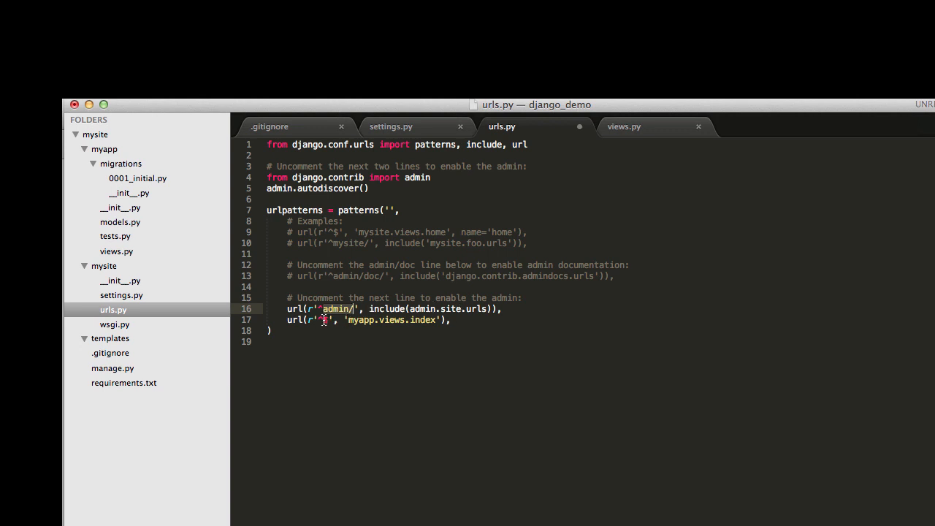
{"action": "type", "text": "^$"}
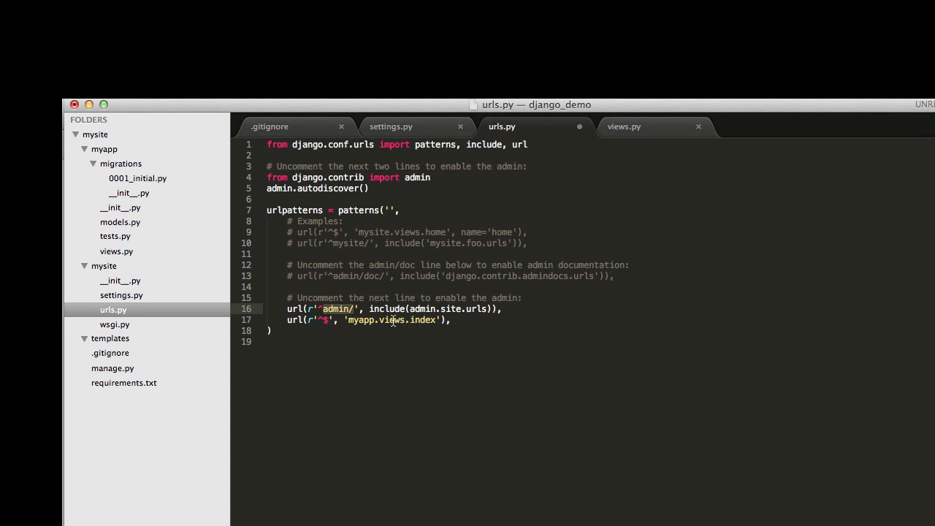
{"action": "mouse_move", "coordinate": [328, 265]}
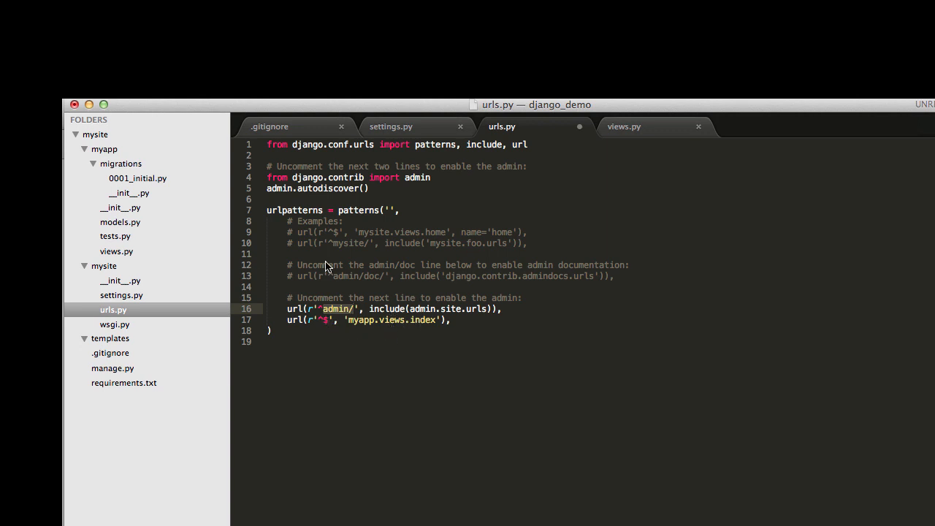
{"action": "left_click", "coordinate": [624, 125]}
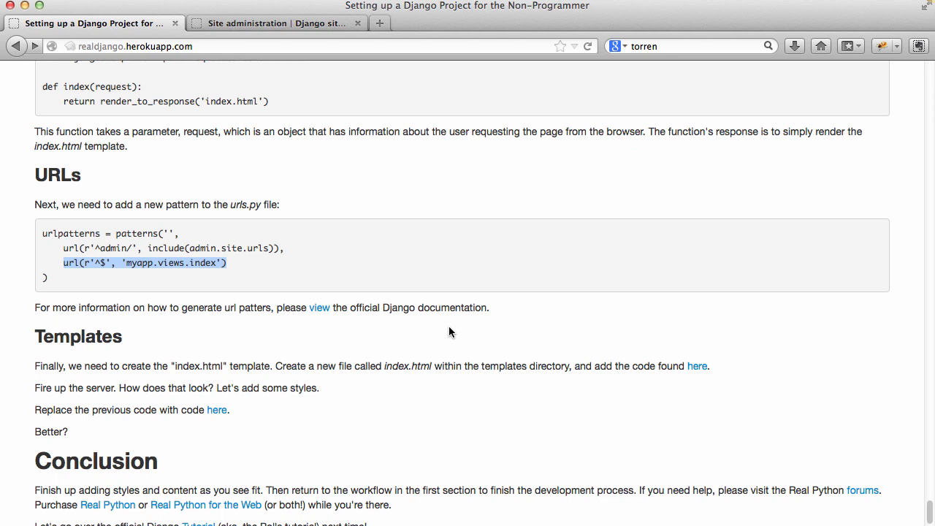
{"action": "mouse_move", "coordinate": [347, 333]}
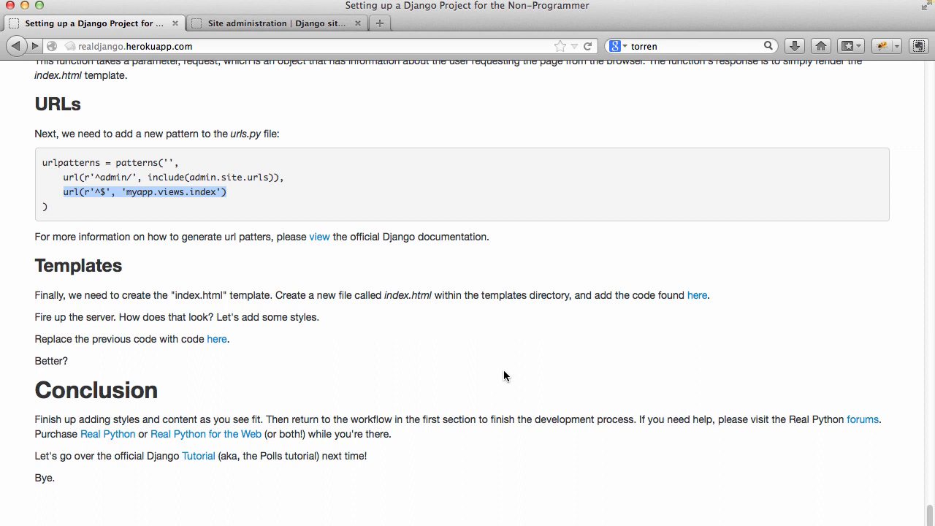
{"action": "mouse_move", "coordinate": [594, 365]}
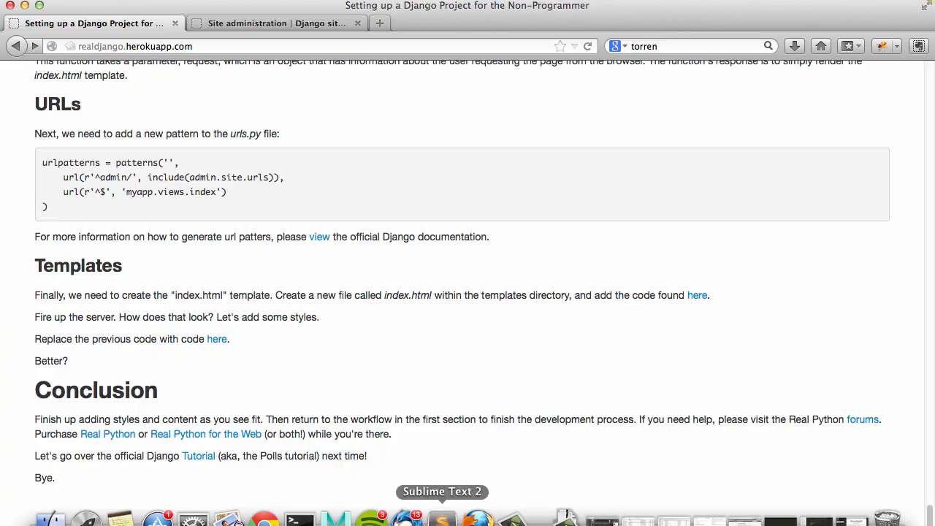
{"action": "left_click", "coordinate": [442, 519]}
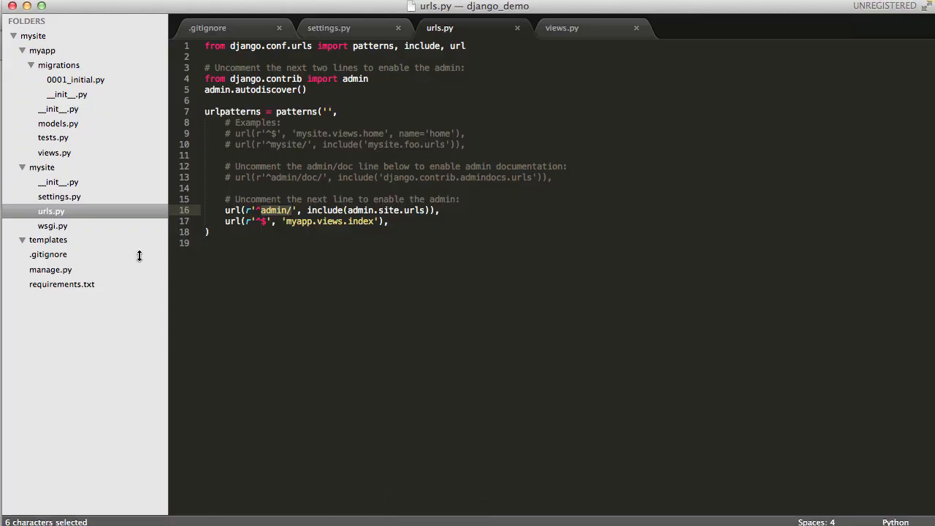
Create index.html in templates and start it with {% load markdown_deux_tags %}
{"action": "right_click", "coordinate": [48, 240]}
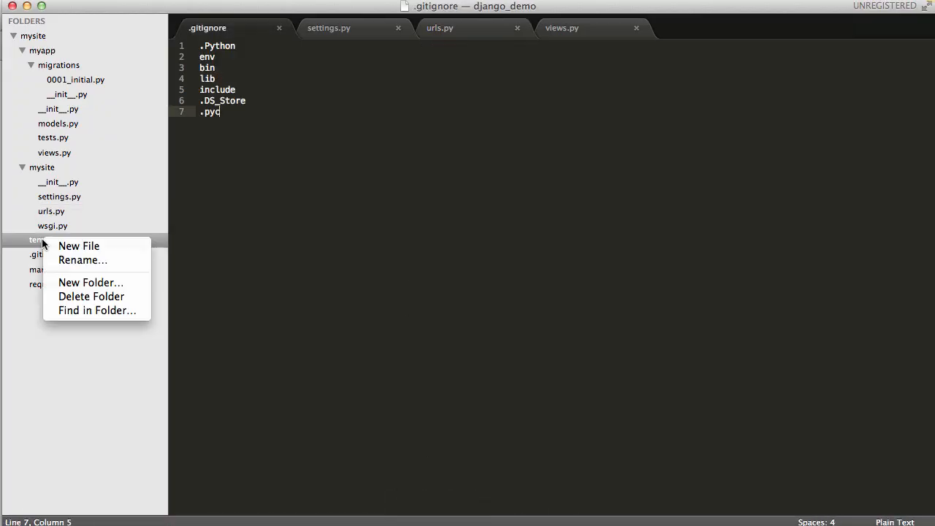
{"action": "left_click", "coordinate": [79, 245]}
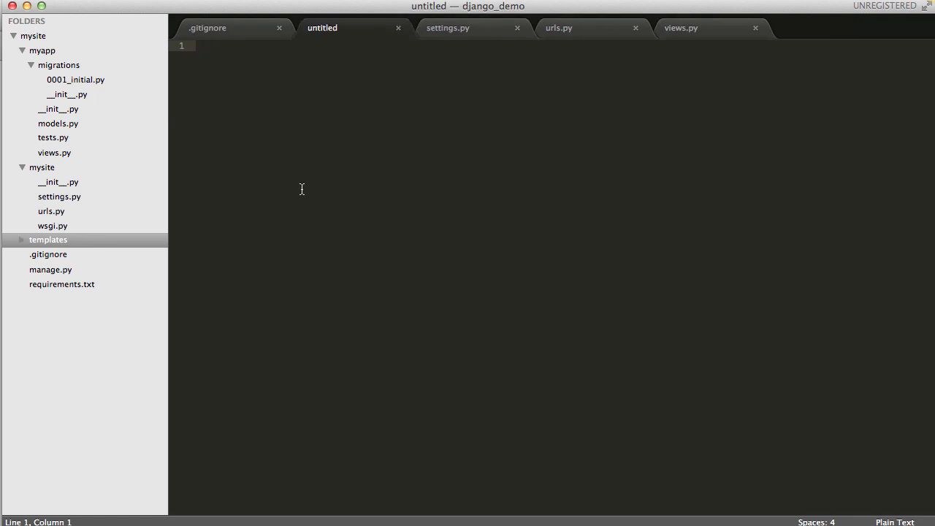
{"action": "key", "text": "cmd+s"}
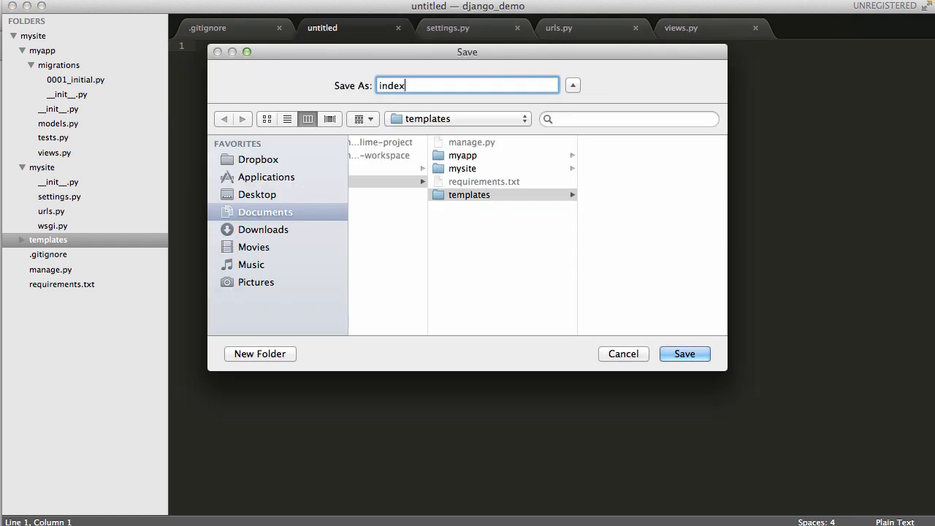
{"action": "left_click", "coordinate": [683, 354]}
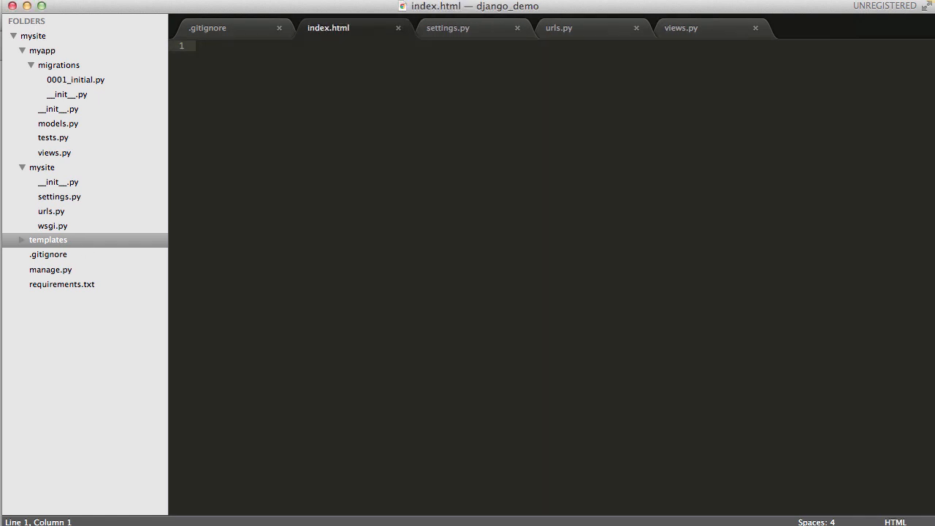
{"action": "type", "text": "{% load markdown_deux_tags %}"}
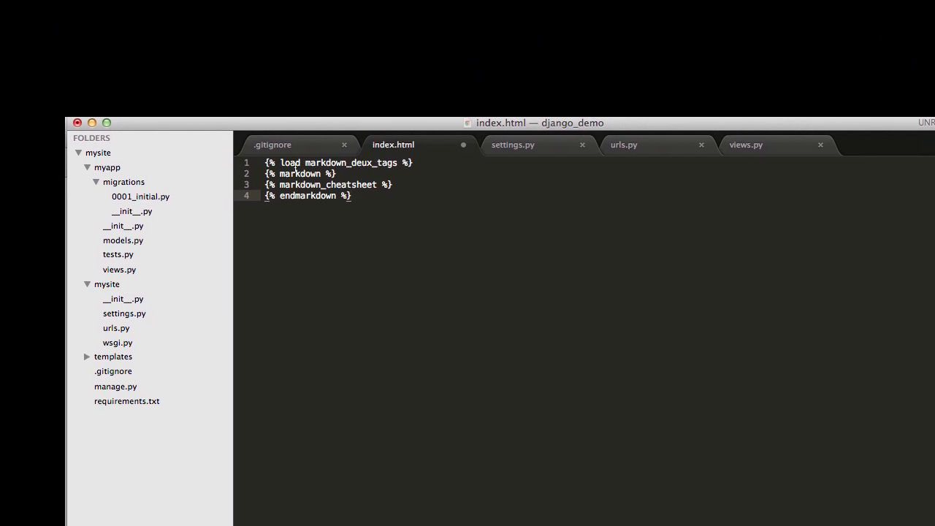
{"action": "mouse_move", "coordinate": [367, 169]}
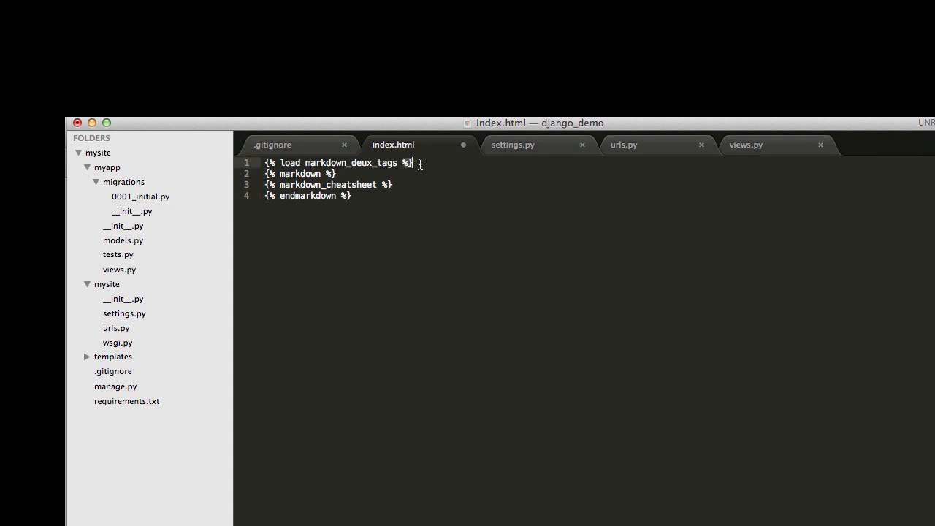
{"action": "mouse_move", "coordinate": [421, 163]}
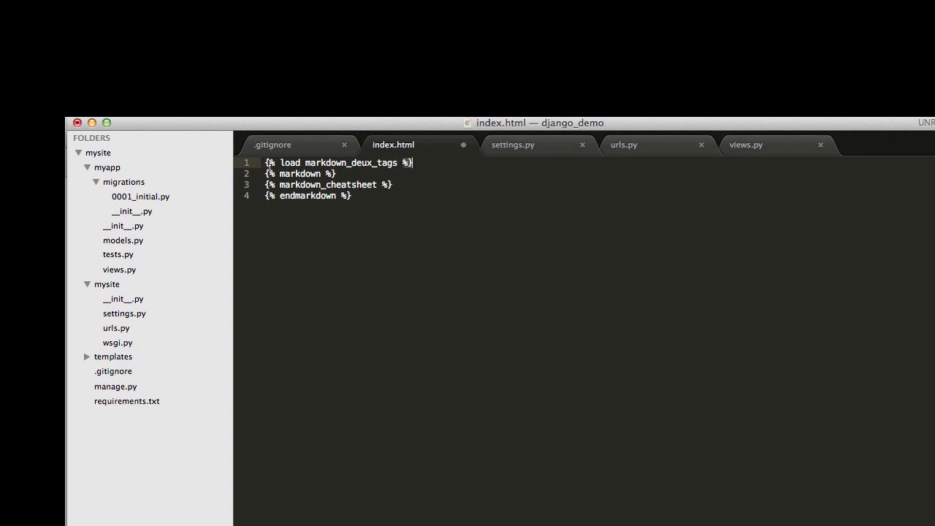
{"action": "mouse_move", "coordinate": [364, 175]}
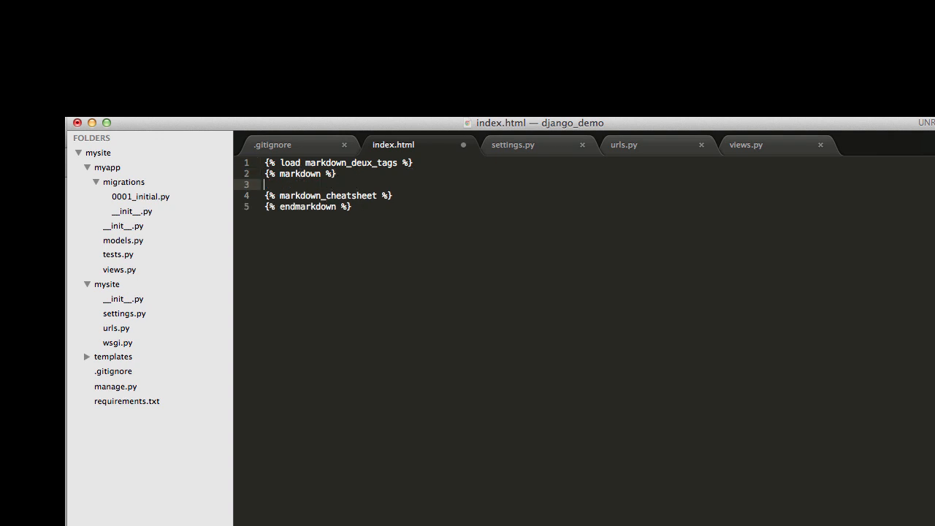
Type a test '# TEST' heading and *bold* markdown into index.html's markdown block
{"action": "type", "text": "#"}
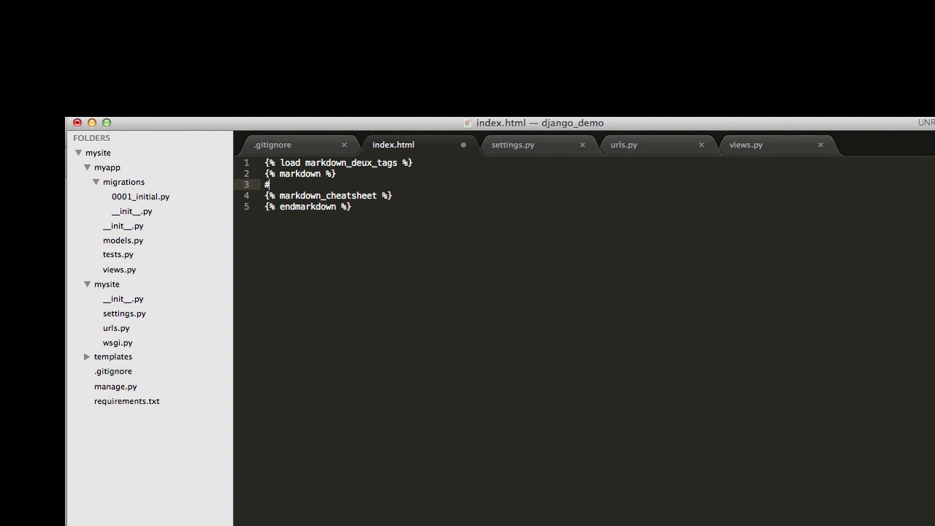
{"action": "type", "text": "TEST"}
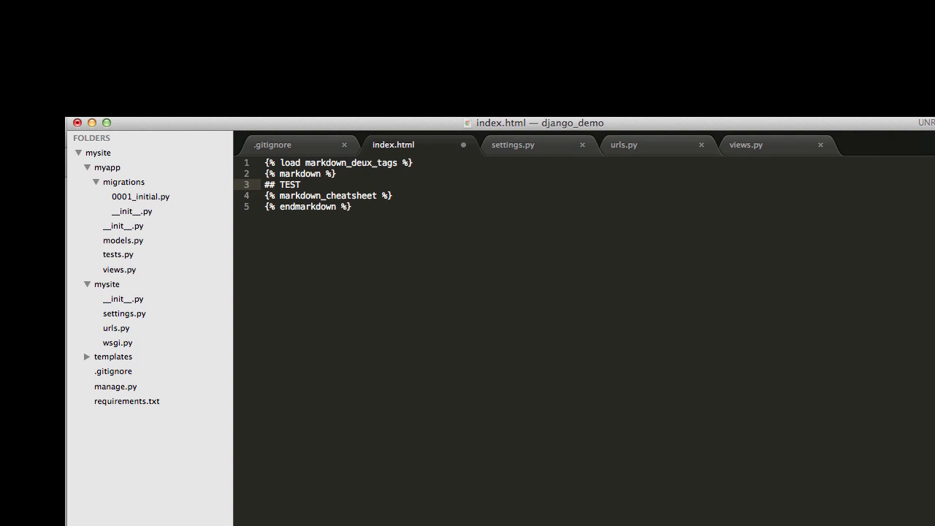
{"action": "key", "text": "Backspace"}
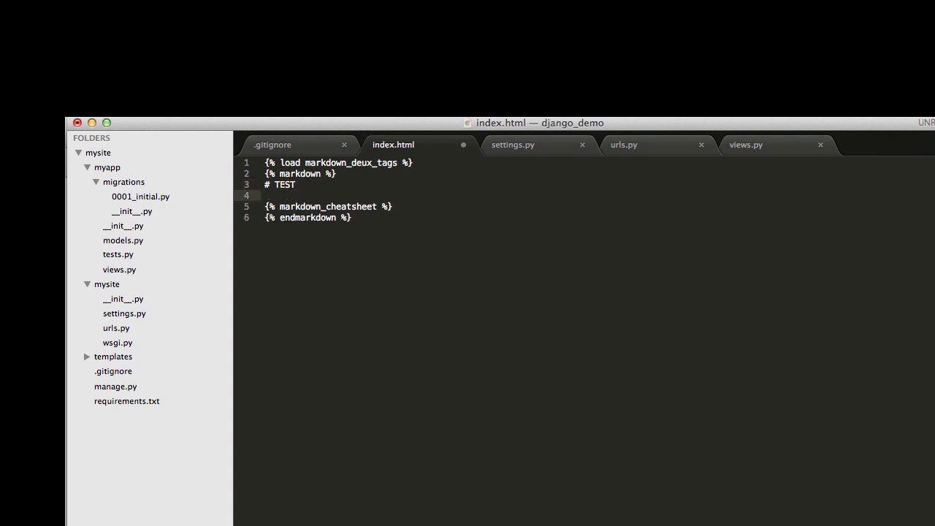
{"action": "type", "text": "*bo1"}
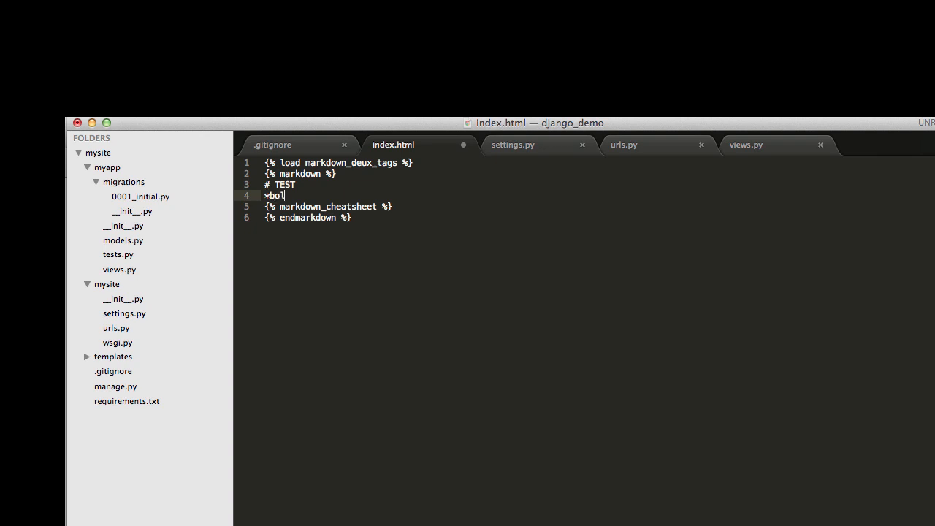
{"action": "type", "text": "ld*"}
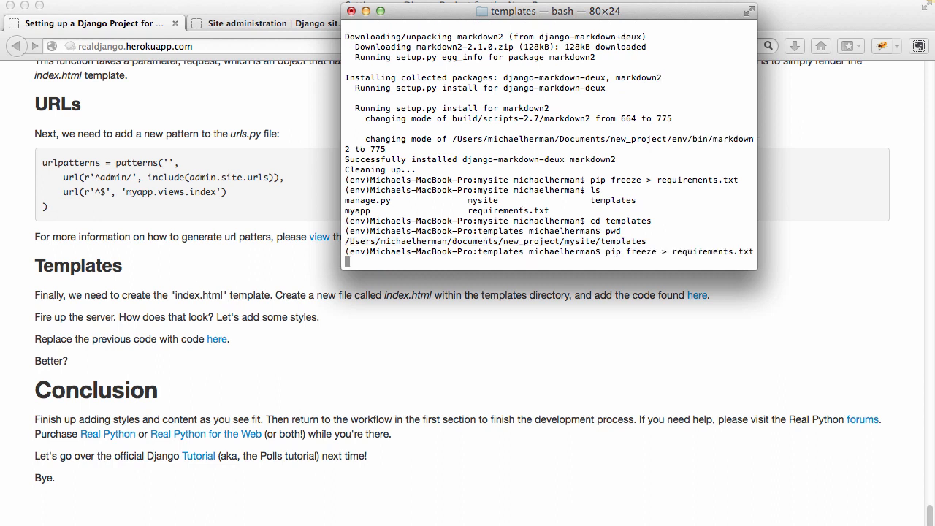
Enter the manage.py command in Terminal, then leave the templates folder
{"action": "type", "text": "python manage.py migrate myapp"}
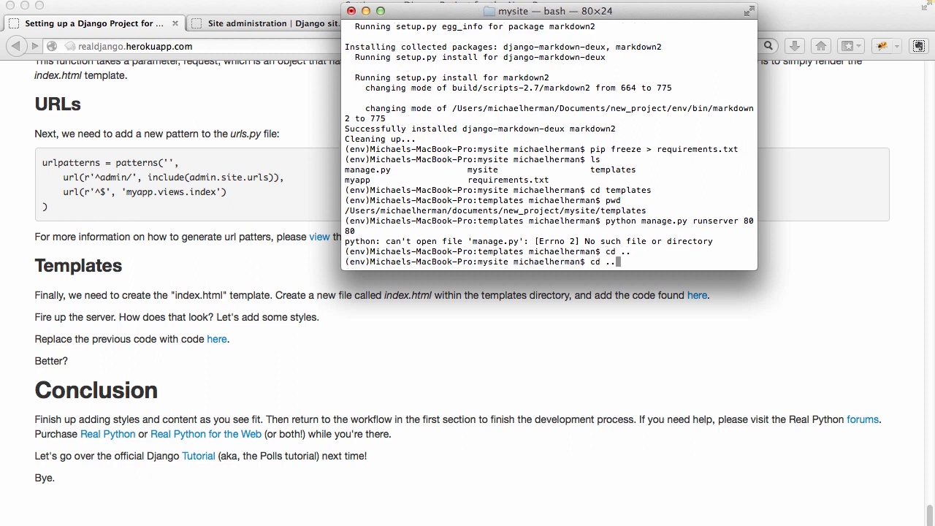
{"action": "key", "text": "enter"}
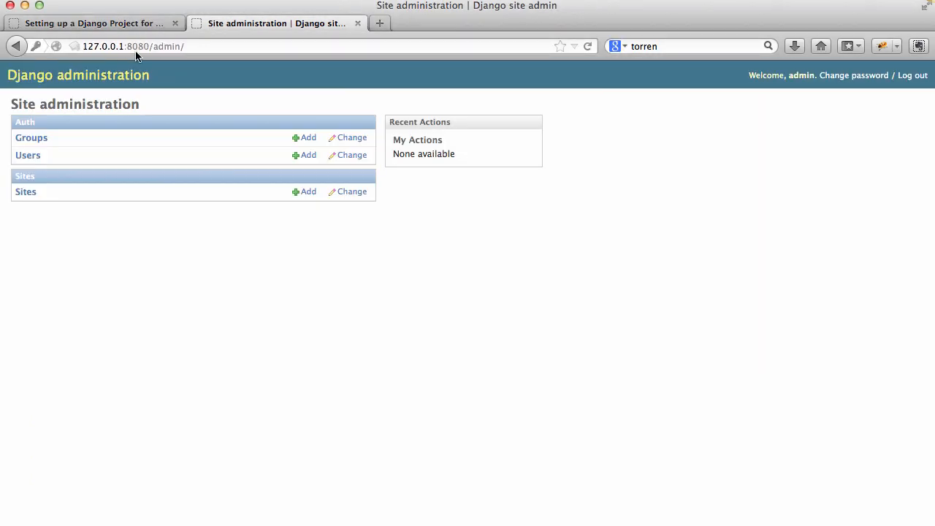
Load 127.0.0.1:8080 in Firefox and scroll the raw-HTML cheatsheet page
{"action": "left_click", "coordinate": [154, 45]}
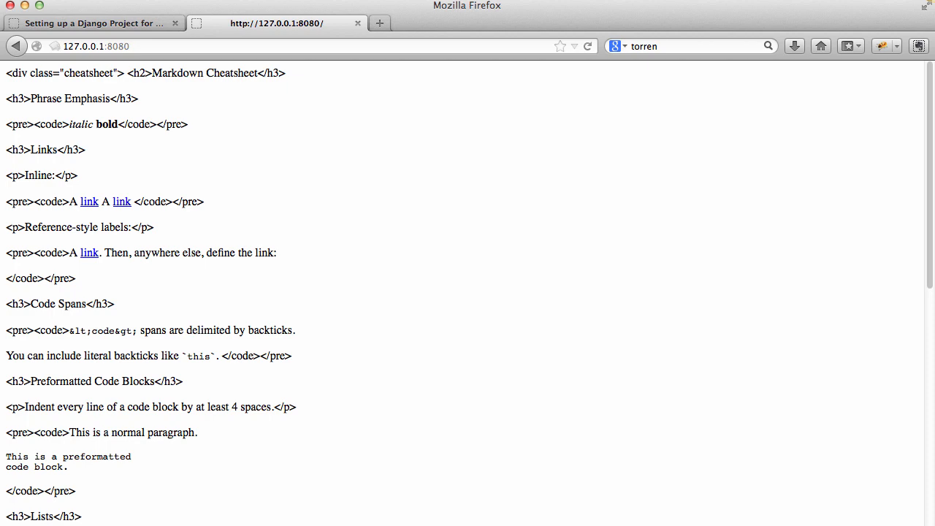
{"action": "scroll", "scroll_direction": "down", "scroll_amount": 3}
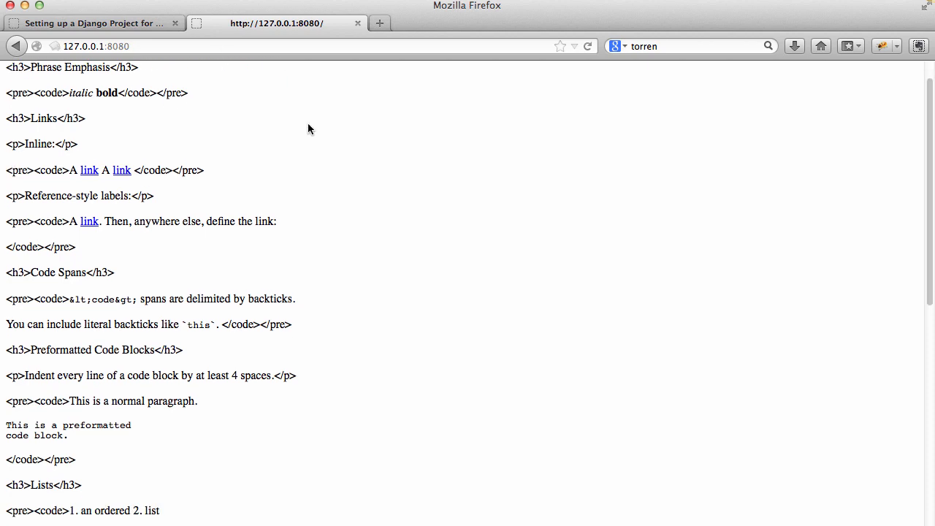
{"action": "scroll", "scroll_direction": "down", "scroll_amount": 3}
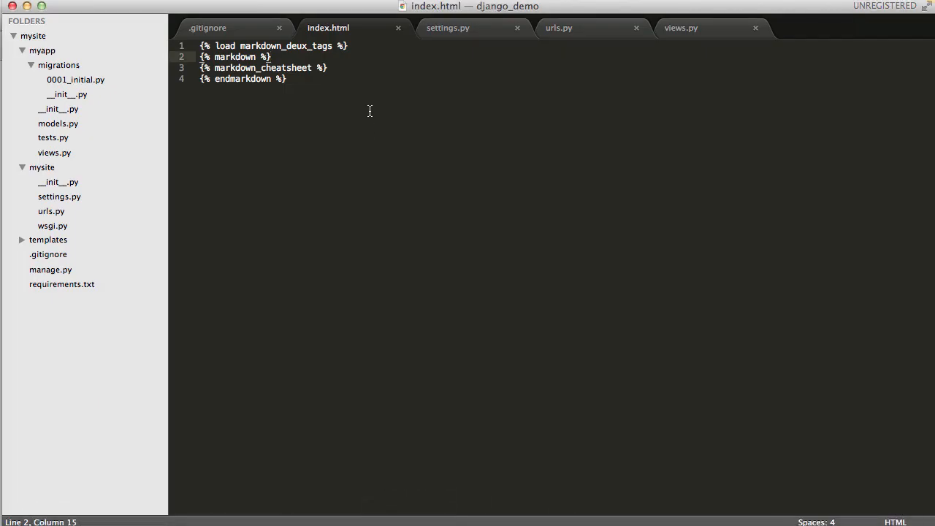
Replace the markdown_cheatsheet line with '#TESTING' and '##This is a test'
{"action": "triple_click", "coordinate": [263, 68]}
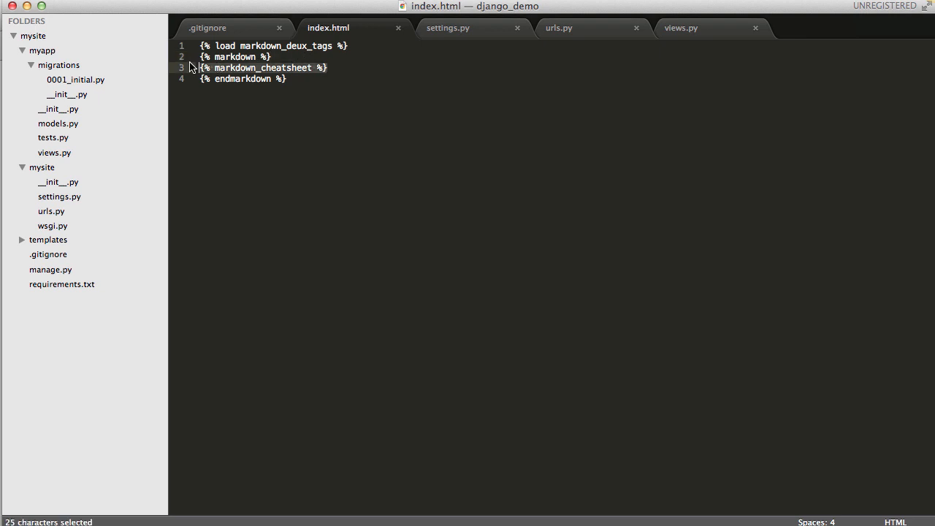
{"action": "key", "text": "delete"}
{"action": "type", "text": "#T"}
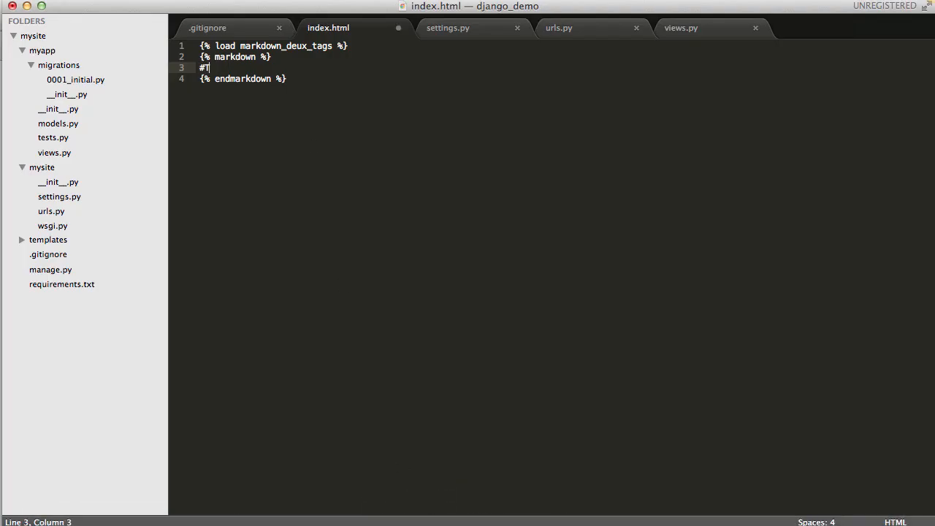
{"action": "type", "text": "ESTING"}
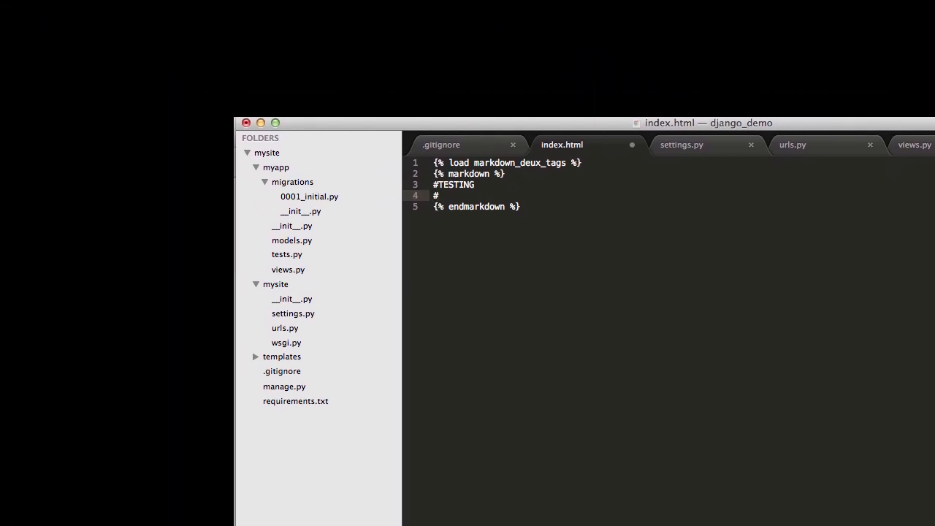
{"action": "type", "text": "#This is a"}
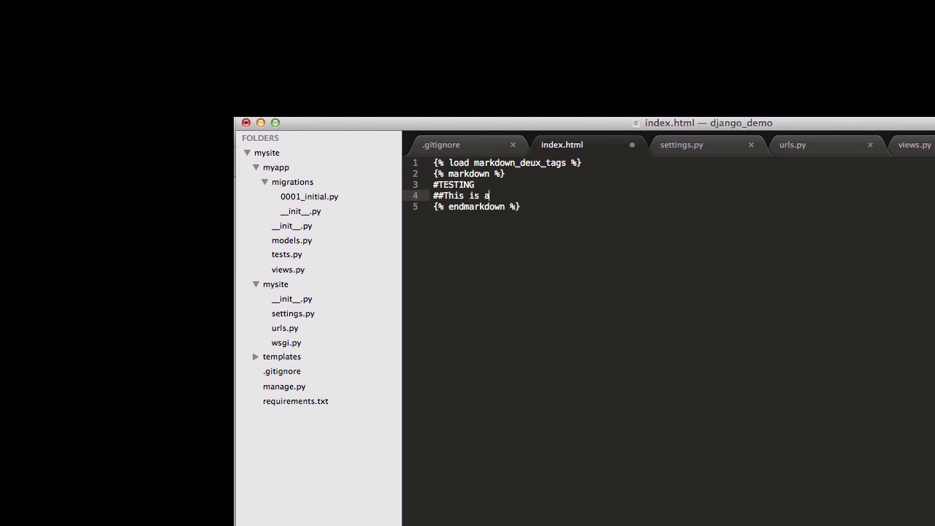
{"action": "type", "text": "test"}
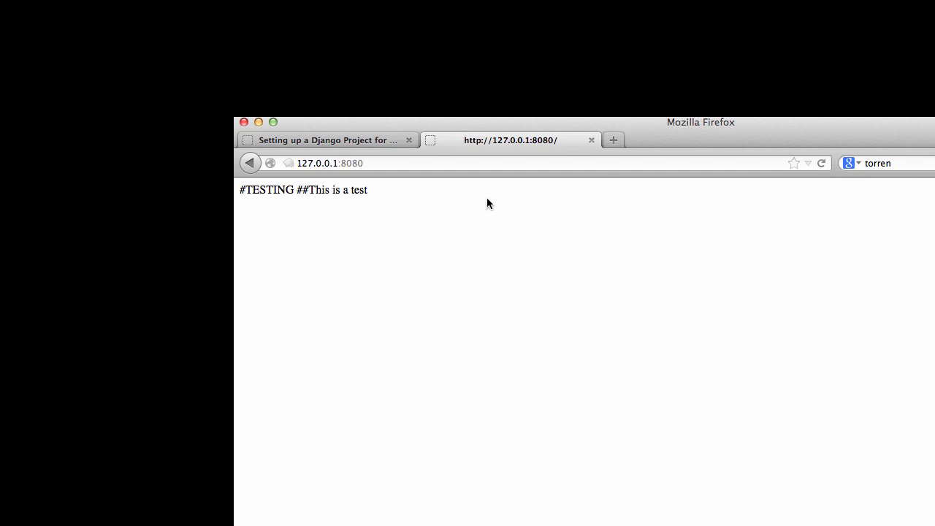
{"action": "mouse_move", "coordinate": [351, 209]}
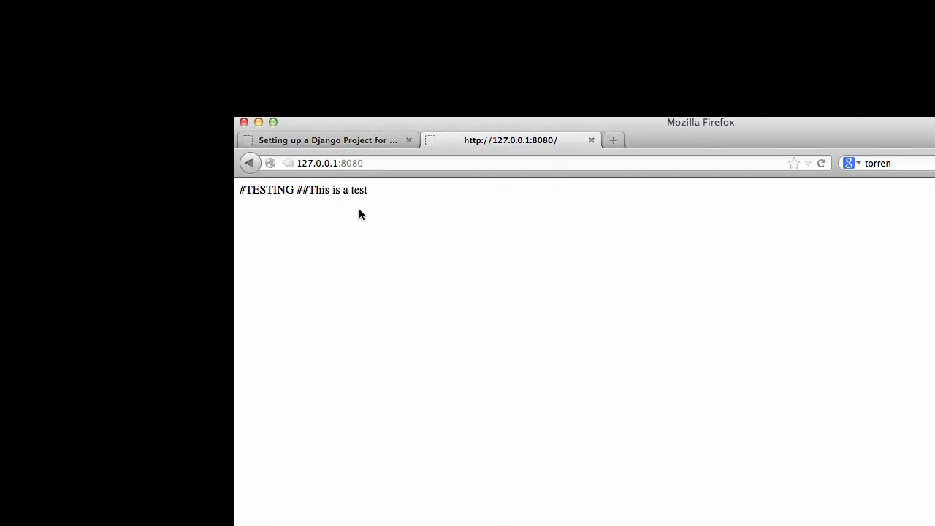
Reload the local page so TESTING and This is a test render as headings
{"action": "left_click", "coordinate": [821, 164]}
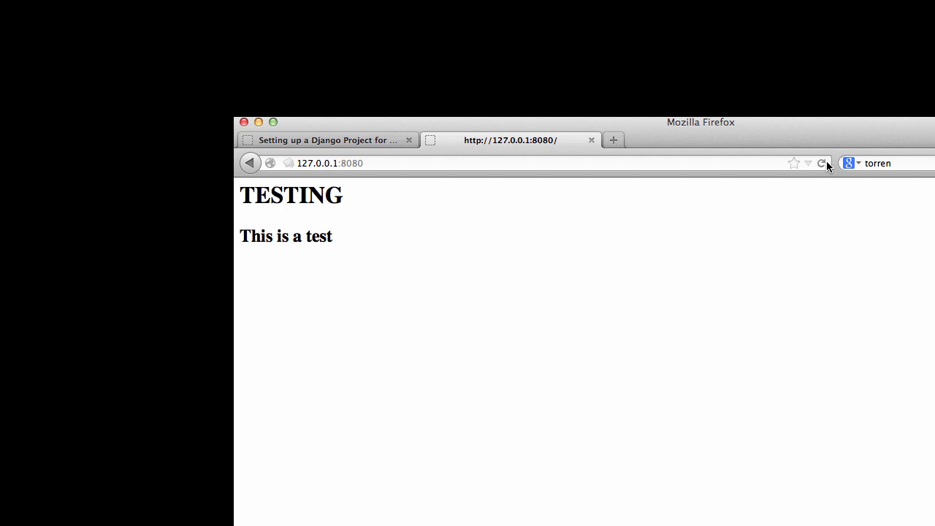
{"action": "mouse_move", "coordinate": [244, 196]}
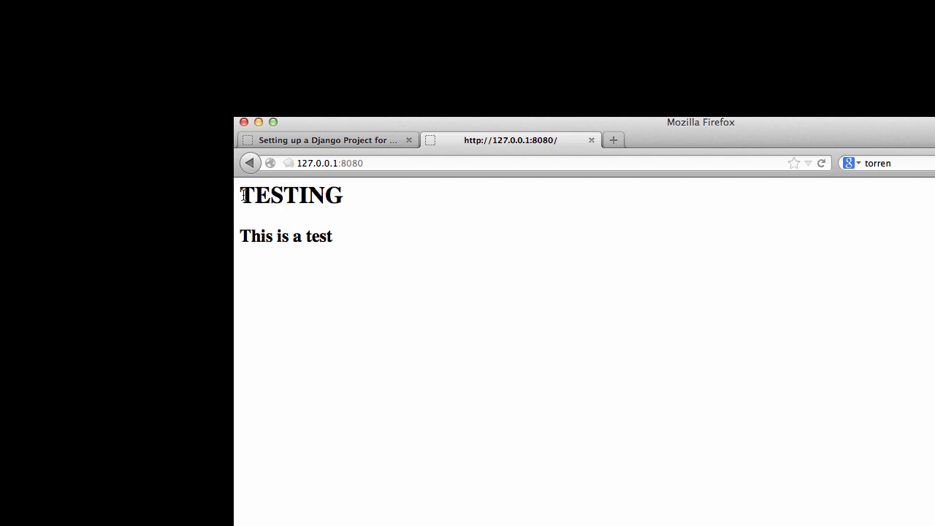
{"action": "mouse_move", "coordinate": [336, 198]}
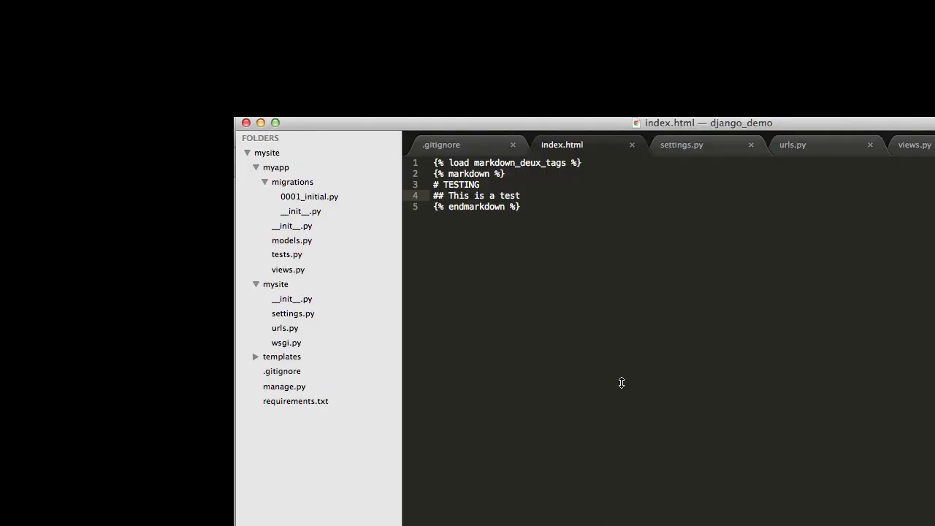
Add '*italics*', '**bold*' and '### H3' lines to the markdown block in index.html
{"action": "key", "text": "enter"}
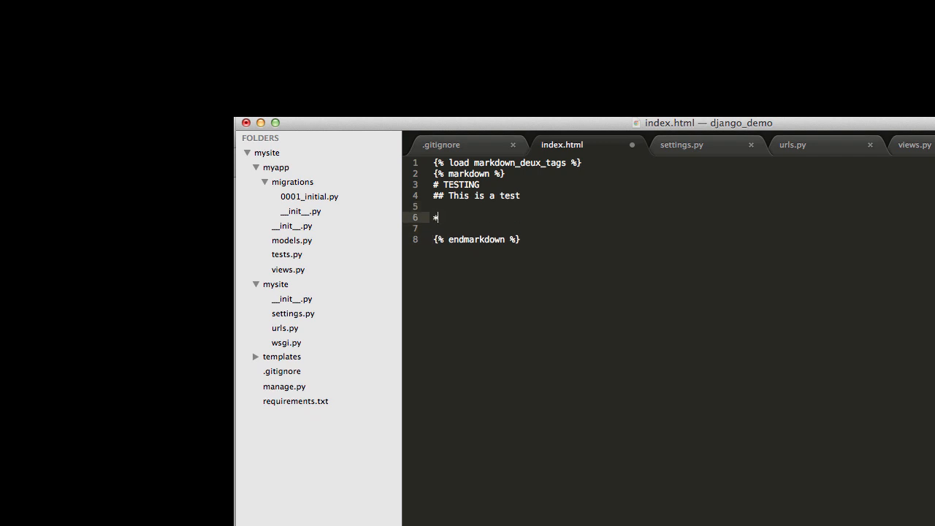
{"action": "type", "text": "itali"}
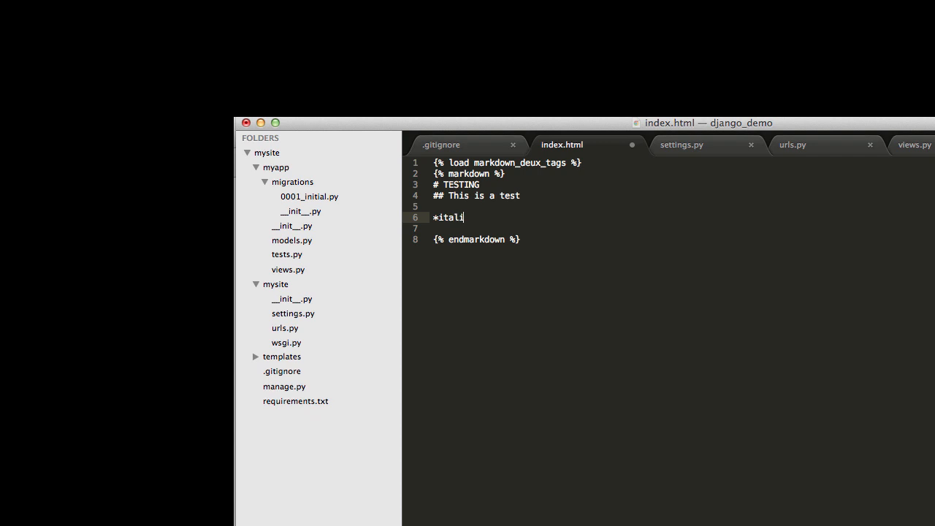
{"action": "type", "text": "cs*"}
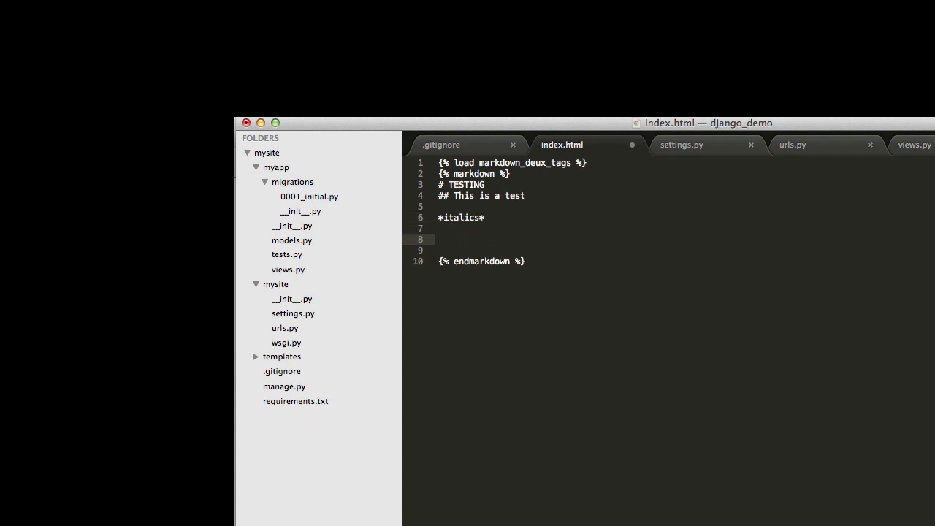
{"action": "type", "text": "**bo"}
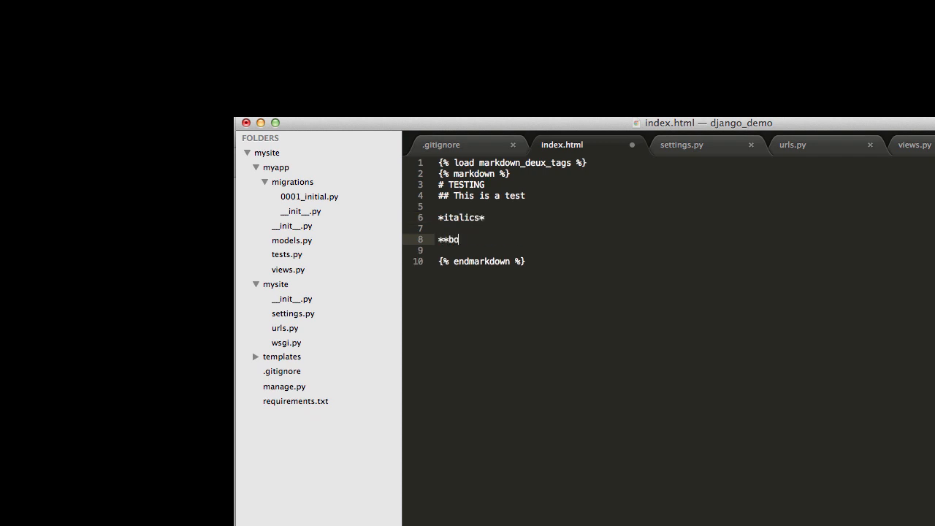
{"action": "type", "text": "ld*"}
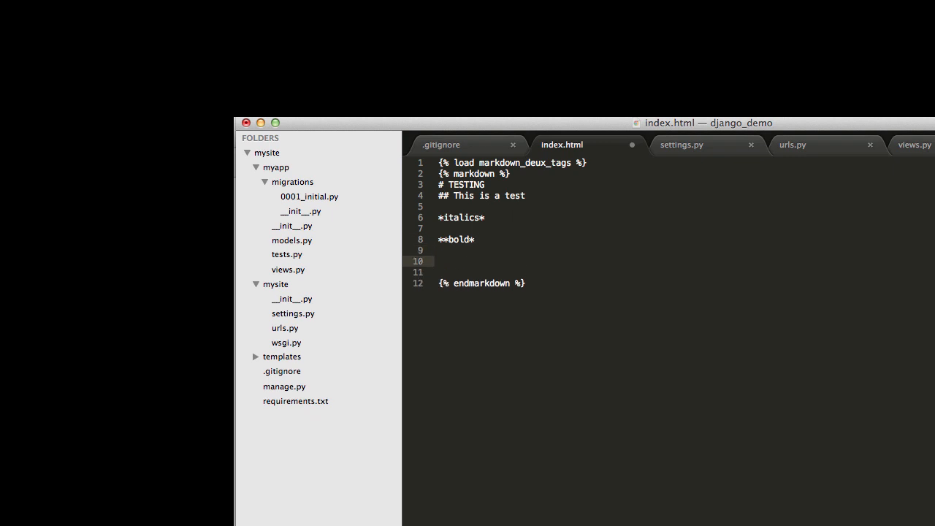
{"action": "type", "text": "###"}
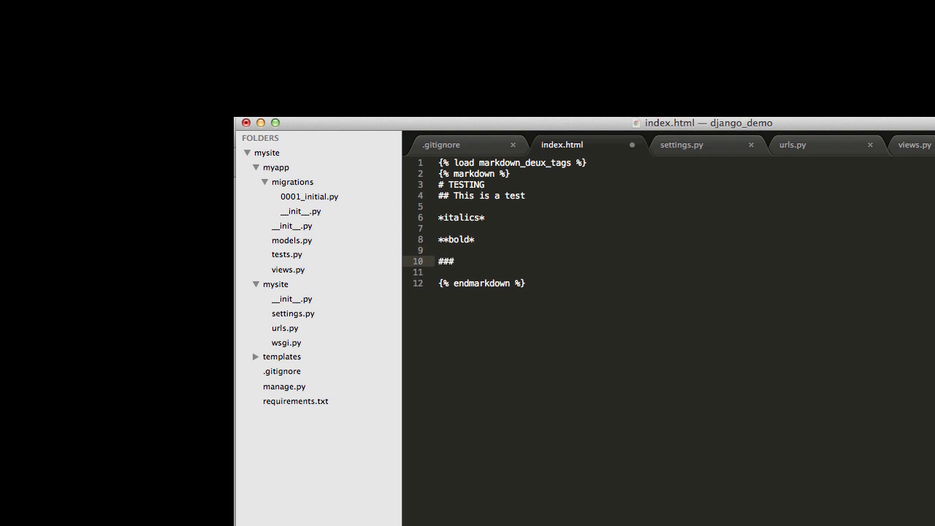
{"action": "type", "text": "H#"}
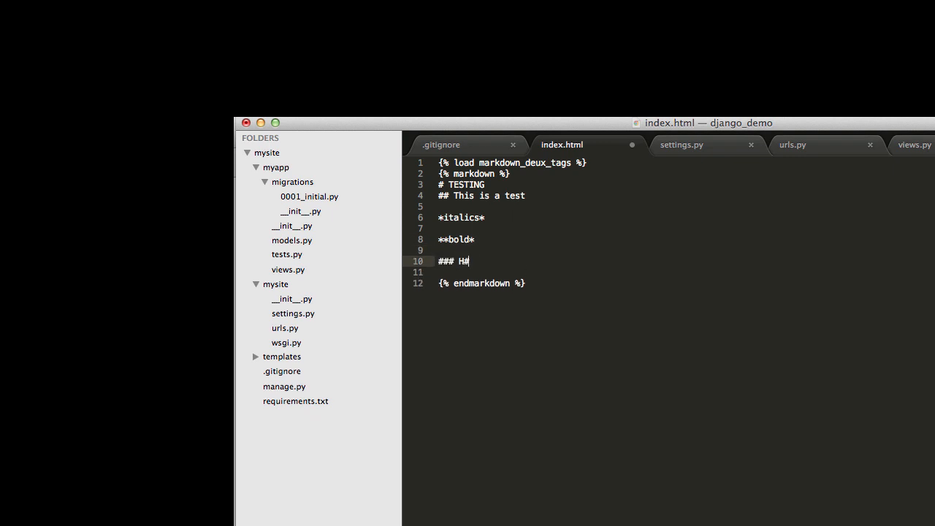
{"action": "type", "text": "3"}
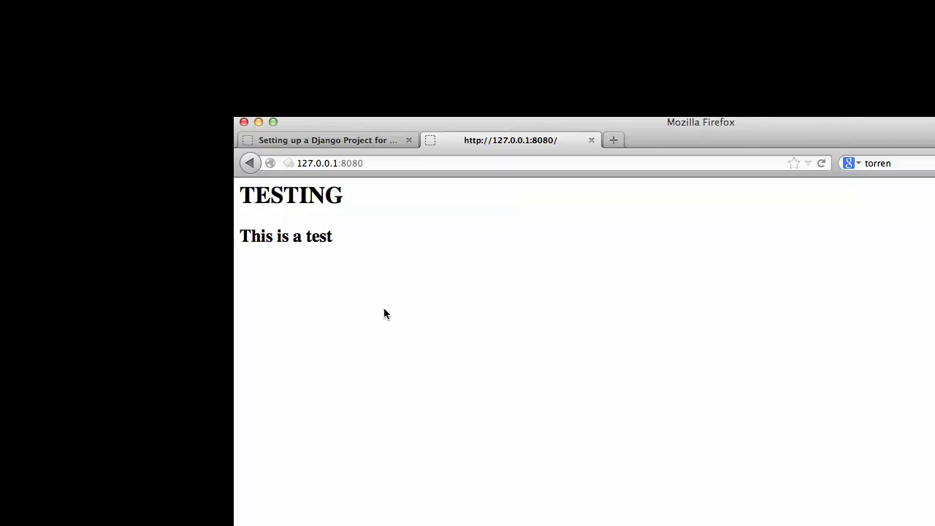
Reload the page, view its generated HTML source to find the missing asterisk, then close it
{"action": "left_click", "coordinate": [821, 164]}
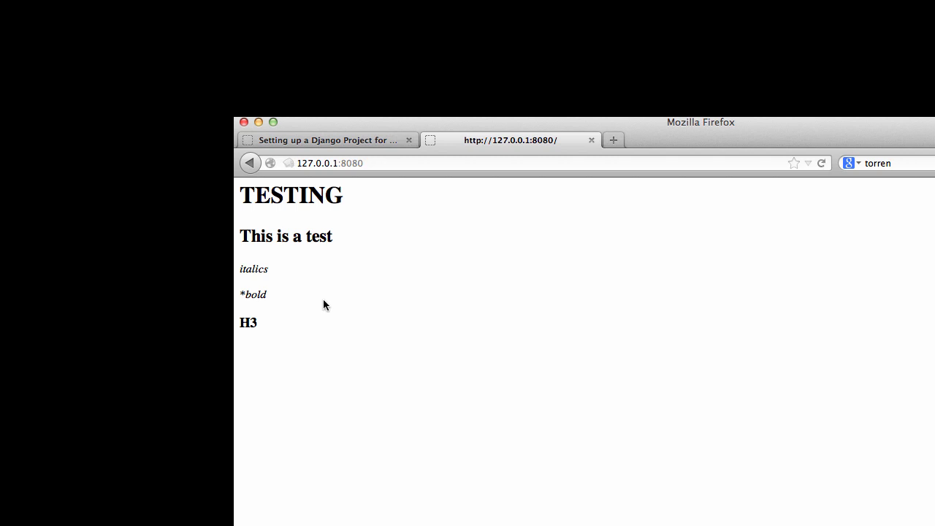
{"action": "right_click", "coordinate": [324, 305]}
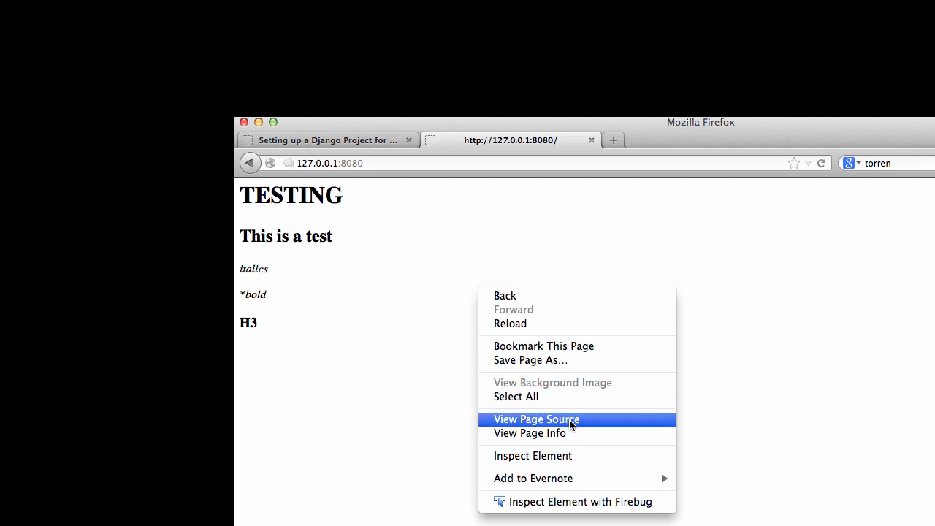
{"action": "left_click", "coordinate": [536, 418]}
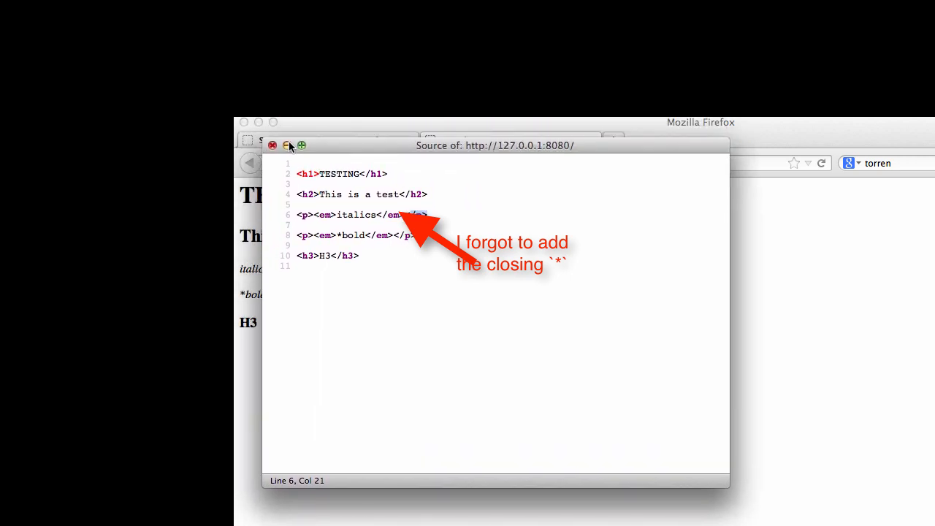
{"action": "left_click", "coordinate": [272, 145]}
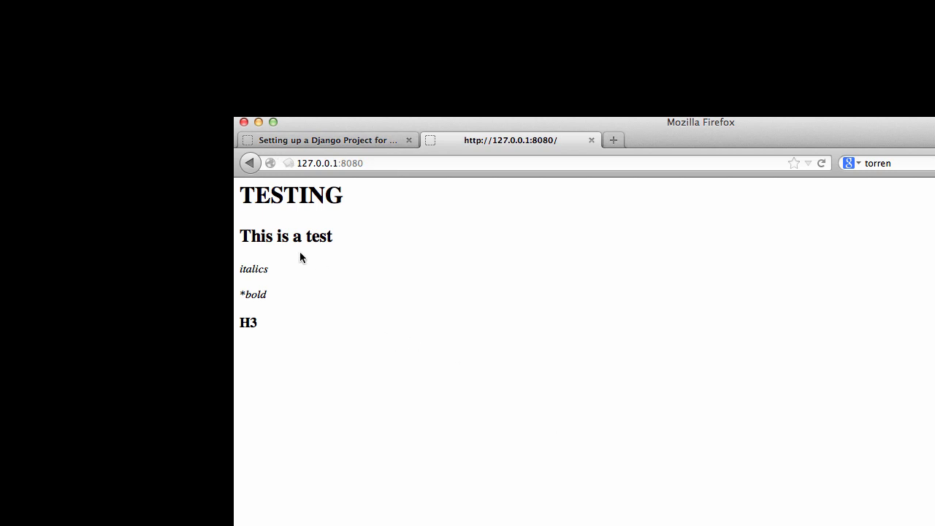
{"action": "mouse_move", "coordinate": [339, 293]}
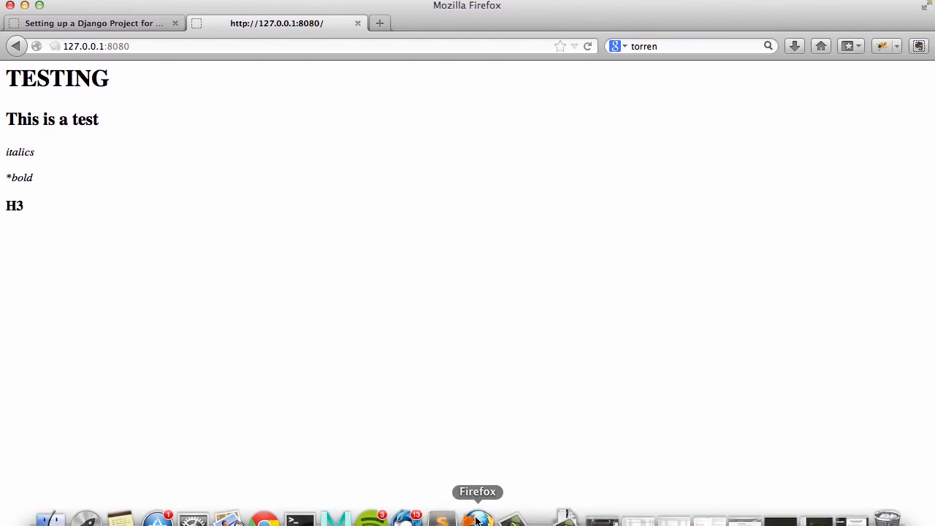
From the tutorial's Templates section, open the GitHub Gist of Bootstrap-styled template code
{"action": "left_click", "coordinate": [95, 24]}
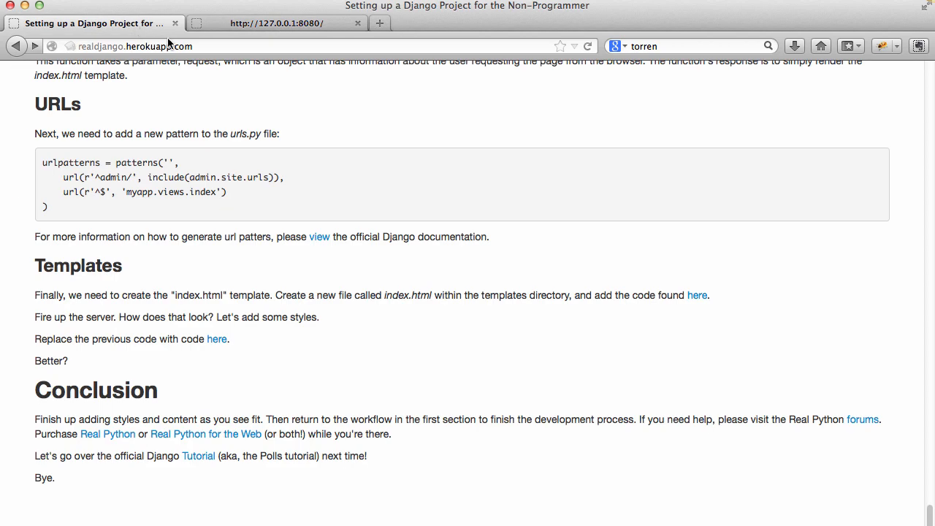
{"action": "mouse_move", "coordinate": [210, 352]}
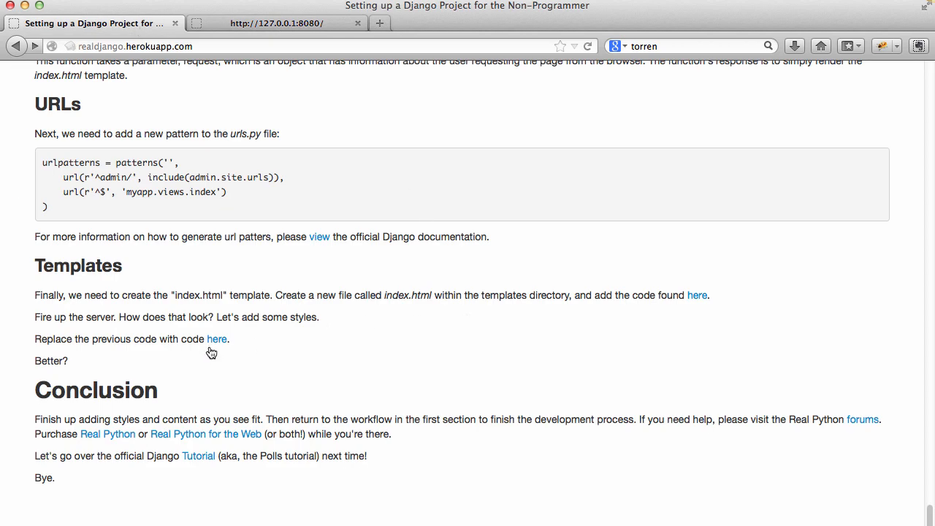
{"action": "left_click", "coordinate": [216, 339]}
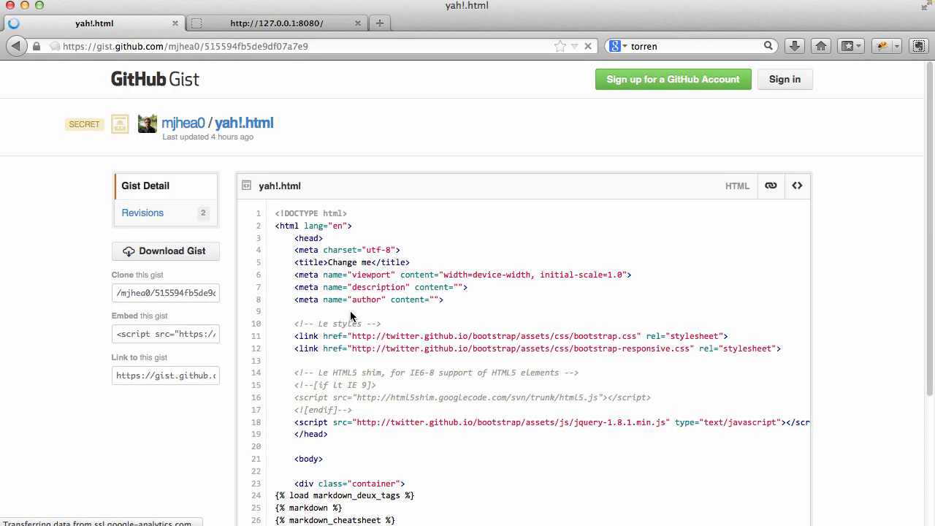
{"action": "scroll", "scroll_direction": "down", "scroll_amount": 3}
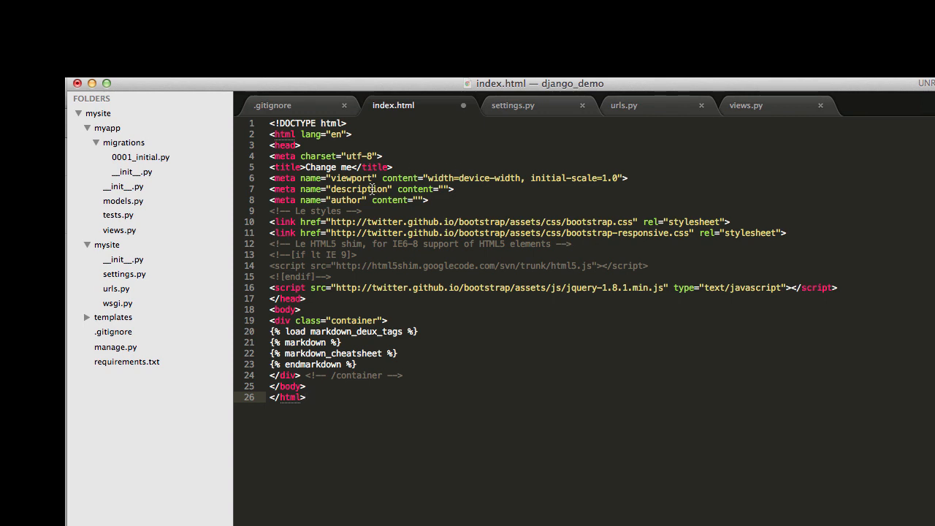
{"action": "mouse_move", "coordinate": [418, 214]}
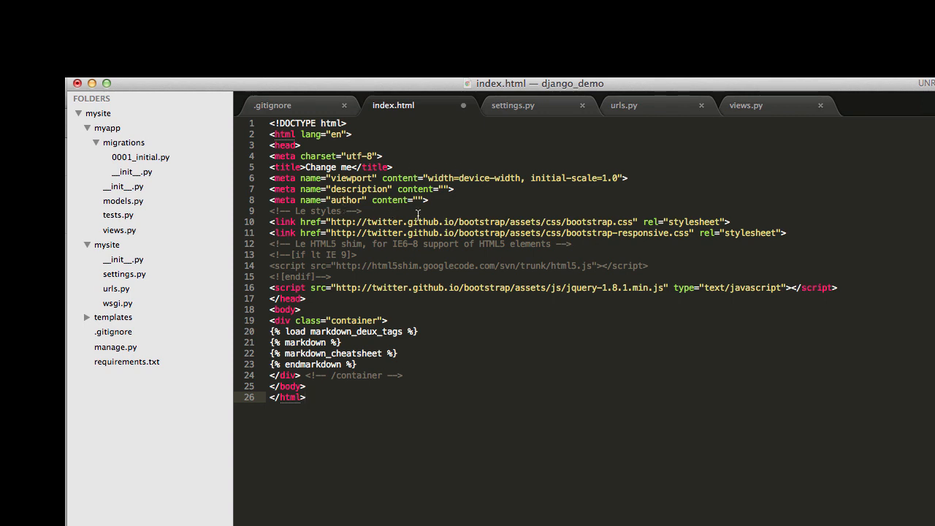
{"action": "mouse_move", "coordinate": [616, 224]}
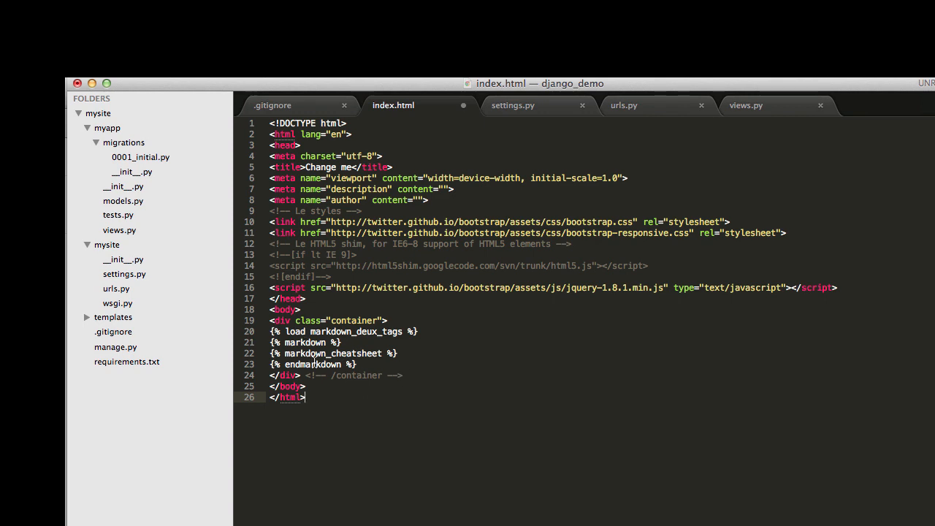
{"action": "mouse_move", "coordinate": [485, 349]}
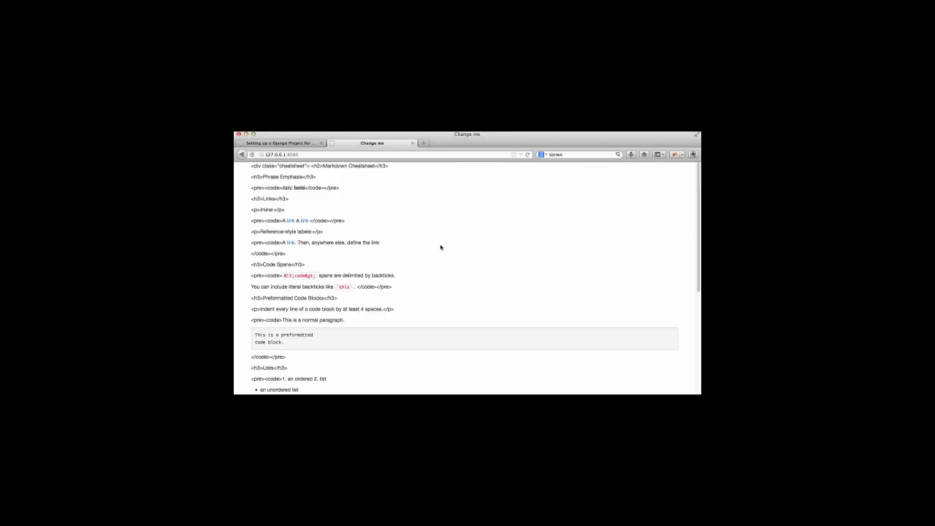
Scroll the styled cheatsheet page, return to the tutorial top and reach the Requirements table
{"action": "scroll", "scroll_direction": "down", "scroll_amount": 3}
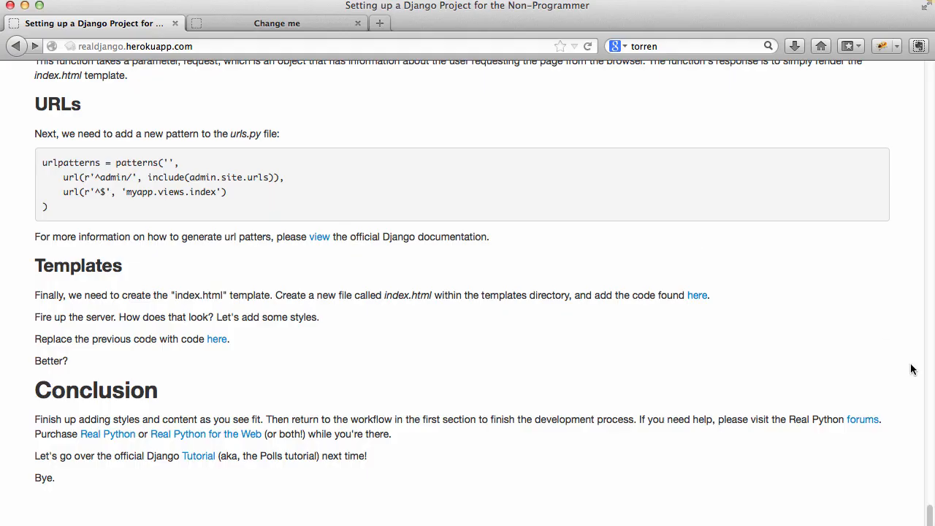
{"action": "scroll", "scroll_direction": "up", "scroll_amount": 3}
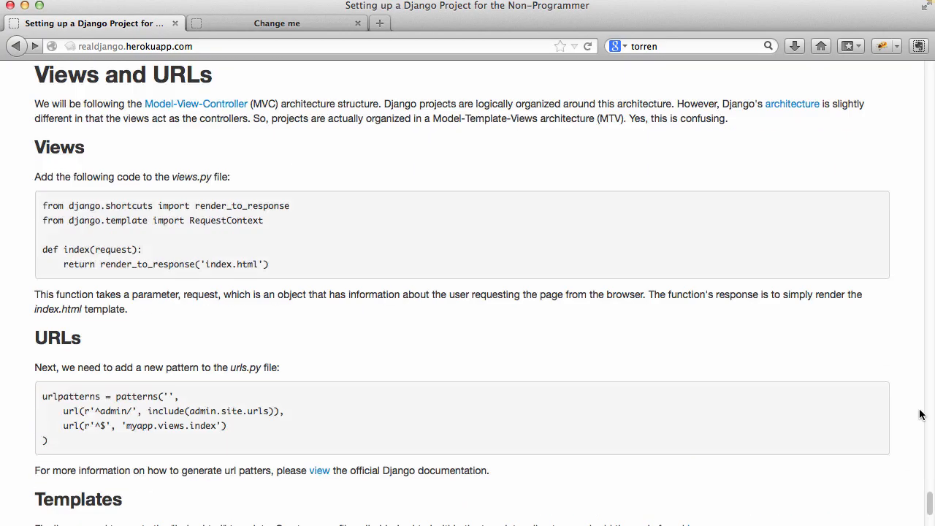
{"action": "scroll", "scroll_direction": "up", "scroll_amount": 3}
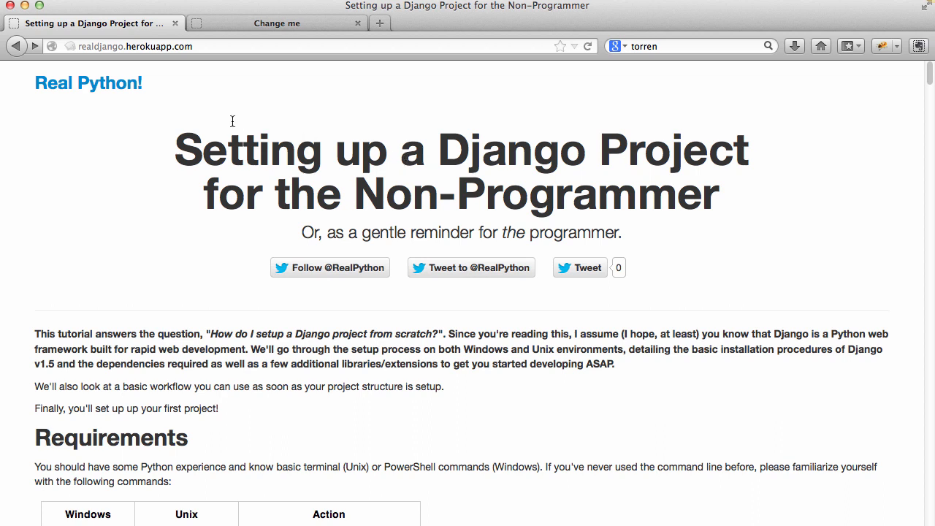
{"action": "mouse_move", "coordinate": [126, 158]}
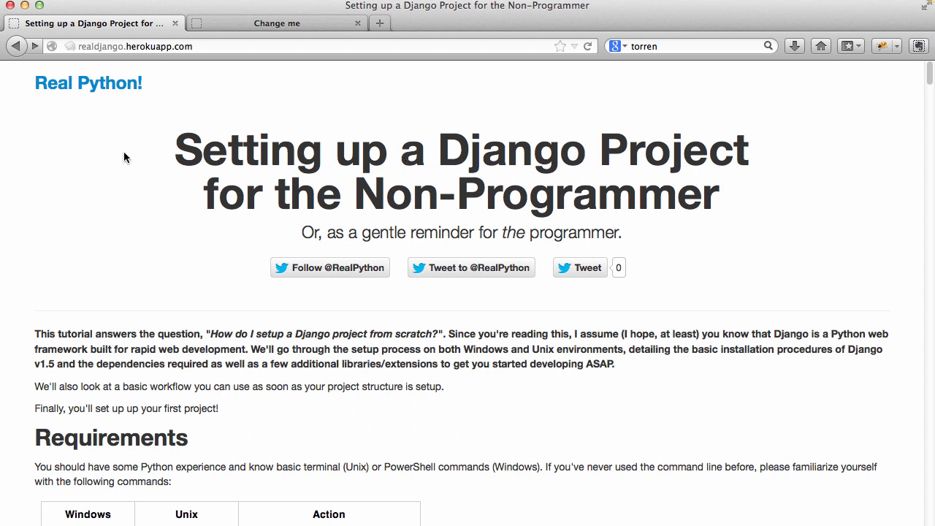
{"action": "mouse_move", "coordinate": [174, 217]}
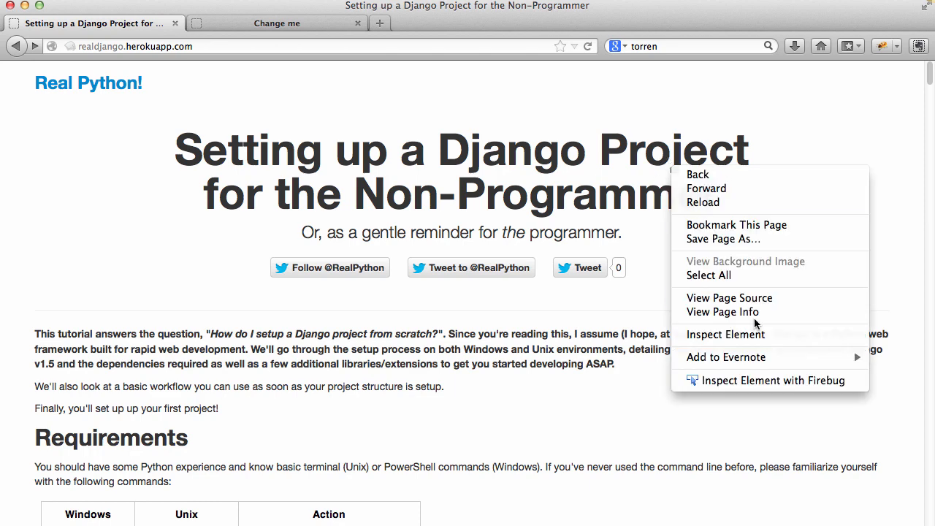
{"action": "left_click", "coordinate": [729, 298]}
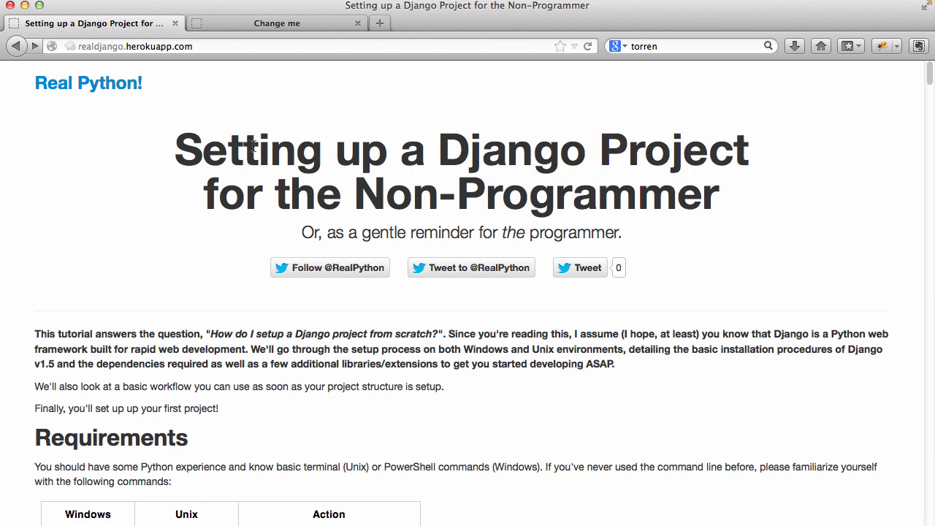
{"action": "mouse_move", "coordinate": [154, 124]}
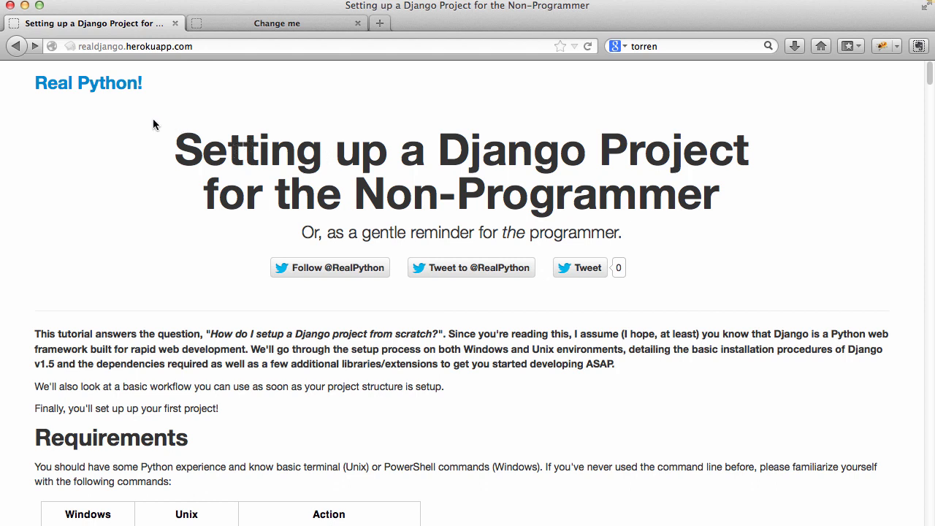
{"action": "mouse_move", "coordinate": [305, 107]}
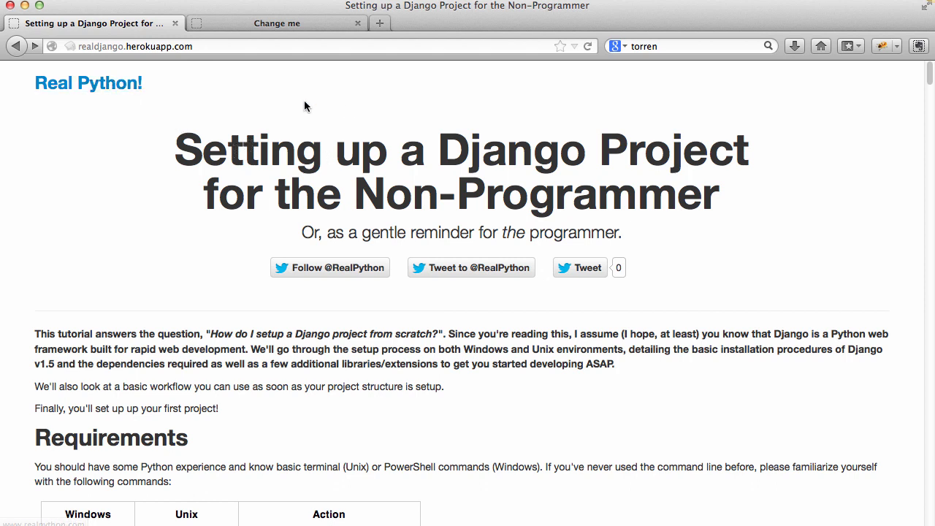
{"action": "mouse_move", "coordinate": [690, 231]}
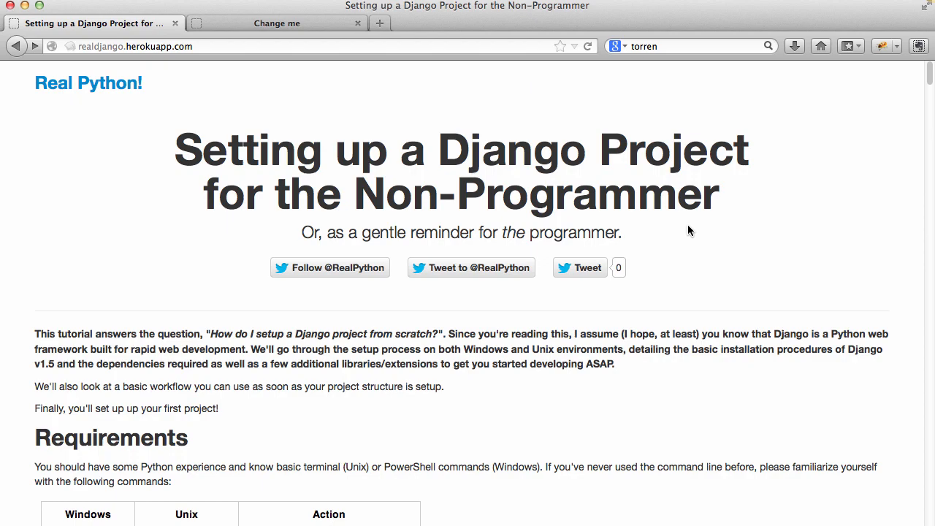
{"action": "scroll", "scroll_direction": "down", "scroll_amount": 3}
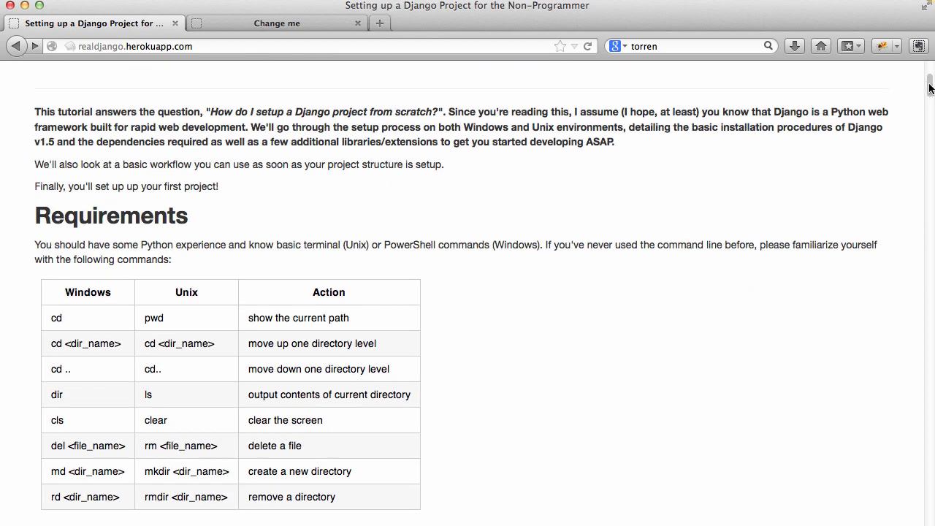
Scroll down the tutorial toward the Workflow section with its basic and advanced steps
{"action": "scroll", "scroll_direction": "down", "scroll_amount": 3}
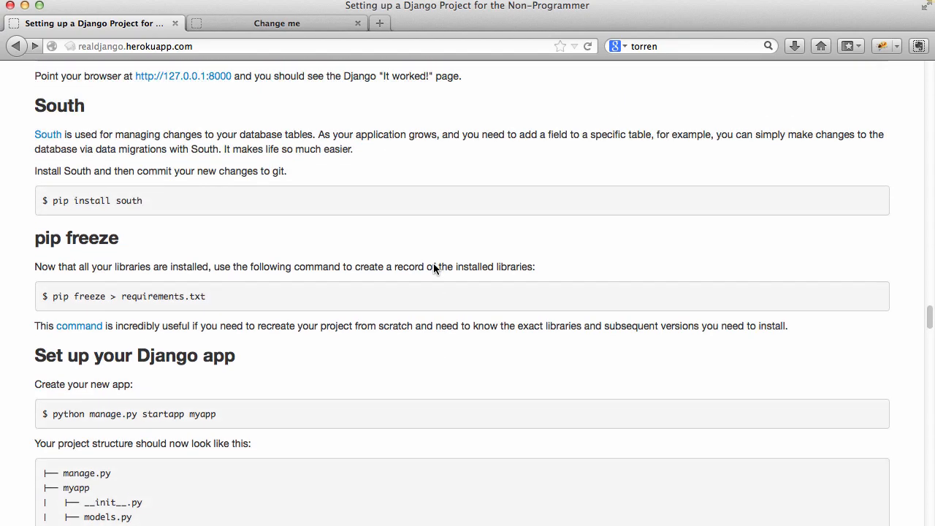
{"action": "scroll", "scroll_direction": "down", "scroll_amount": 3}
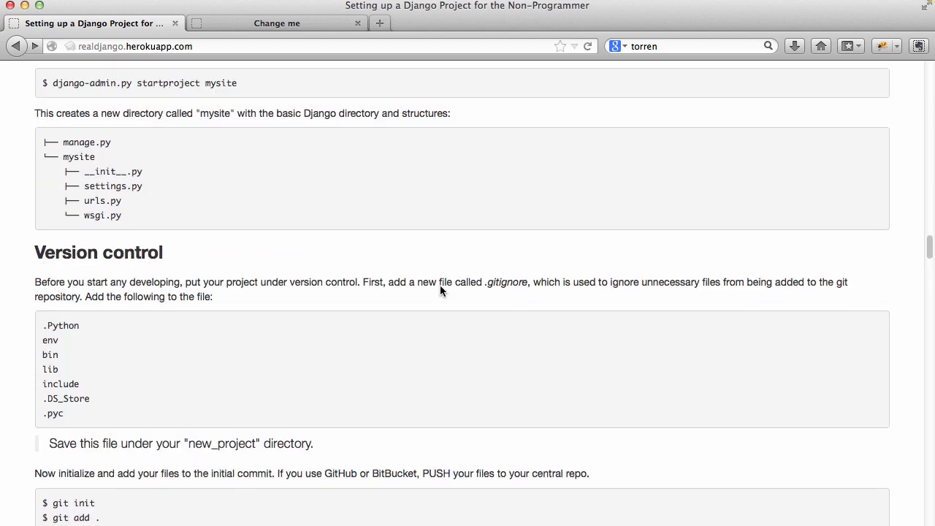
{"action": "scroll", "scroll_direction": "up", "scroll_amount": 3}
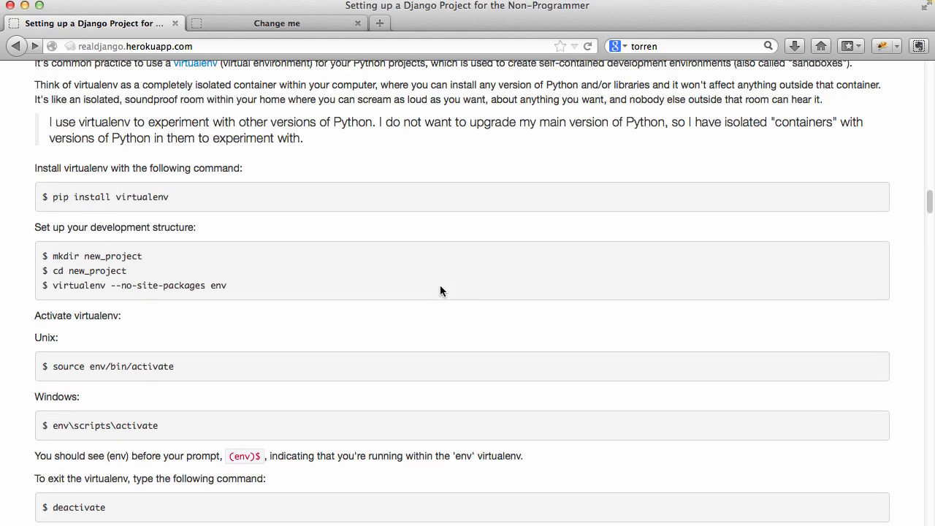
{"action": "scroll", "scroll_direction": "down", "scroll_amount": 3}
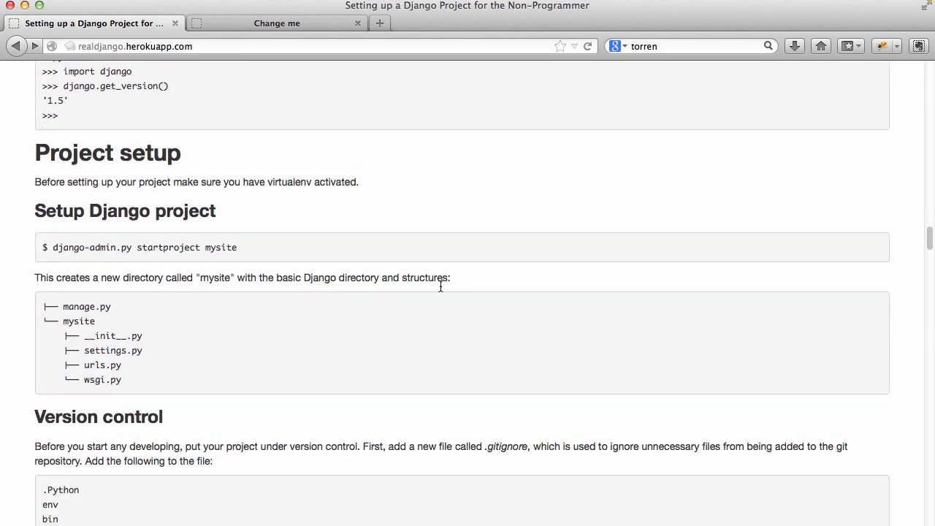
{"action": "scroll", "scroll_direction": "down", "scroll_amount": 3}
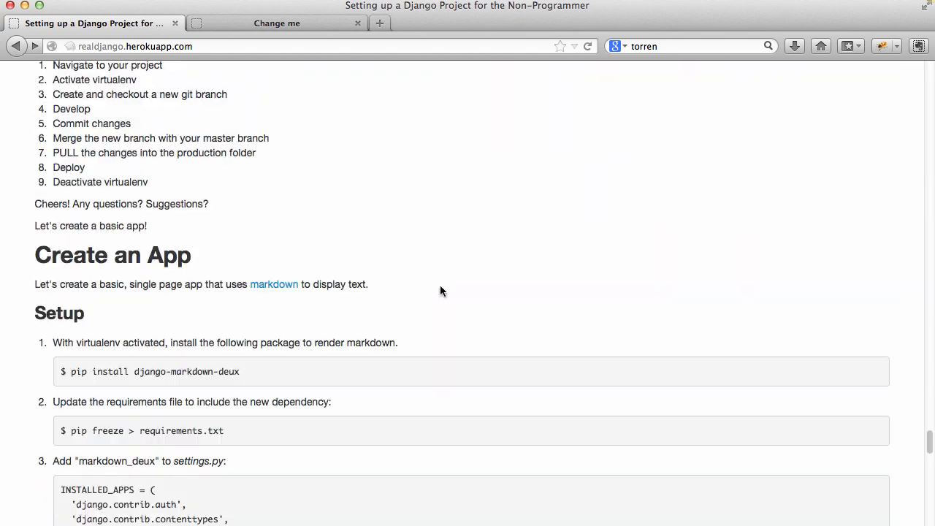
{"action": "scroll", "scroll_direction": "down", "scroll_amount": 3}
{"action": "type", "text": "workflow"}
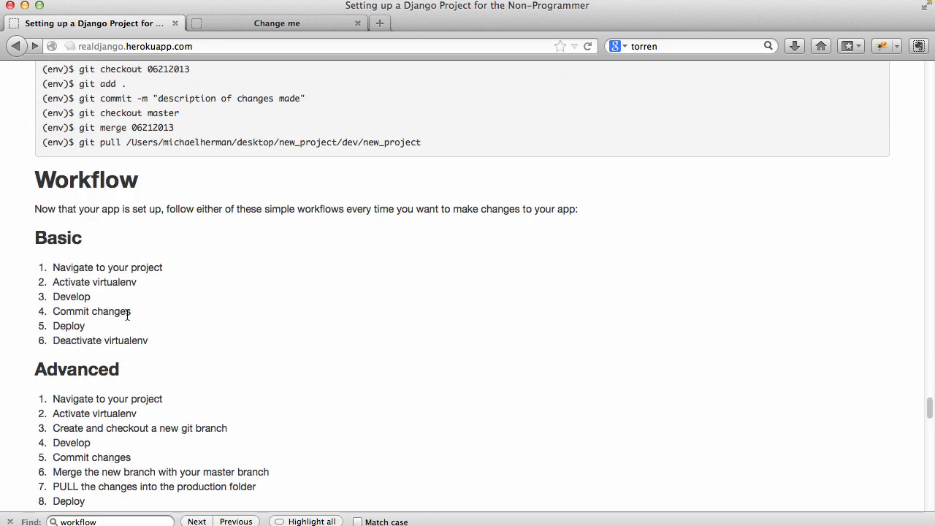
{"action": "mouse_move", "coordinate": [99, 331]}
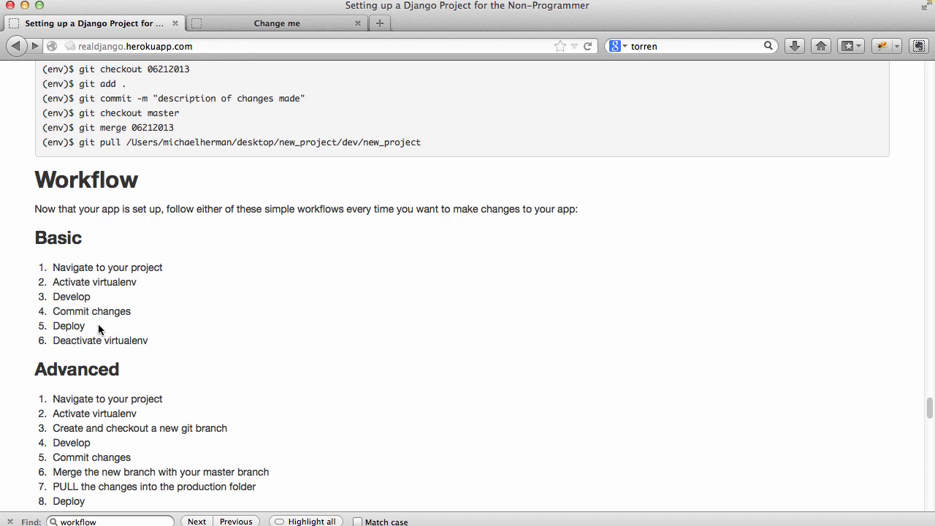
{"action": "mouse_move", "coordinate": [95, 329]}
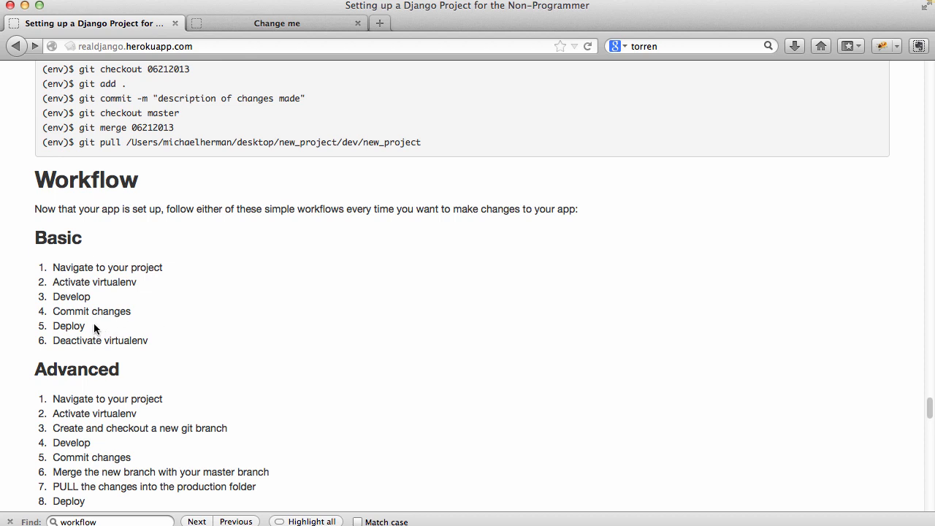
{"action": "mouse_move", "coordinate": [372, 342]}
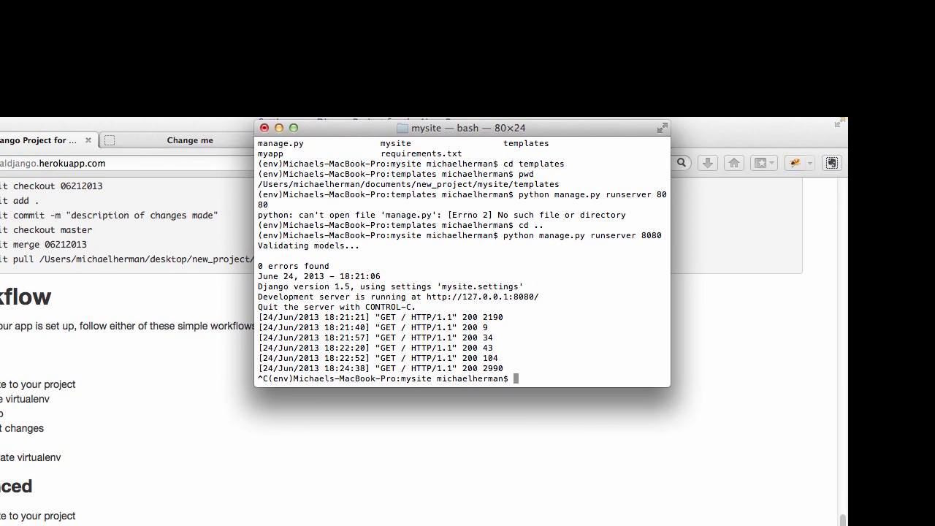
Run git add . and commit with message 'added main template, setup views…'
{"action": "type", "text": "git add ."}
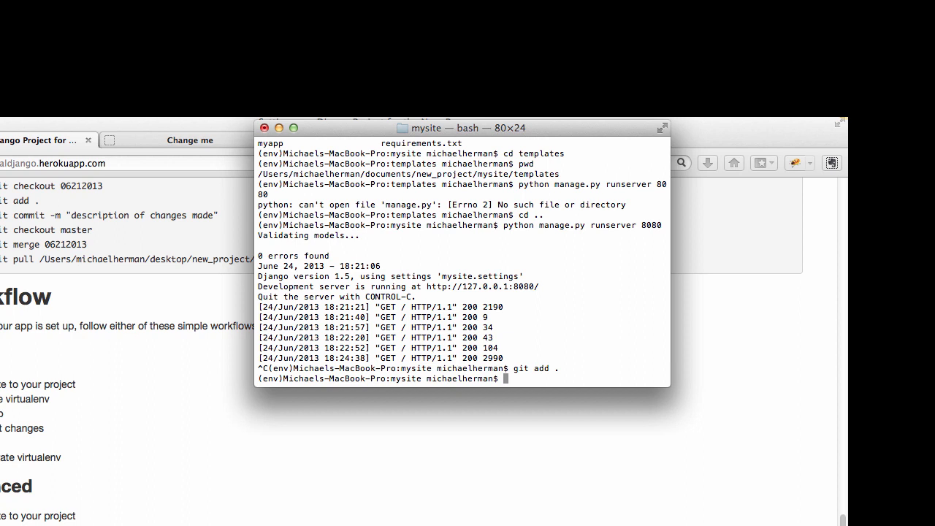
{"action": "type", "text": "git commit -m"}
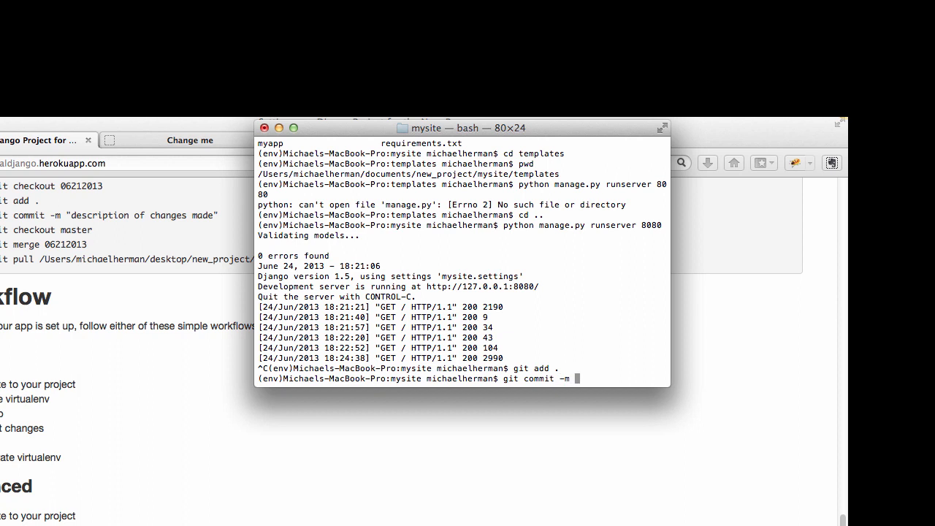
{"action": "type", "text": "\"added main template,"}
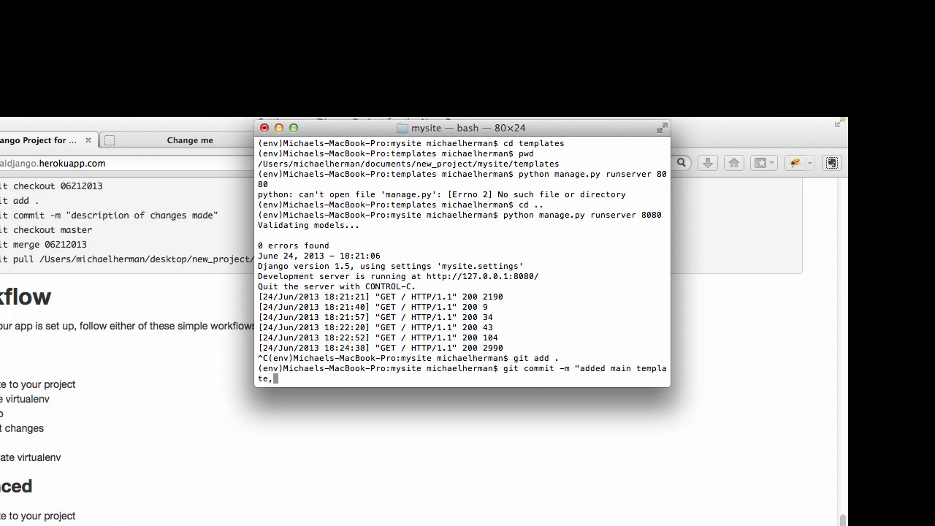
{"action": "type", "text": "setup views and u"}
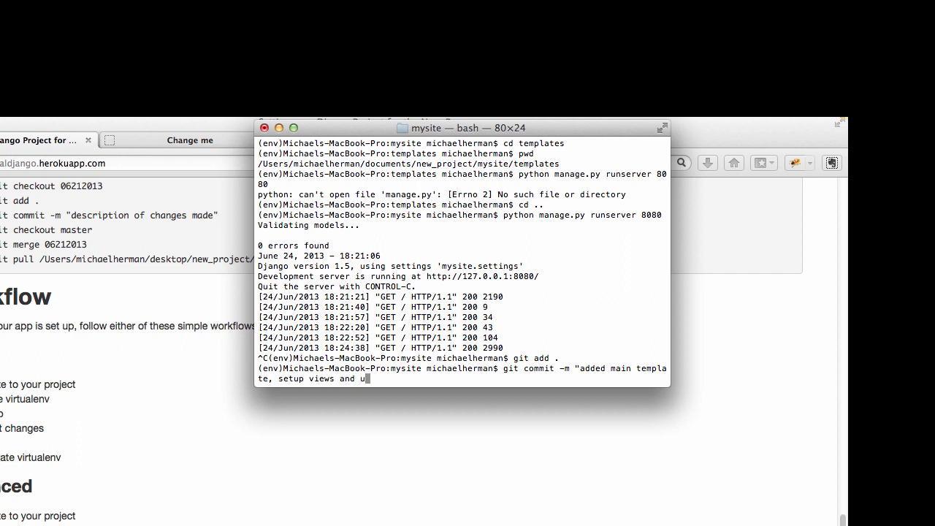
{"action": "key", "text": "Return"}
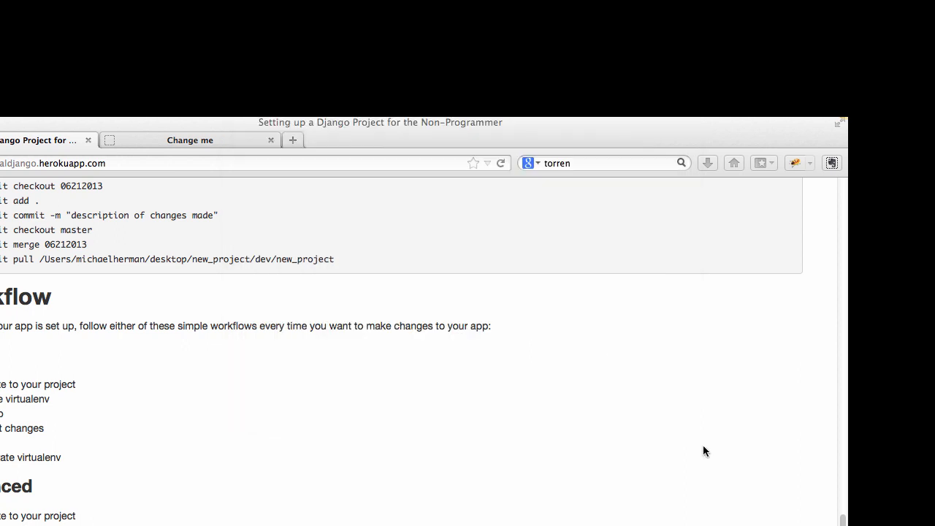
Scroll to the tutorial's Conclusion and follow the link to the official Django Polls tutorial
{"action": "scroll", "scroll_direction": "down", "scroll_amount": 3}
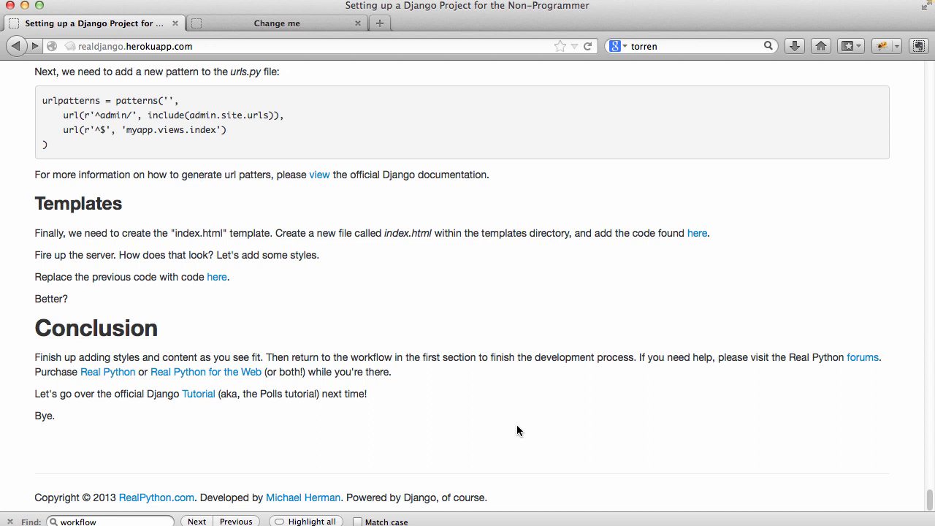
{"action": "mouse_move", "coordinate": [862, 357]}
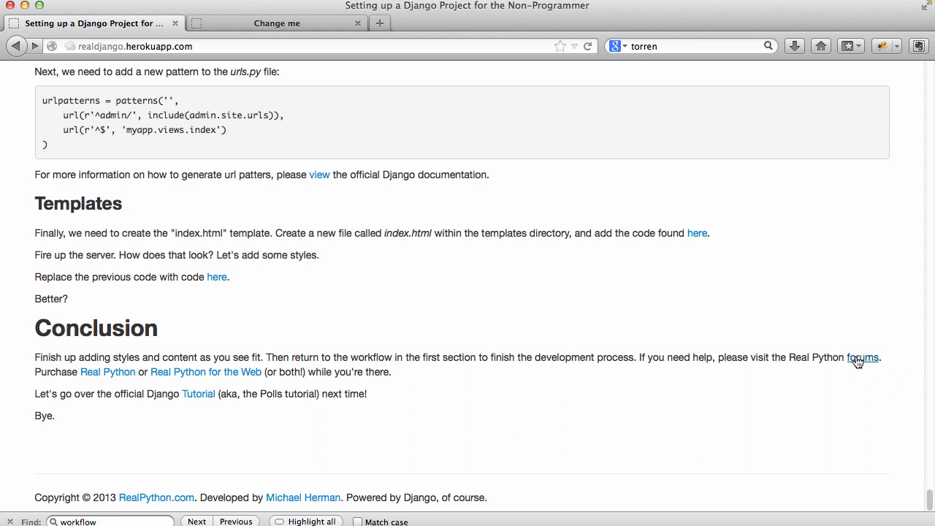
{"action": "left_click", "coordinate": [862, 357]}
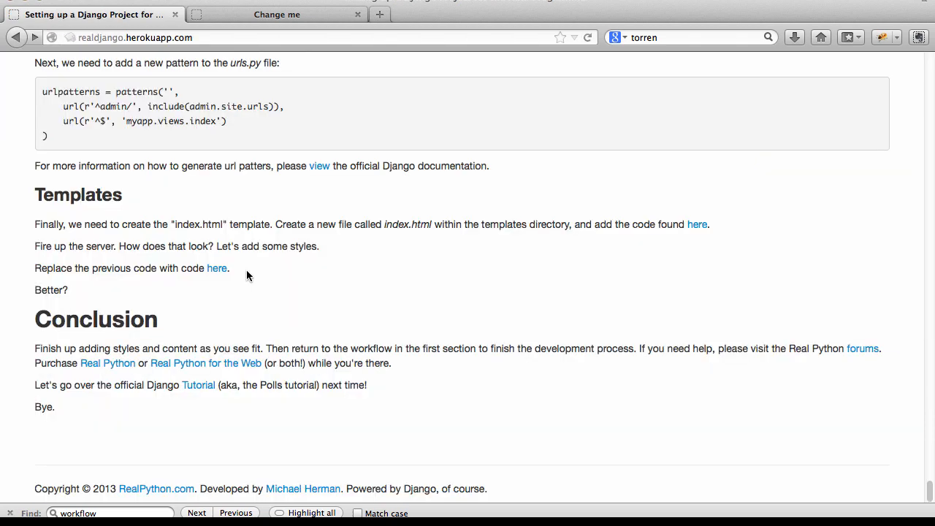
{"action": "mouse_move", "coordinate": [123, 336]}
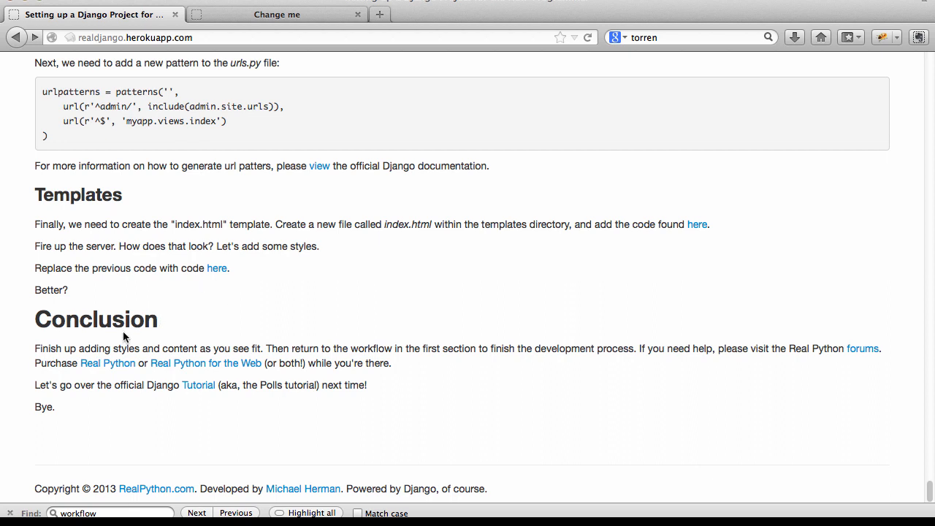
{"action": "mouse_move", "coordinate": [199, 386]}
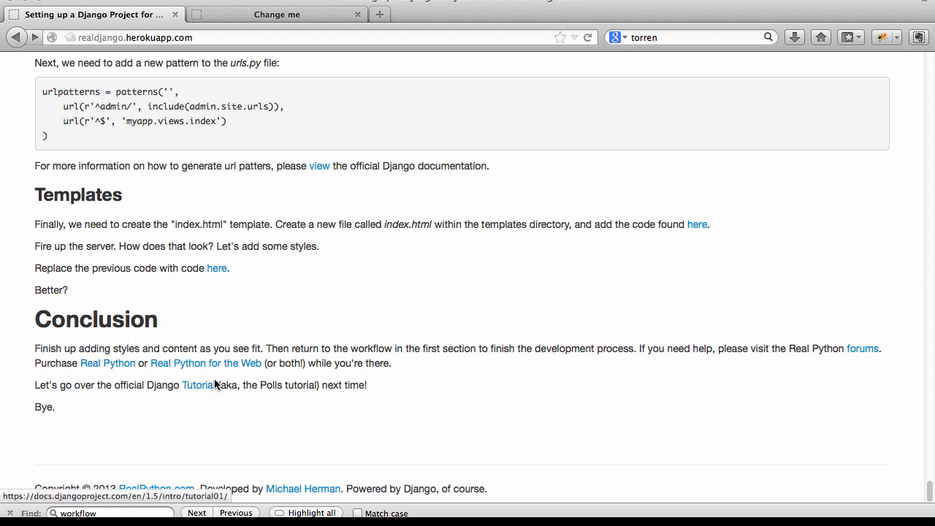
{"action": "mouse_move", "coordinate": [120, 374]}
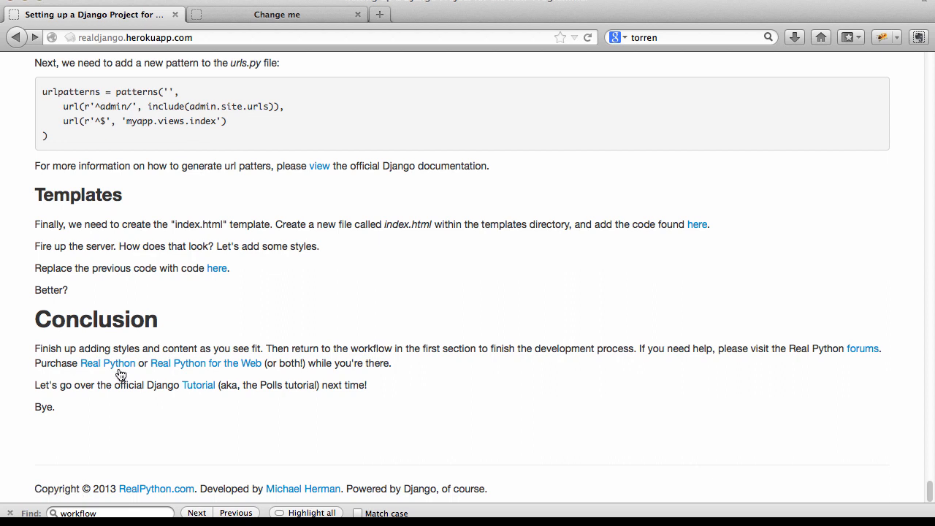
{"action": "mouse_move", "coordinate": [108, 363]}
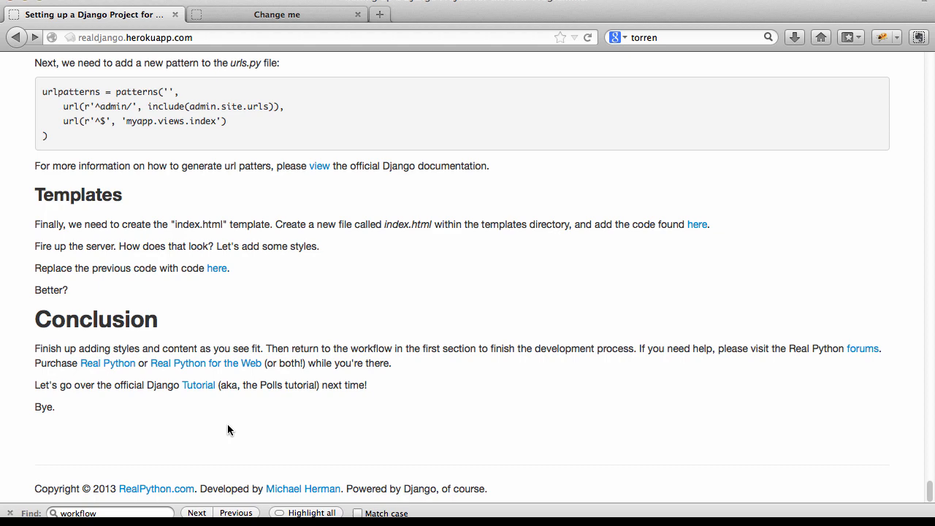
{"action": "left_click", "coordinate": [199, 386]}
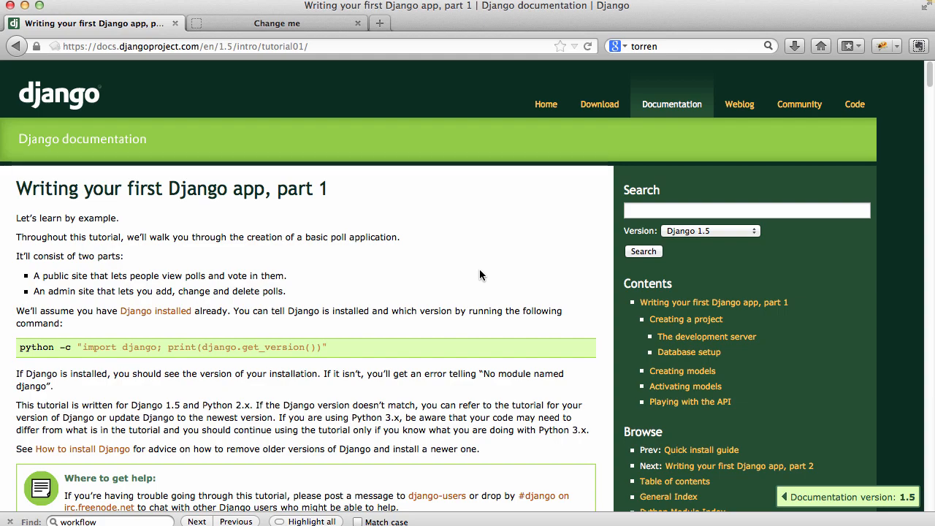
Scroll through the Creating a project section of 'Writing your first Django app, part 1'
{"action": "scroll", "scroll_direction": "down", "scroll_amount": 3}
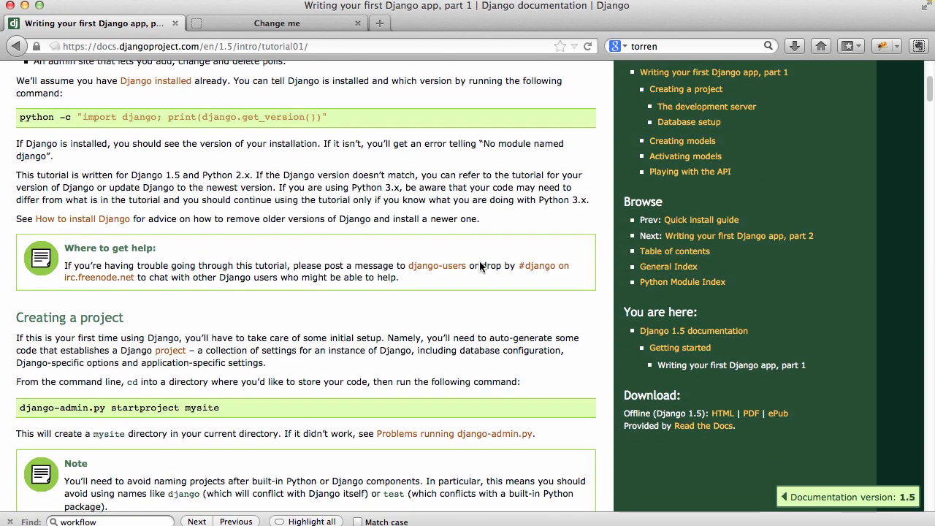
{"action": "scroll", "scroll_direction": "down", "scroll_amount": 3}
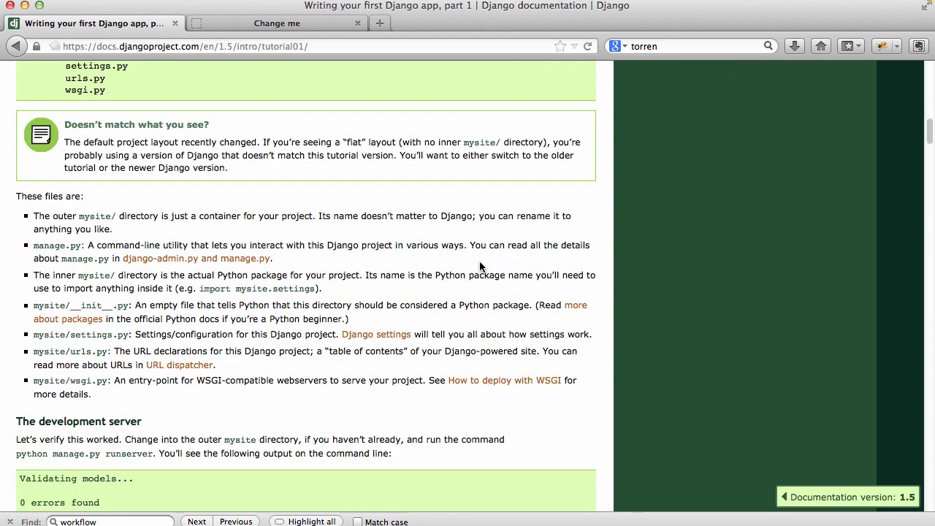
{"action": "scroll", "scroll_direction": "down", "scroll_amount": 3}
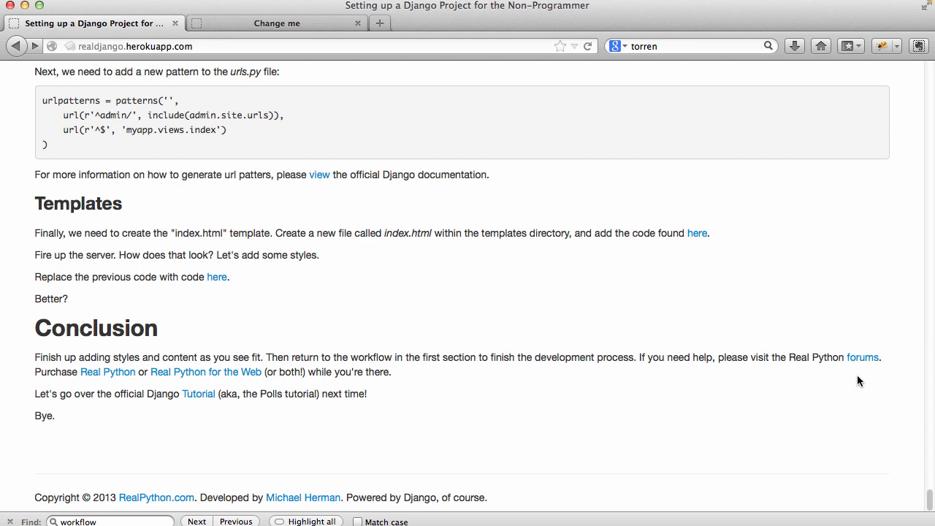
{"action": "mouse_move", "coordinate": [457, 397]}
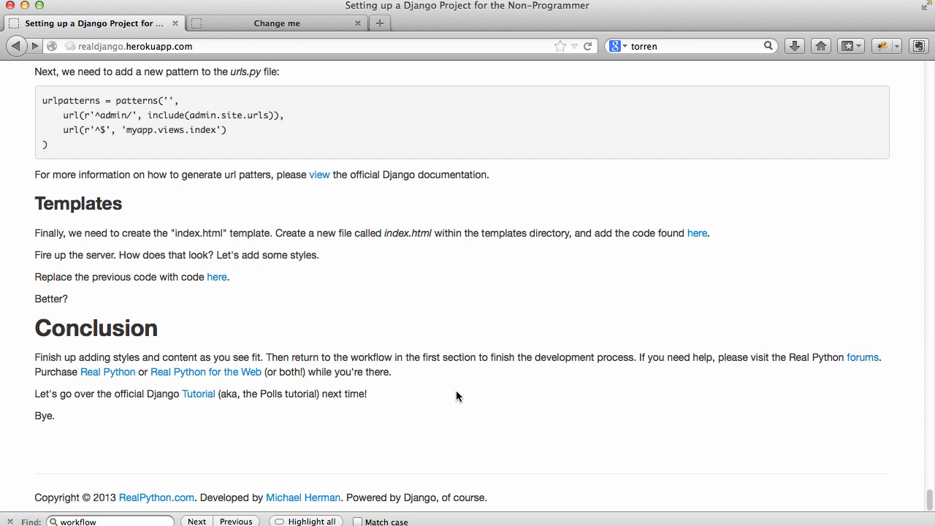